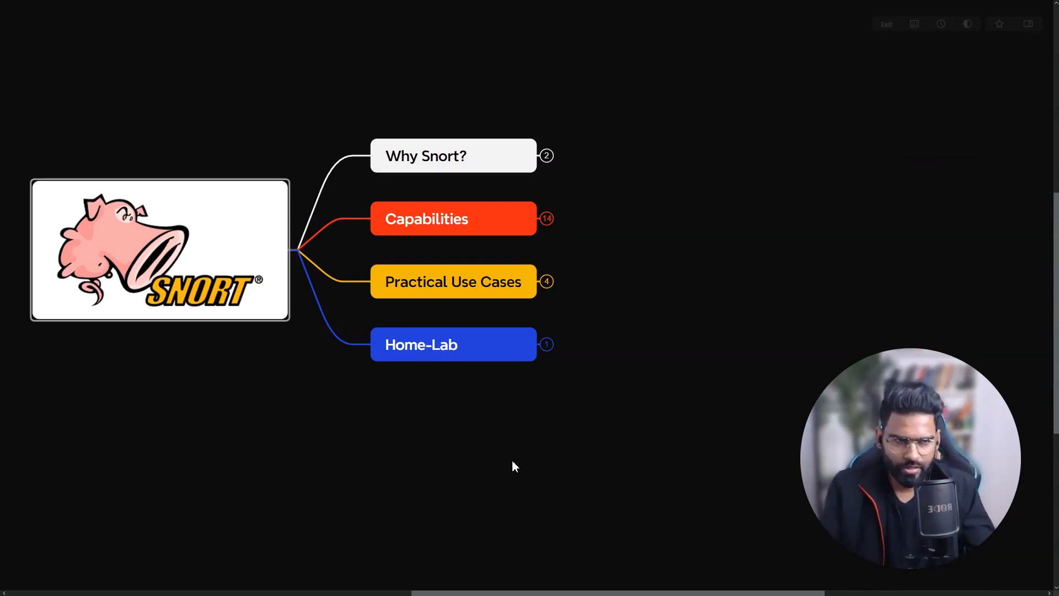
{"action": "mouse_move", "coordinate": [660, 158]}
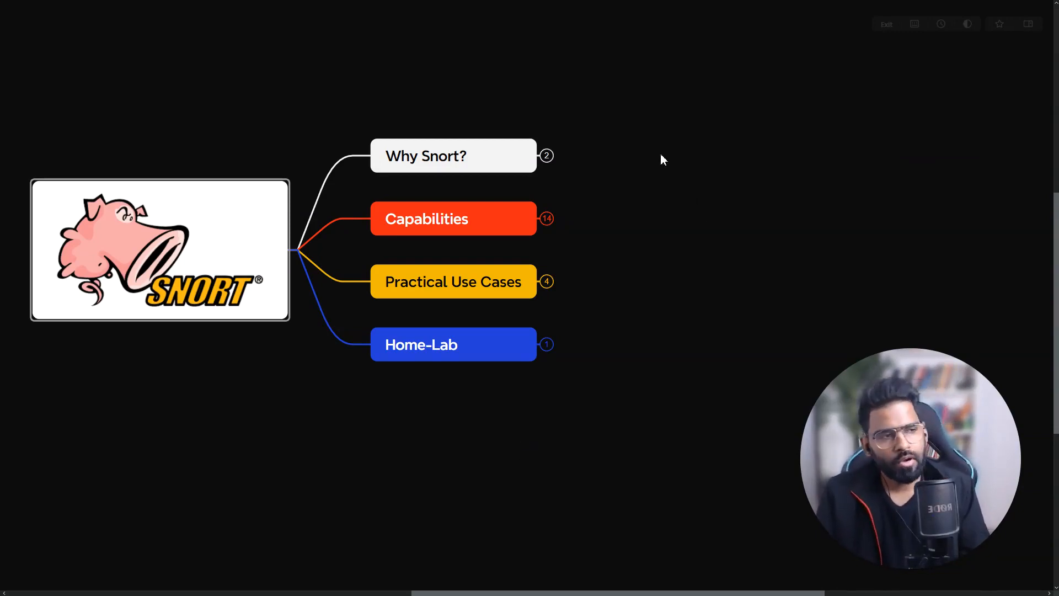
{"action": "mouse_move", "coordinate": [451, 169]}
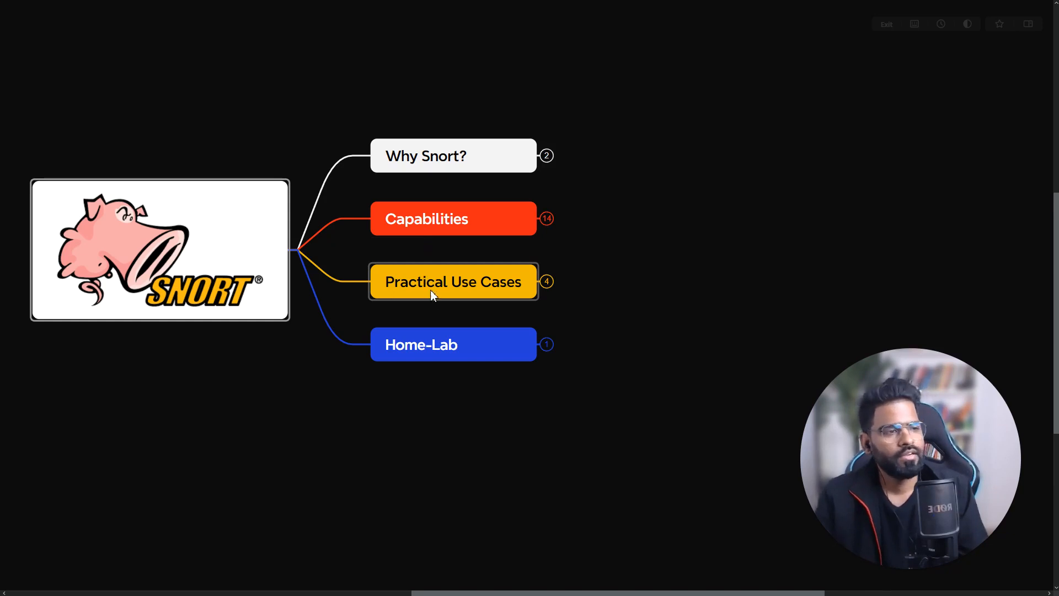
Expand Why Snort? to show Suspicious Traffic and Visibility, then select Visibility.
{"action": "left_click", "coordinate": [453, 344]}
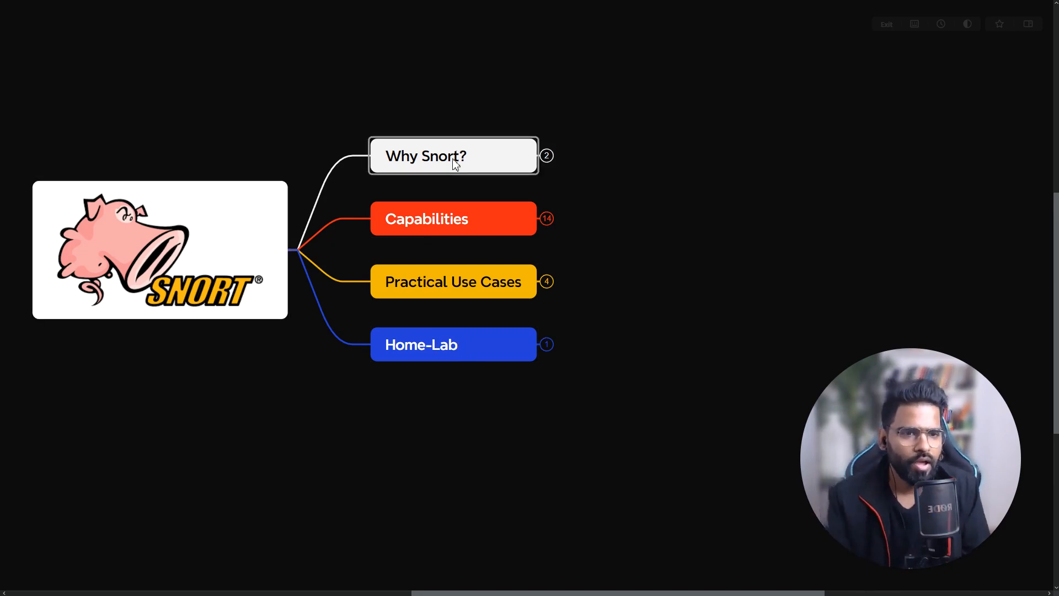
{"action": "mouse_move", "coordinate": [444, 92]}
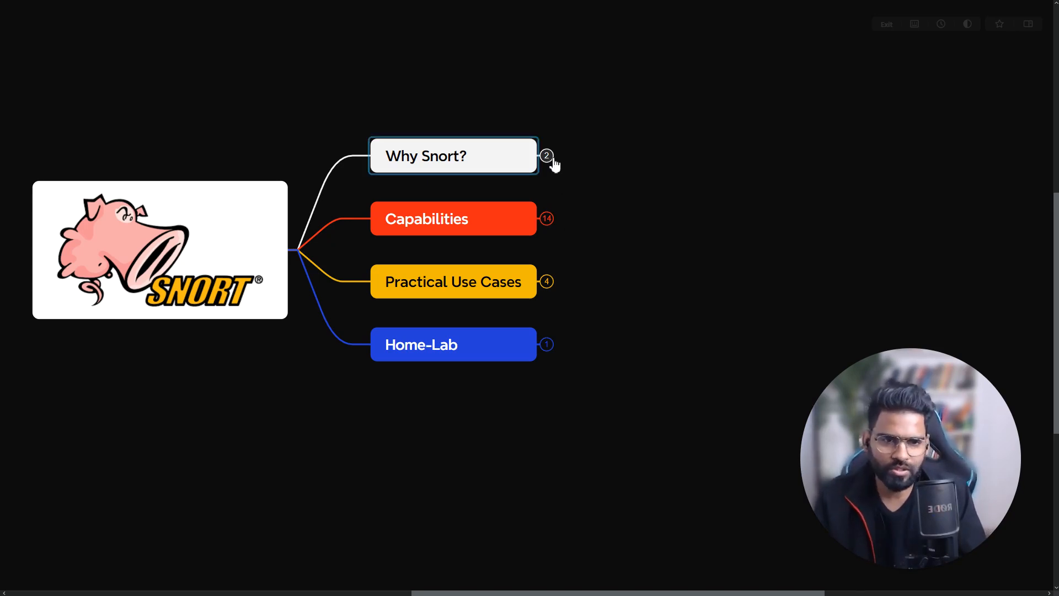
{"action": "mouse_move", "coordinate": [598, 251]}
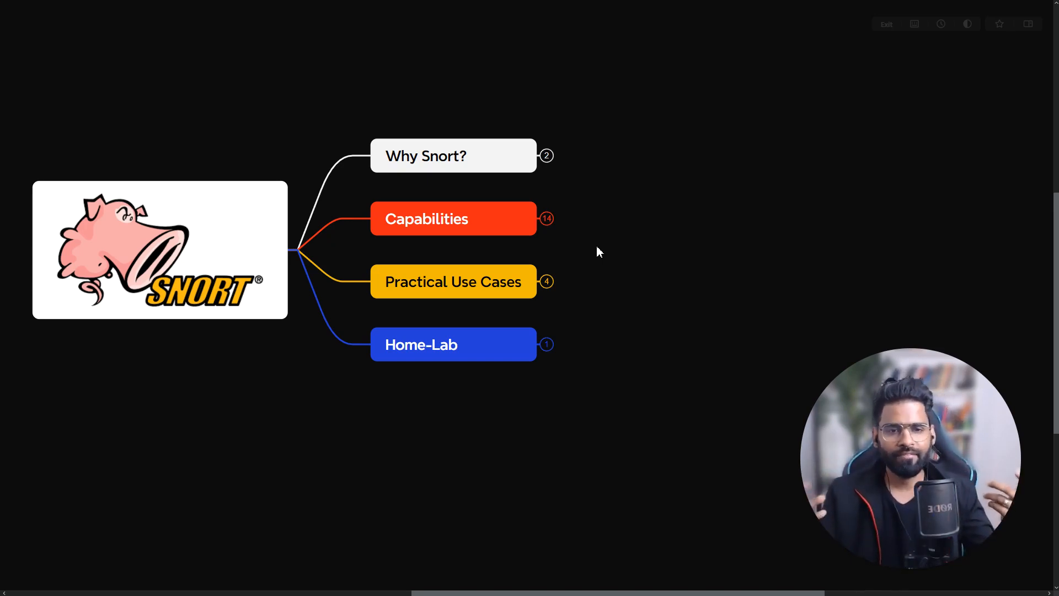
{"action": "mouse_move", "coordinate": [615, 274]}
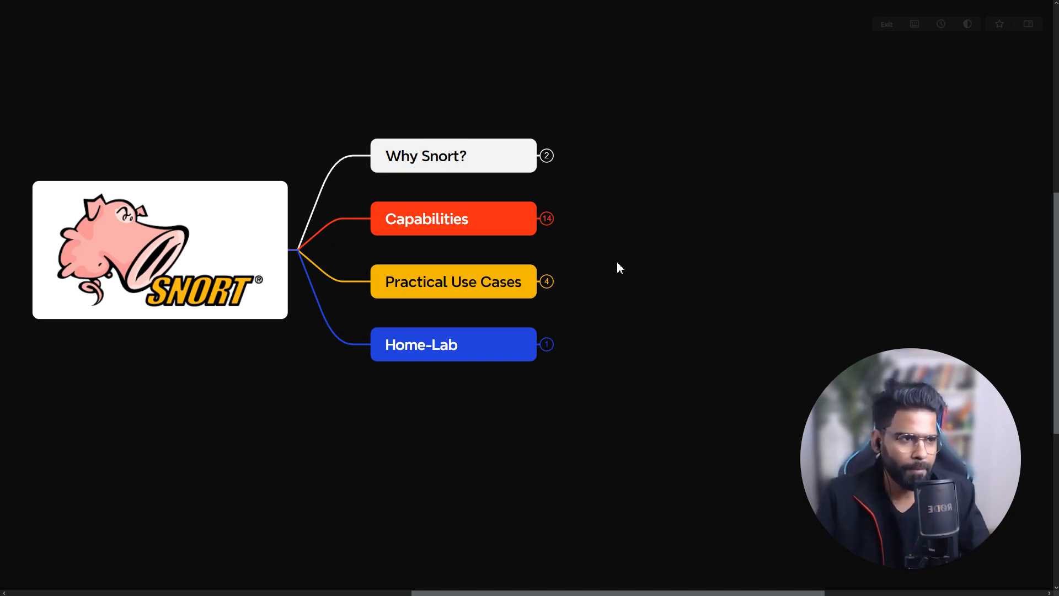
{"action": "mouse_move", "coordinate": [624, 246]}
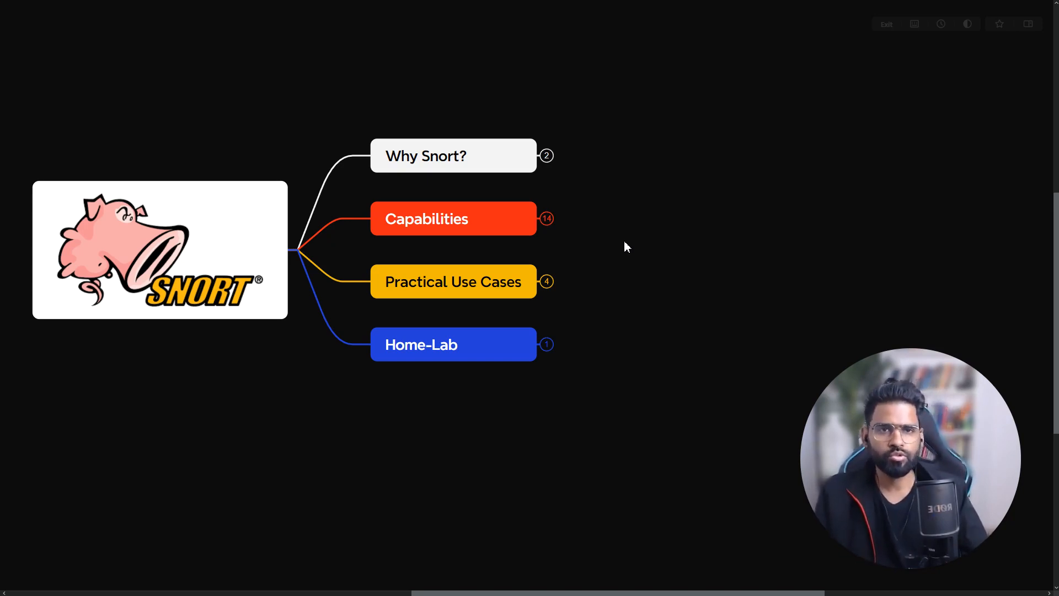
{"action": "mouse_move", "coordinate": [594, 188]}
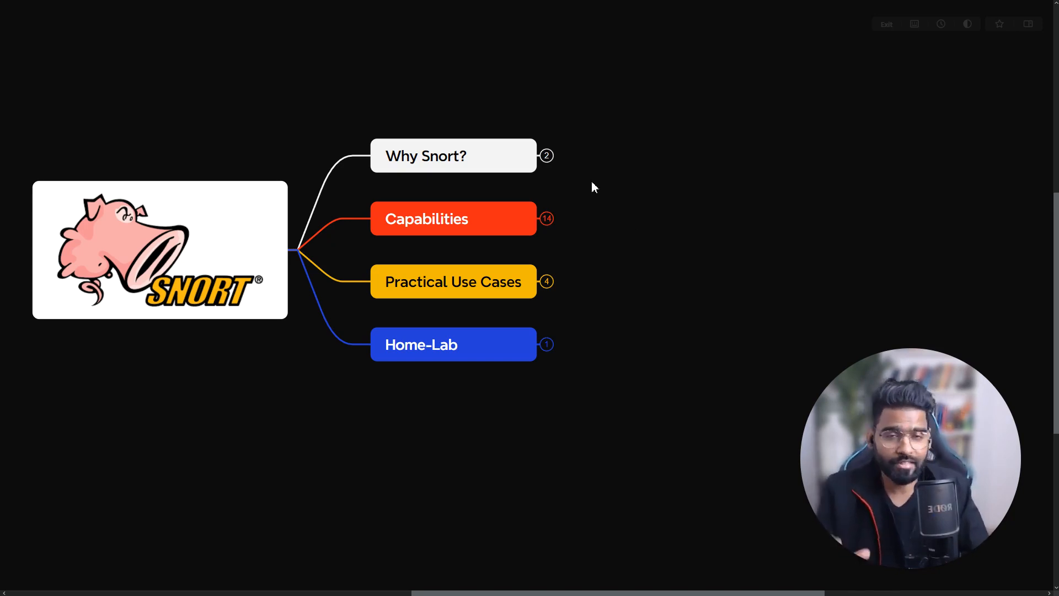
{"action": "left_click", "coordinate": [546, 155]}
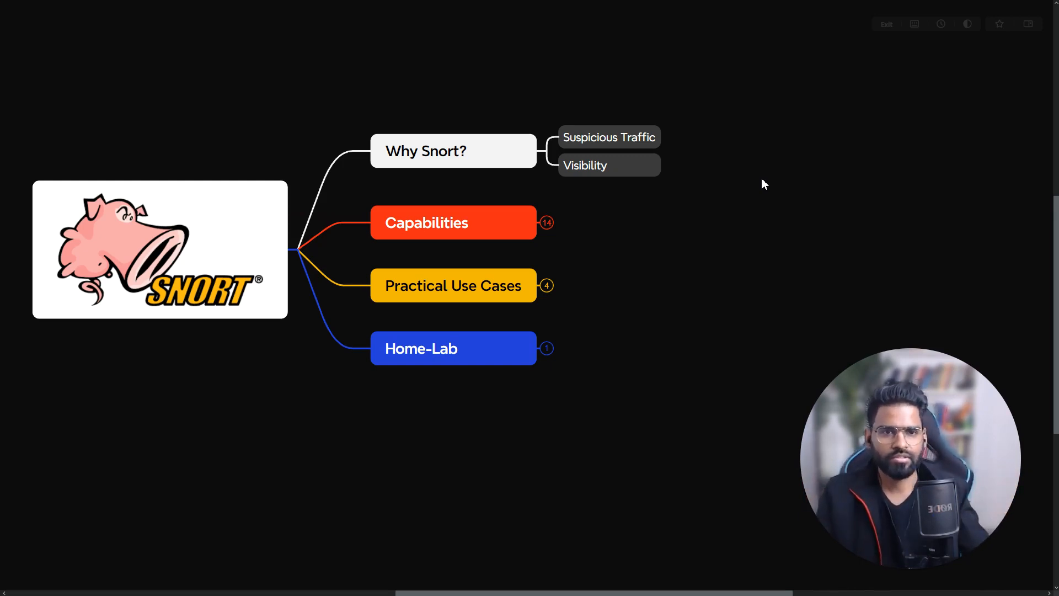
{"action": "left_click", "coordinate": [608, 164]}
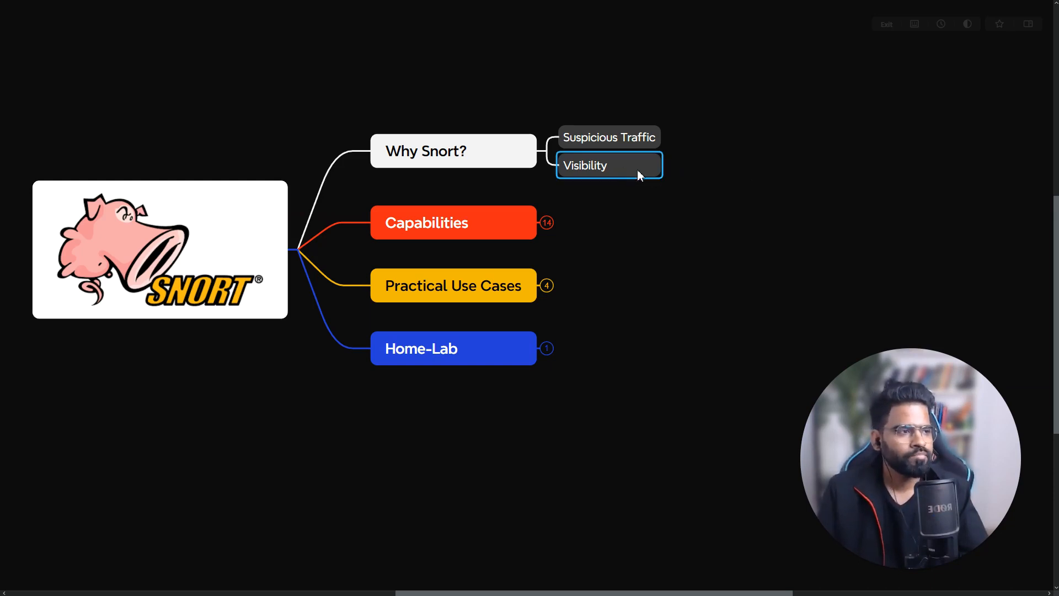
{"action": "mouse_move", "coordinate": [715, 184]}
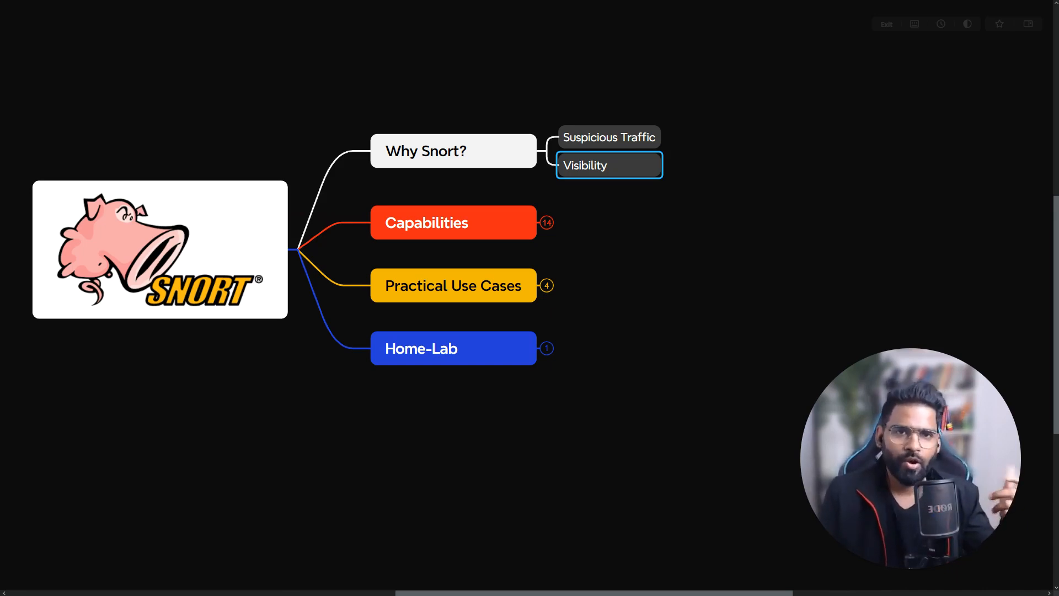
{"action": "mouse_move", "coordinate": [28, 383]}
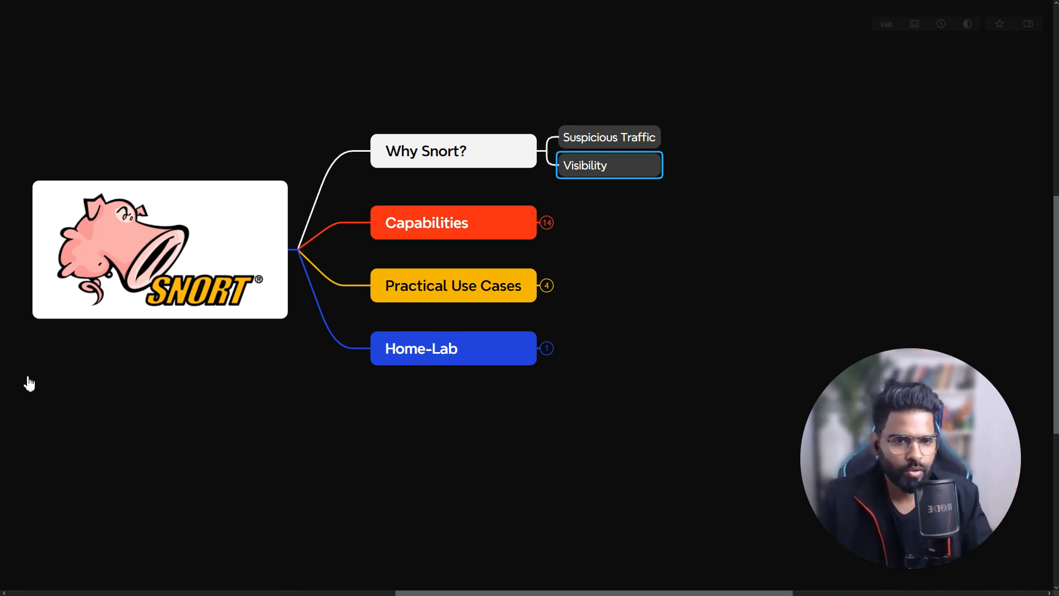
Expand Capabilities and walk through Packet Logging and OS Fingerprint subtopics.
{"action": "left_click", "coordinate": [546, 222]}
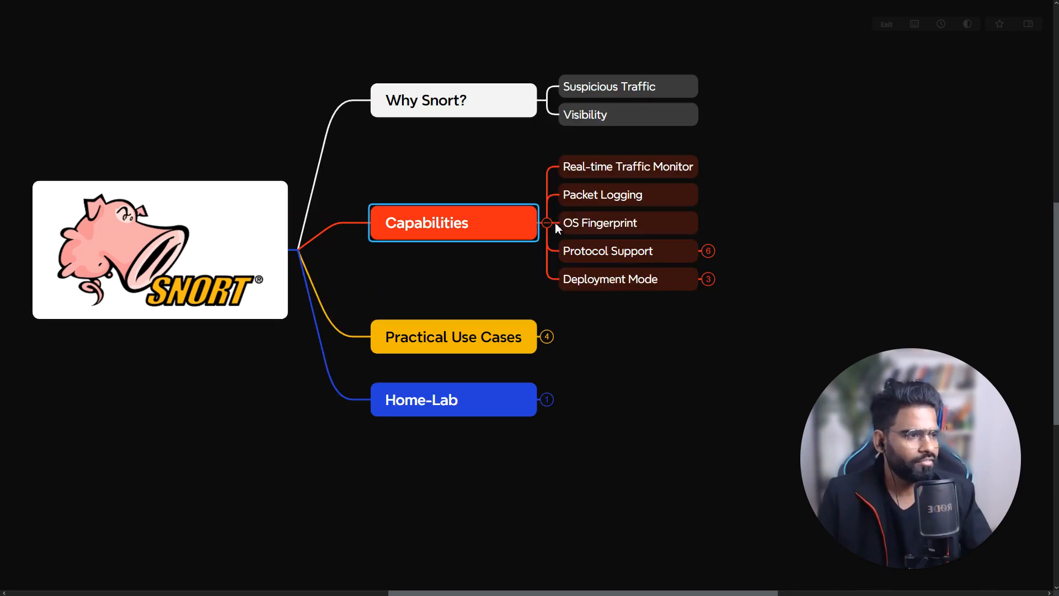
{"action": "mouse_move", "coordinate": [400, 274]}
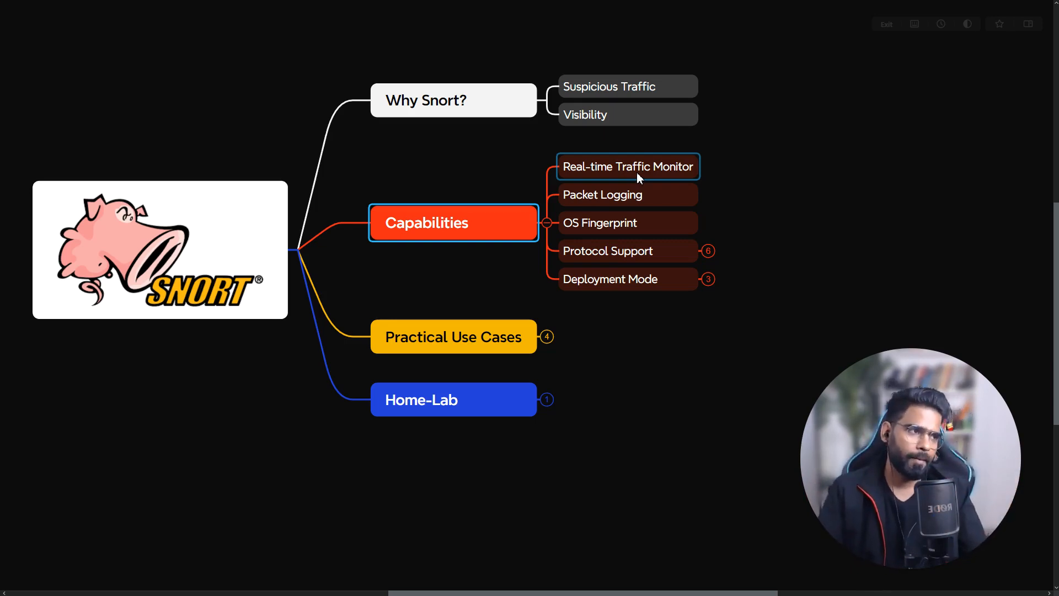
{"action": "left_click", "coordinate": [627, 194]}
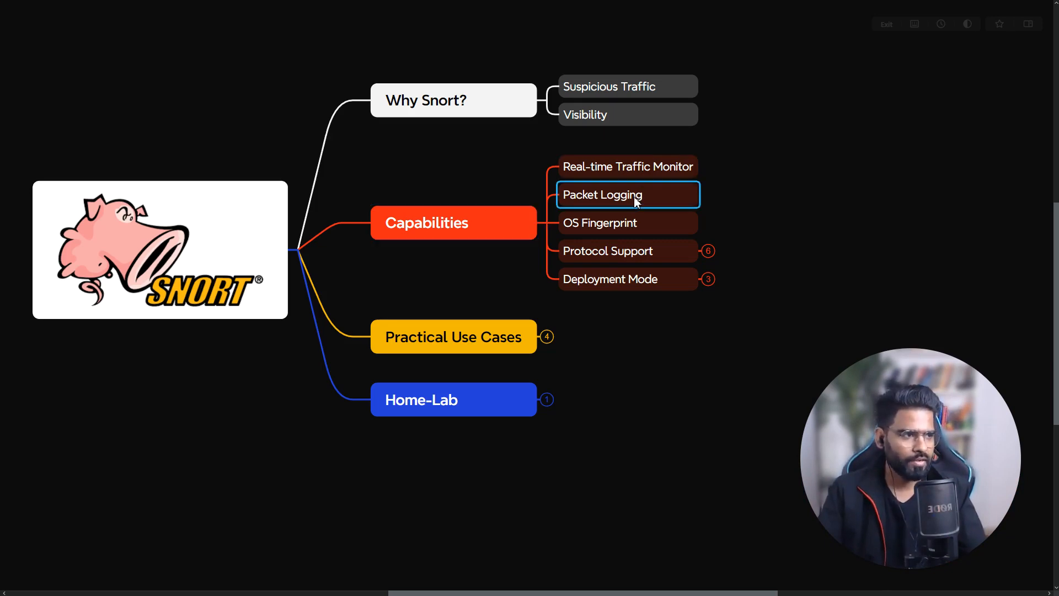
{"action": "mouse_move", "coordinate": [660, 209]}
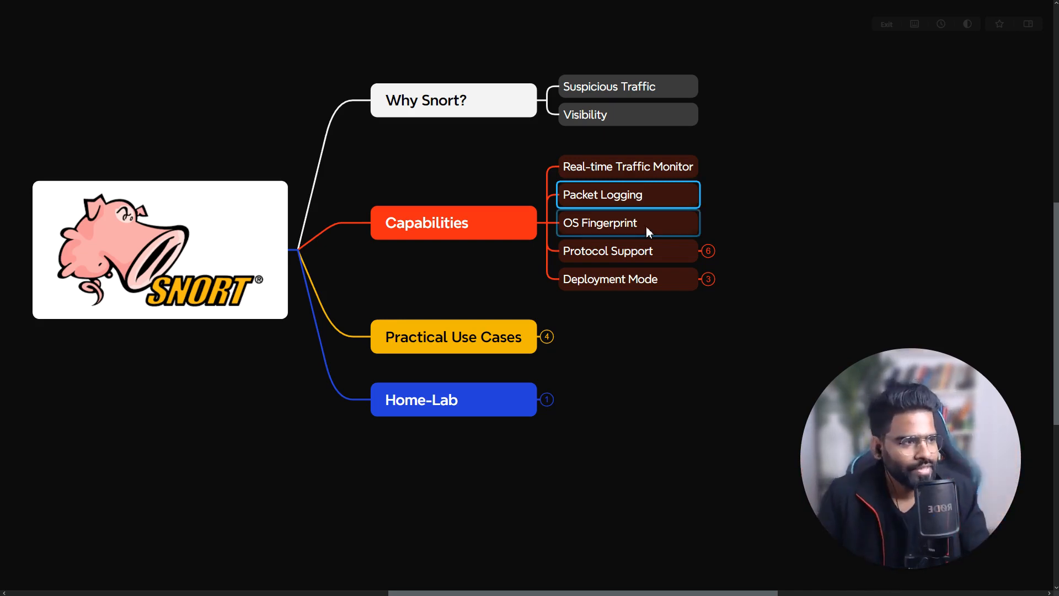
{"action": "left_click", "coordinate": [627, 223]}
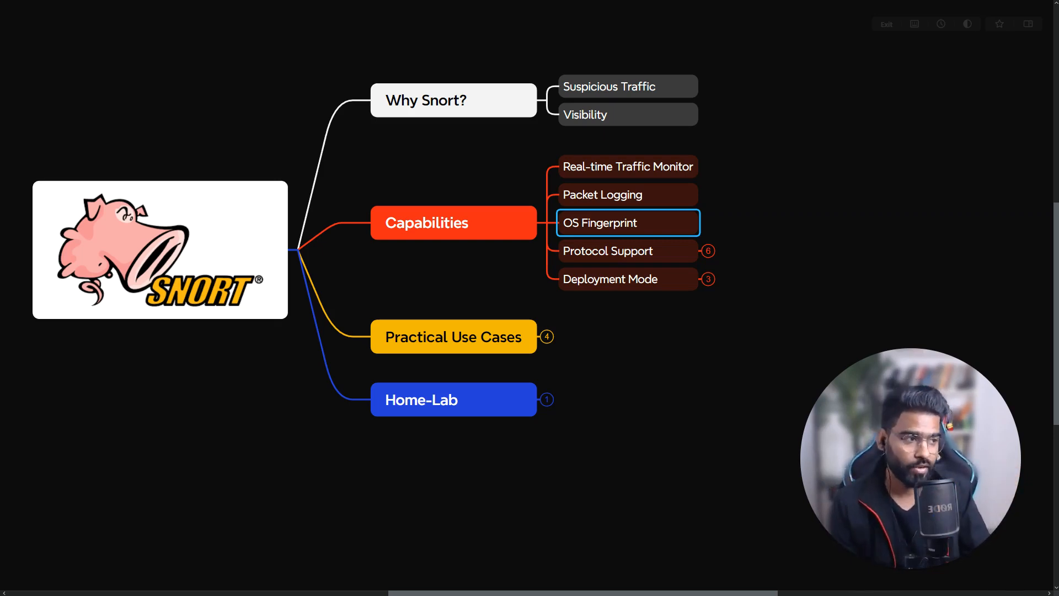
Show the six protocols under Protocol Support, then fold them away again.
{"action": "left_click", "coordinate": [607, 250]}
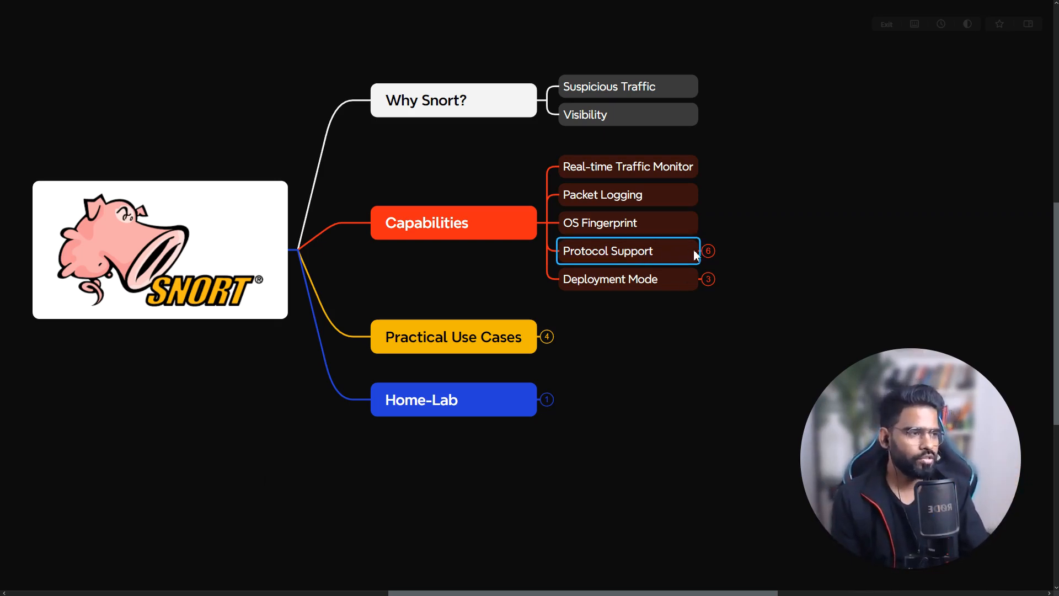
{"action": "left_click", "coordinate": [708, 251]}
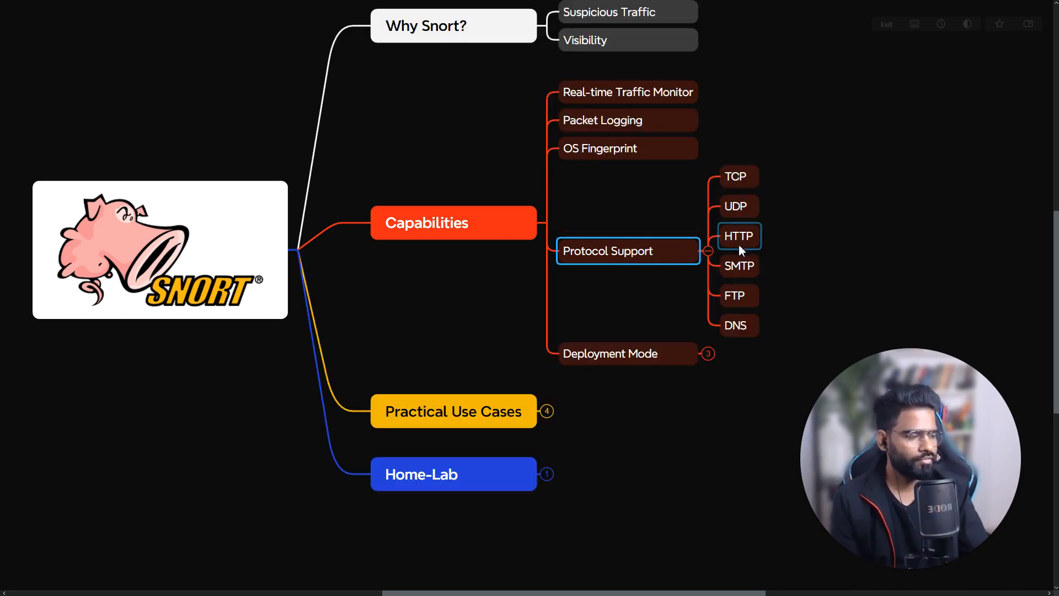
{"action": "mouse_move", "coordinate": [738, 177]}
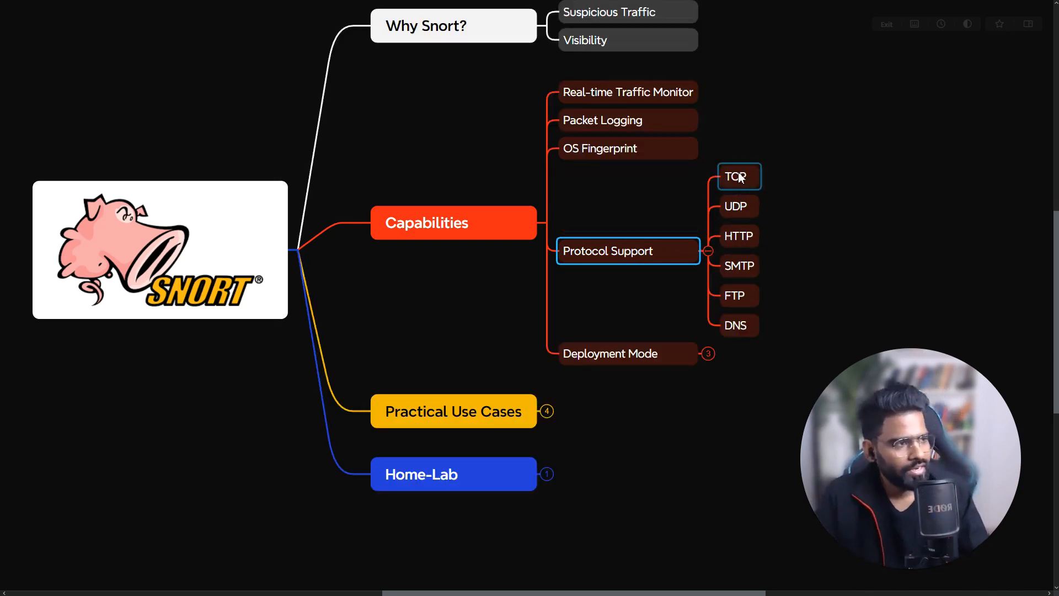
{"action": "mouse_move", "coordinate": [734, 318]}
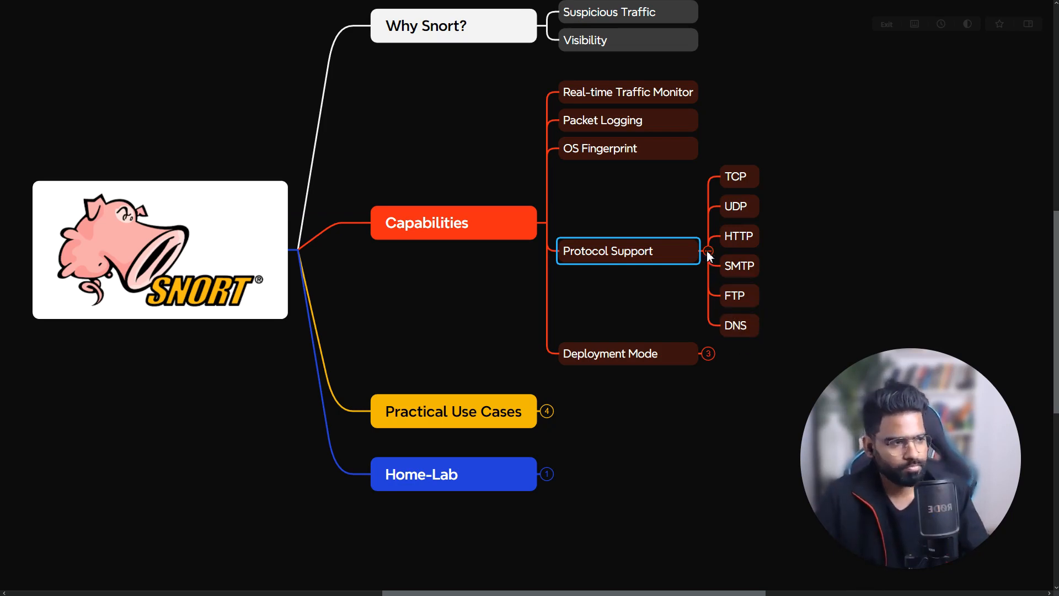
{"action": "left_click", "coordinate": [708, 250]}
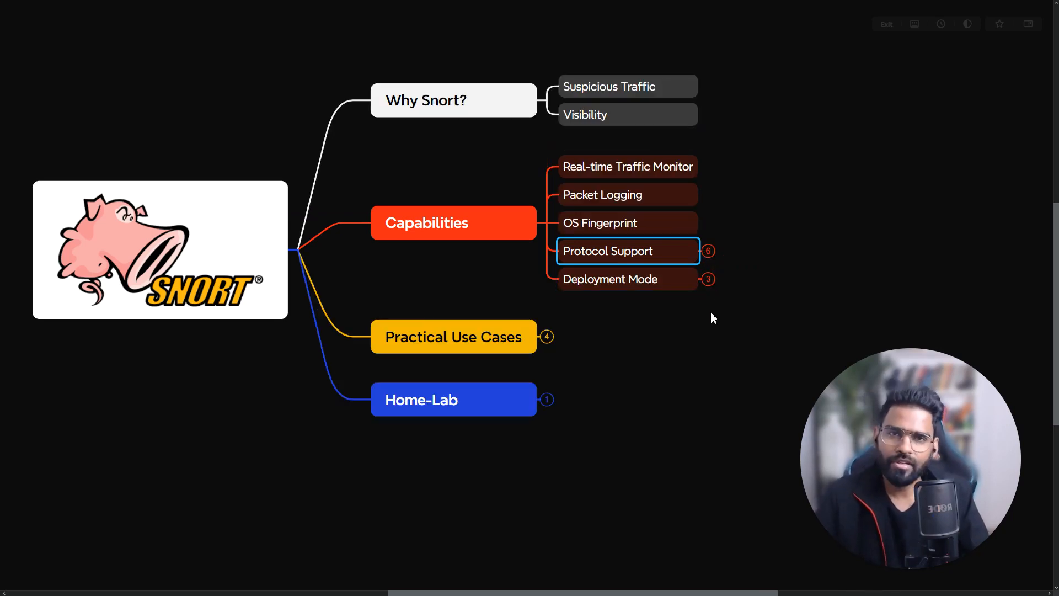
Show Deployment Mode's three modes (Packet Sniffer, Packet Logger, NIPDS), then fold them away.
{"action": "left_click", "coordinate": [707, 278]}
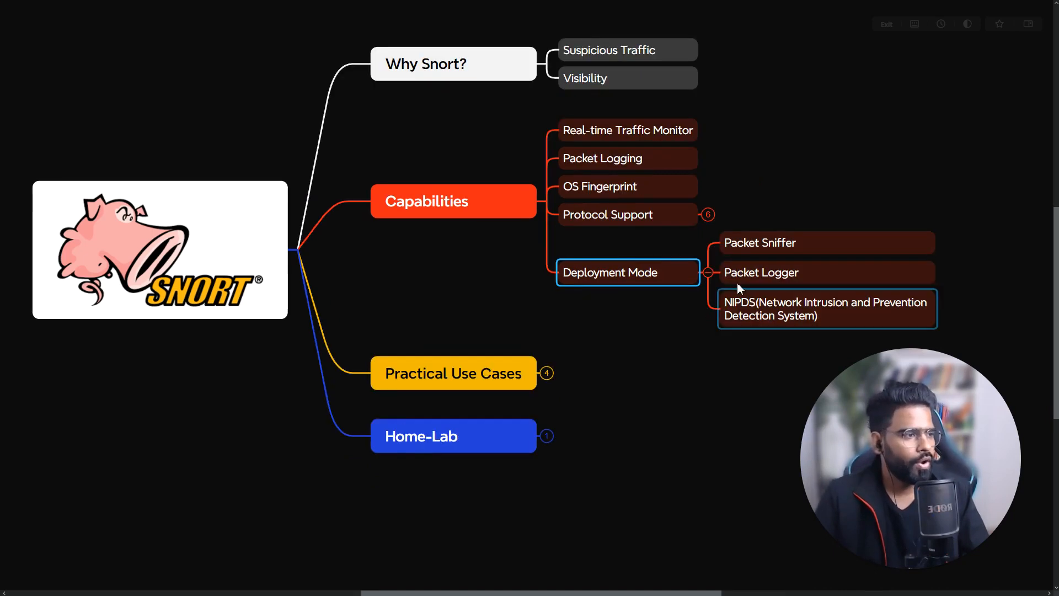
{"action": "mouse_move", "coordinate": [658, 365]}
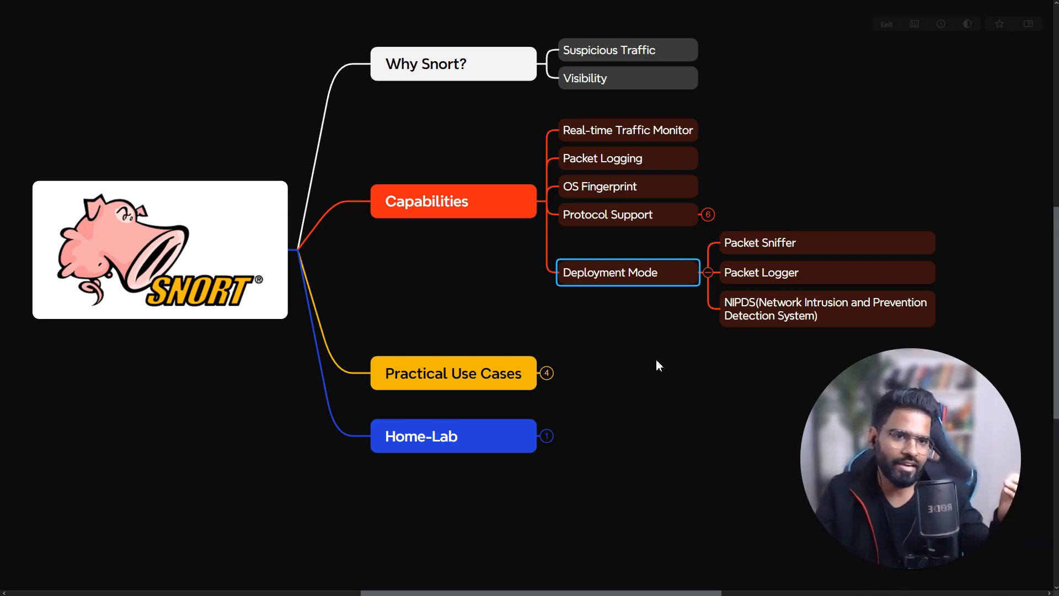
{"action": "left_click", "coordinate": [826, 272]}
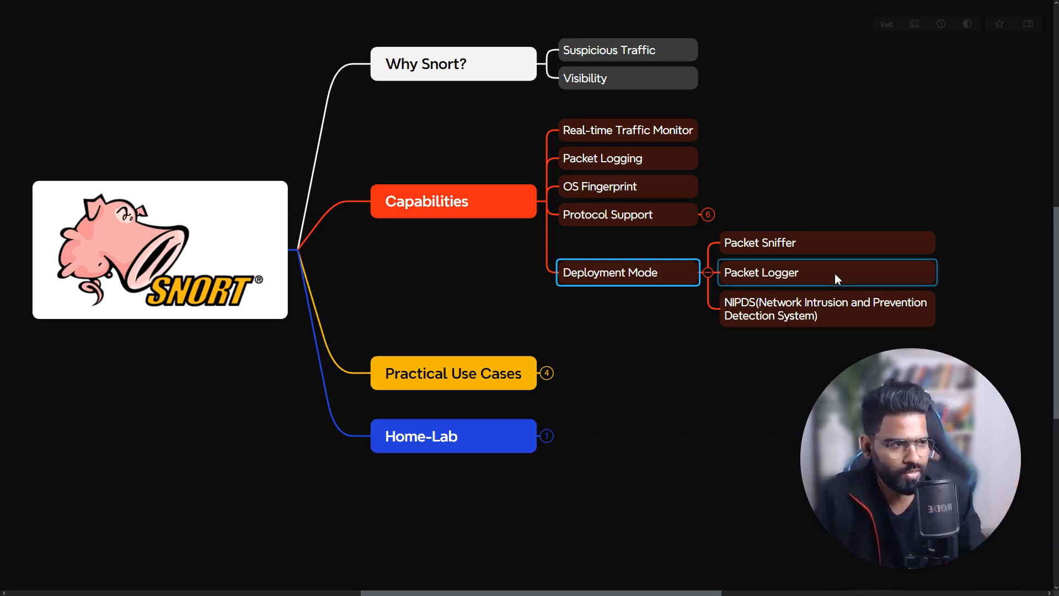
{"action": "mouse_move", "coordinate": [679, 375]}
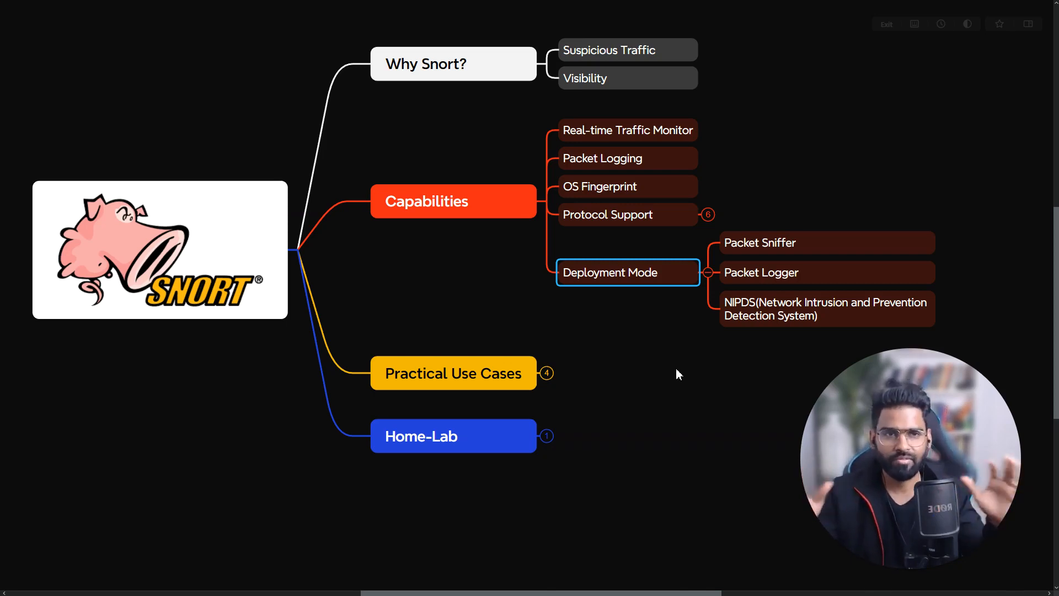
{"action": "mouse_move", "coordinate": [763, 167]}
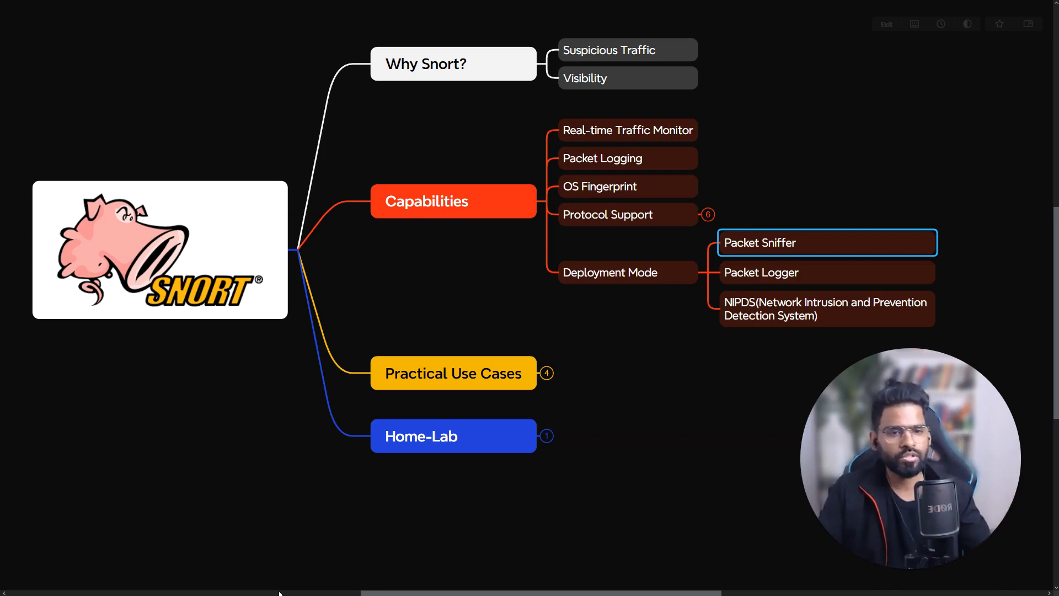
{"action": "mouse_move", "coordinate": [468, 499]}
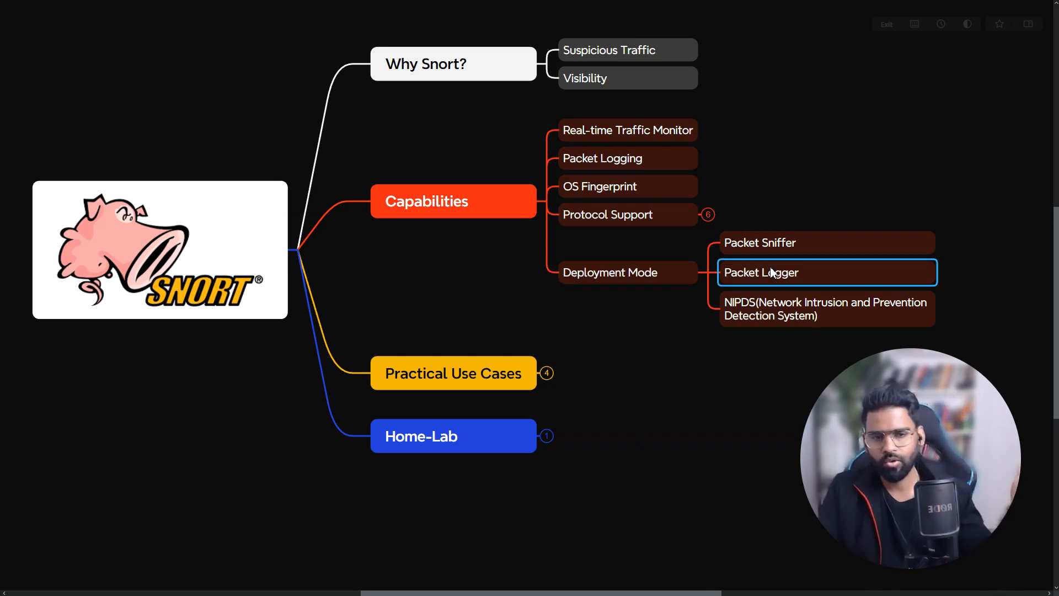
{"action": "left_click", "coordinate": [825, 309]}
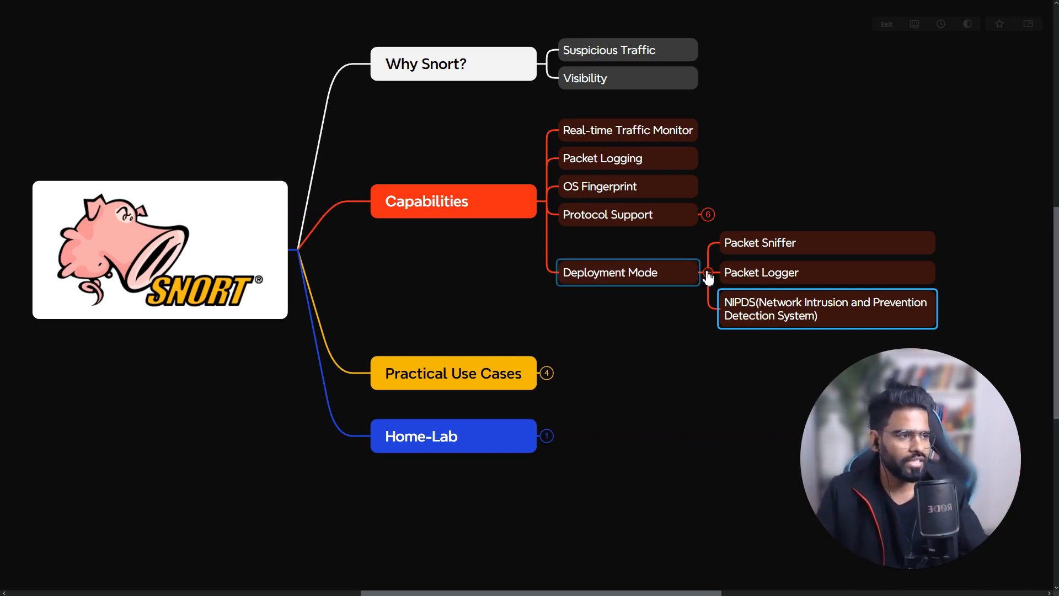
{"action": "left_click", "coordinate": [708, 272]}
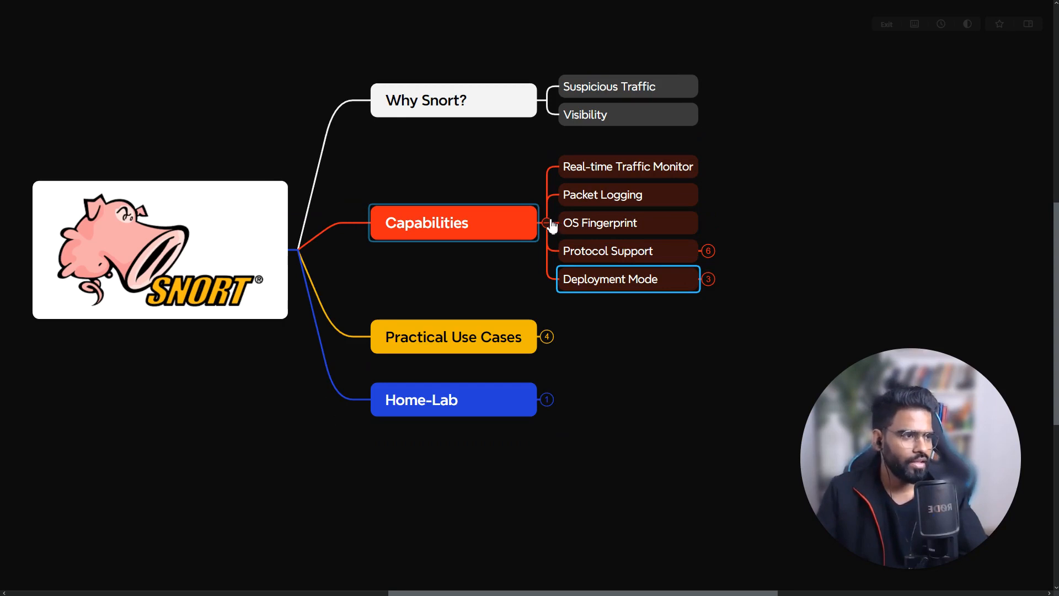
Expand Practical Use Cases and walk through its subtopics, including Debug Network Traffic.
{"action": "left_click", "coordinate": [546, 336]}
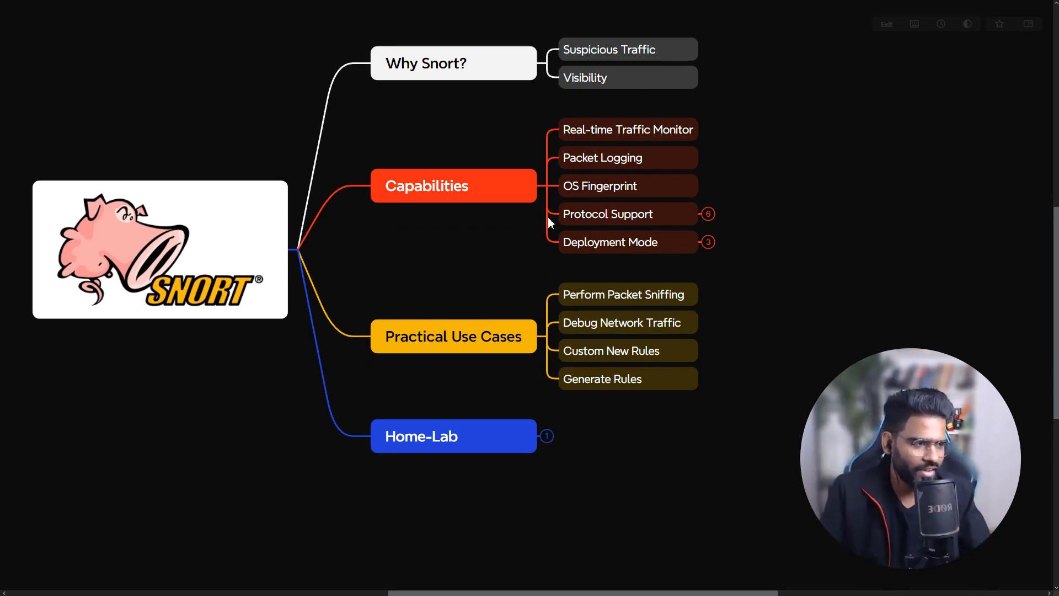
{"action": "left_click", "coordinate": [610, 350]}
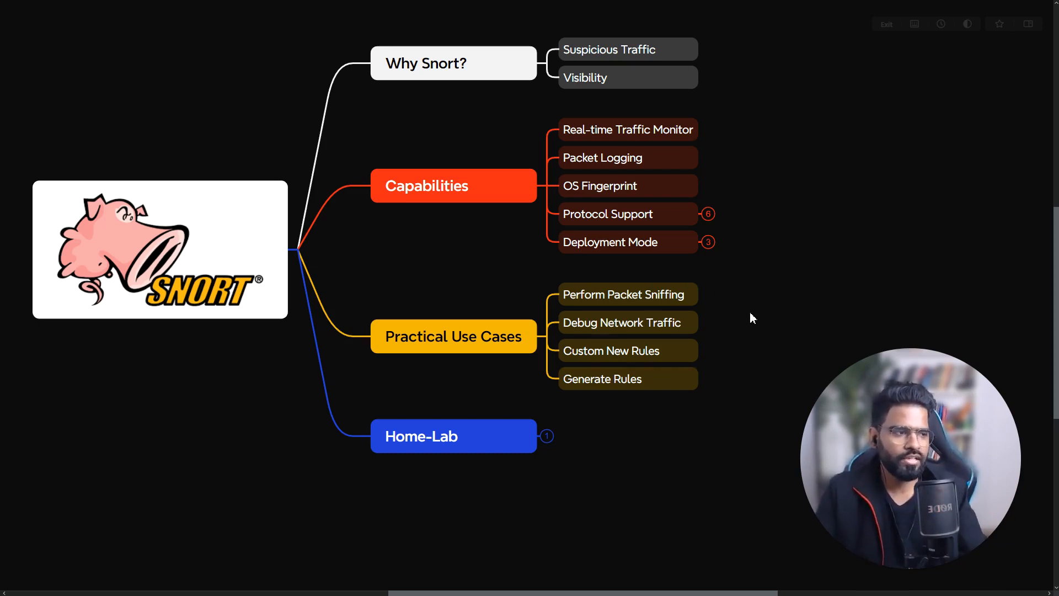
{"action": "mouse_move", "coordinate": [729, 323]}
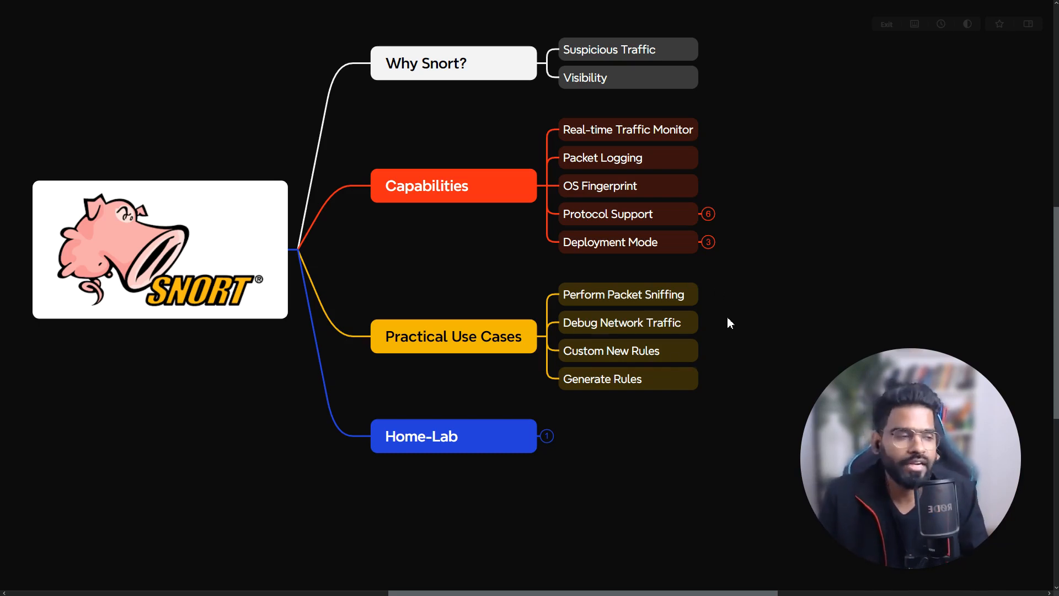
{"action": "left_click", "coordinate": [627, 351]}
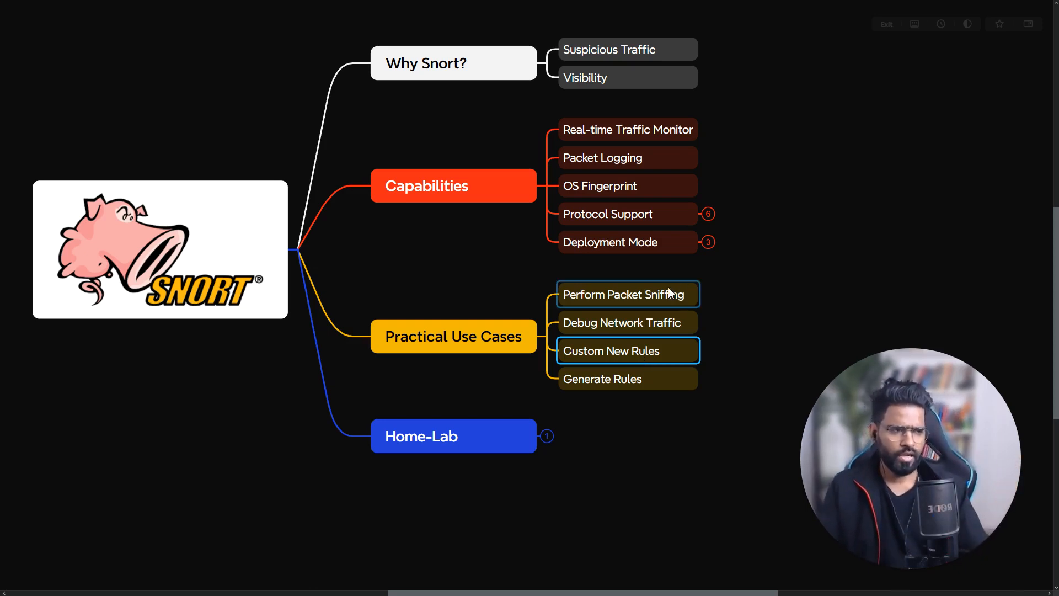
{"action": "left_click", "coordinate": [626, 322]}
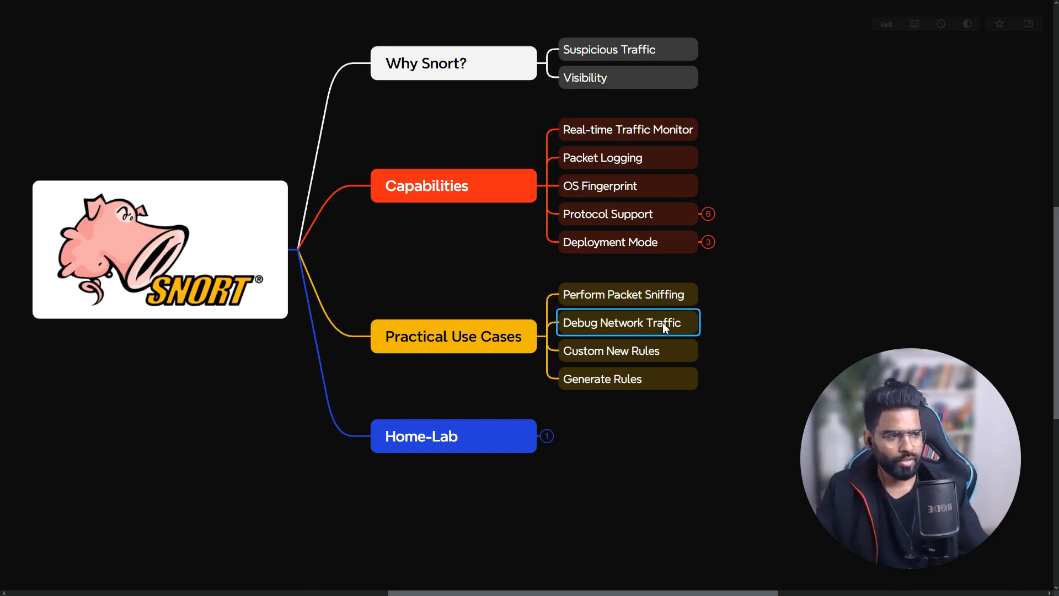
{"action": "mouse_move", "coordinate": [627, 335]}
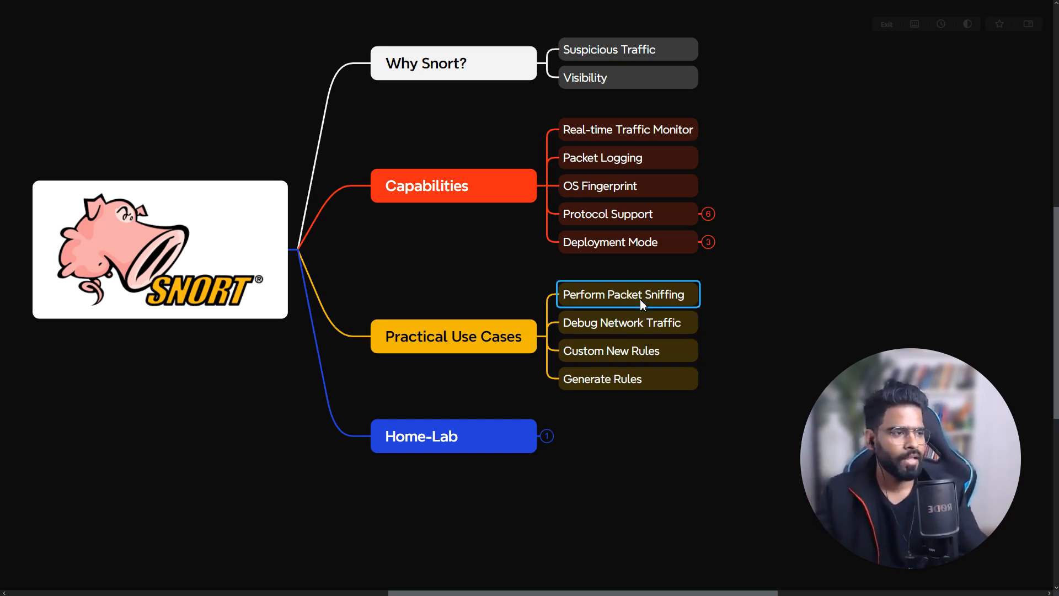
{"action": "mouse_move", "coordinate": [546, 350]}
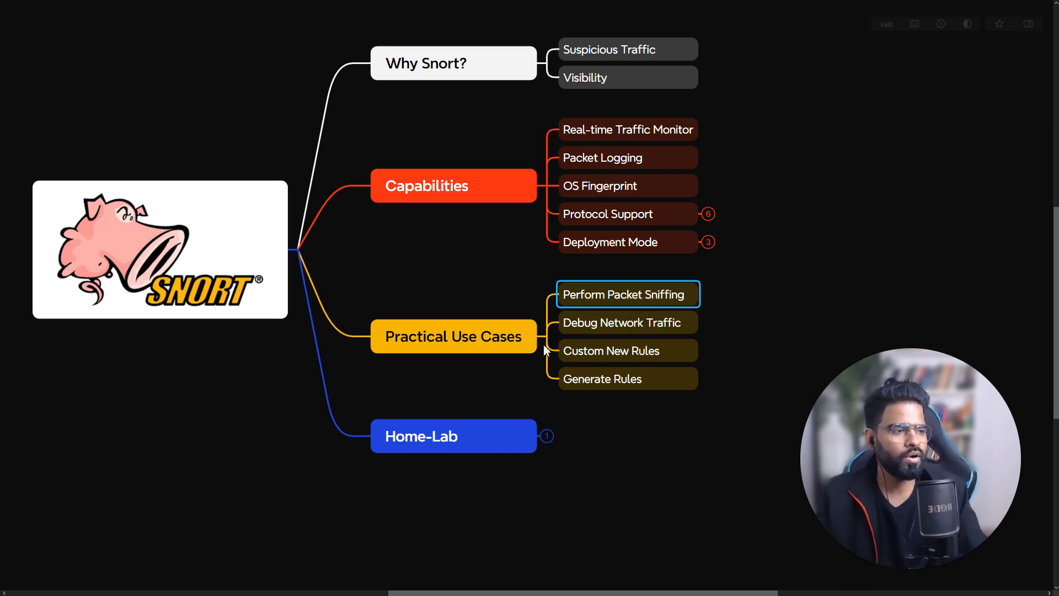
{"action": "left_click", "coordinate": [453, 337]}
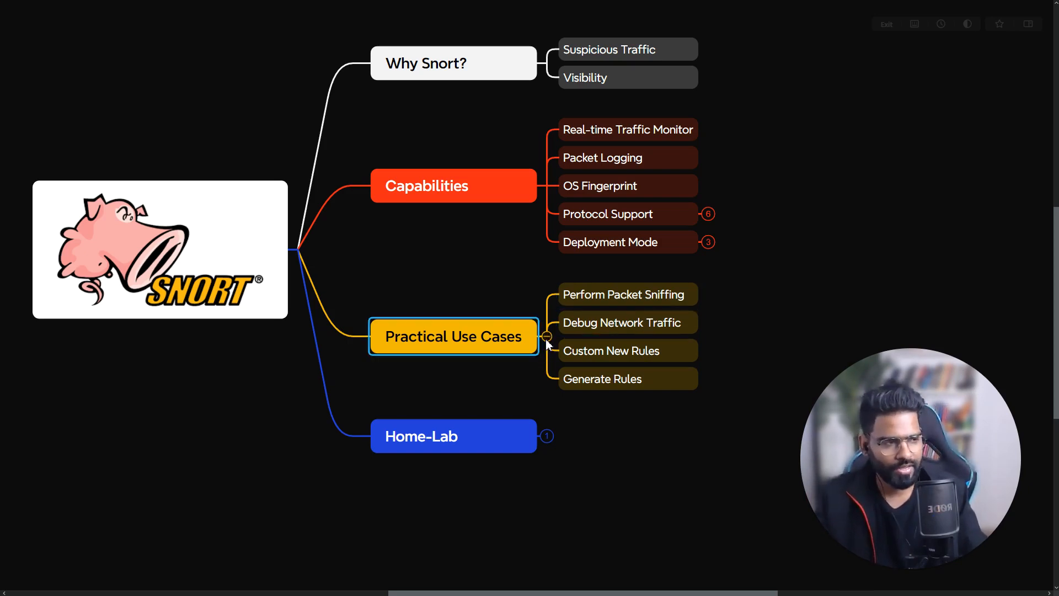
Collapse Practical Use Cases and select the Home-Lab topic.
{"action": "left_click", "coordinate": [546, 337]}
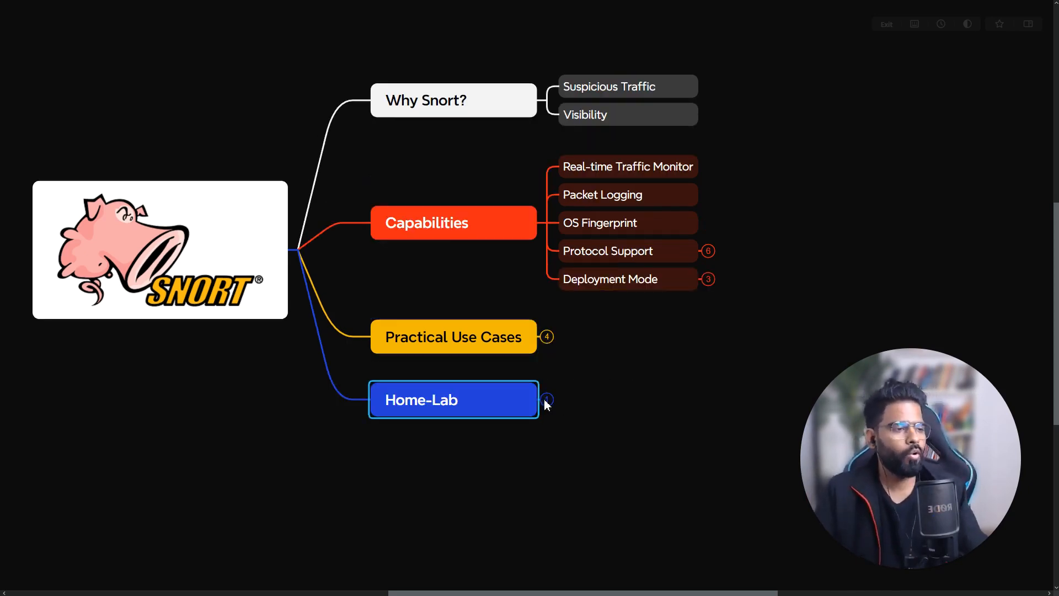
{"action": "left_click", "coordinate": [547, 399]}
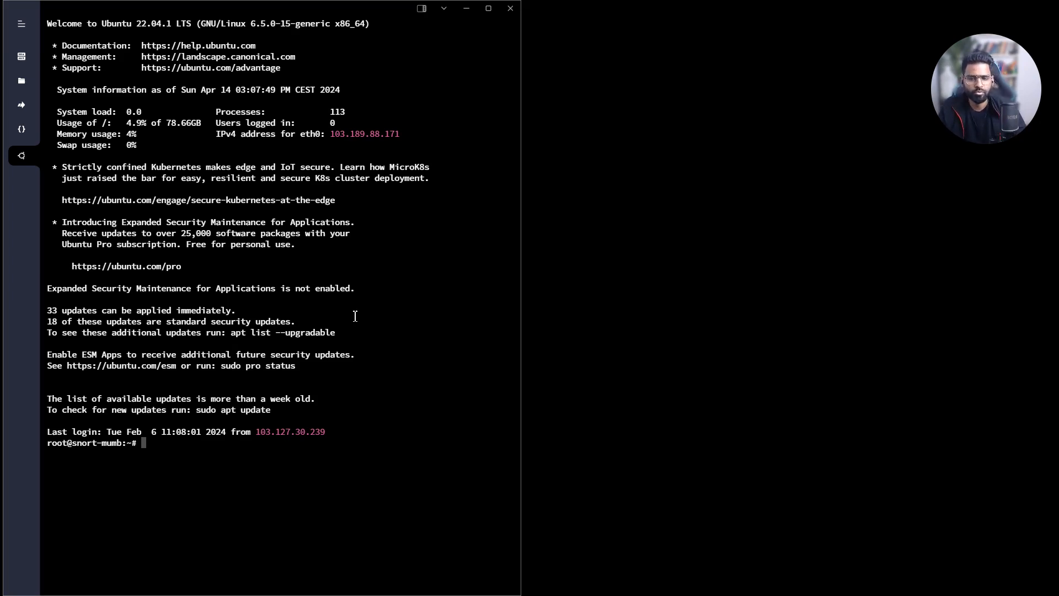
{"action": "mouse_move", "coordinate": [349, 338]}
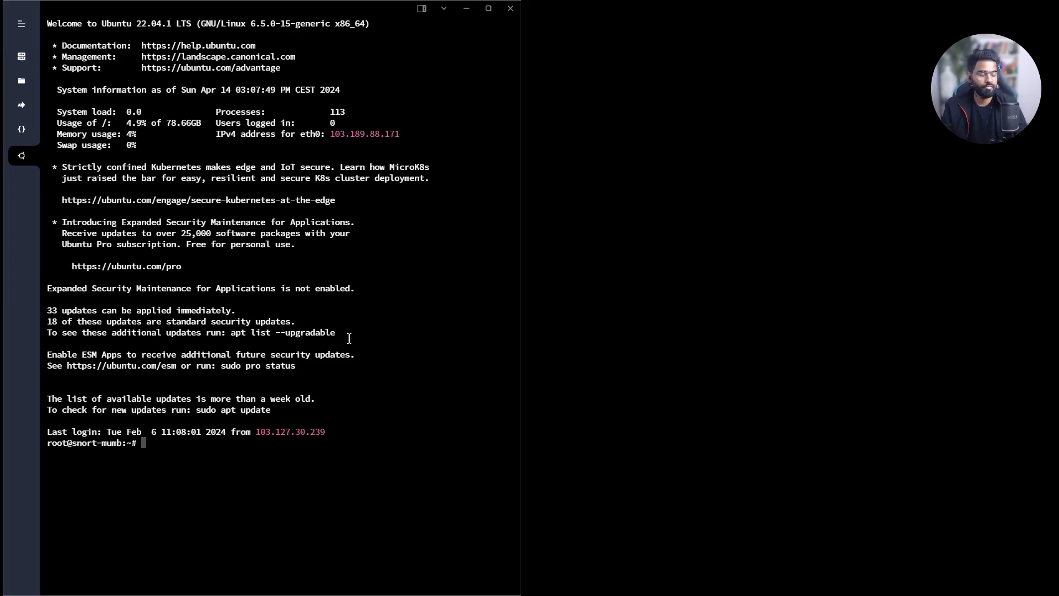
{"action": "mouse_move", "coordinate": [279, 350]}
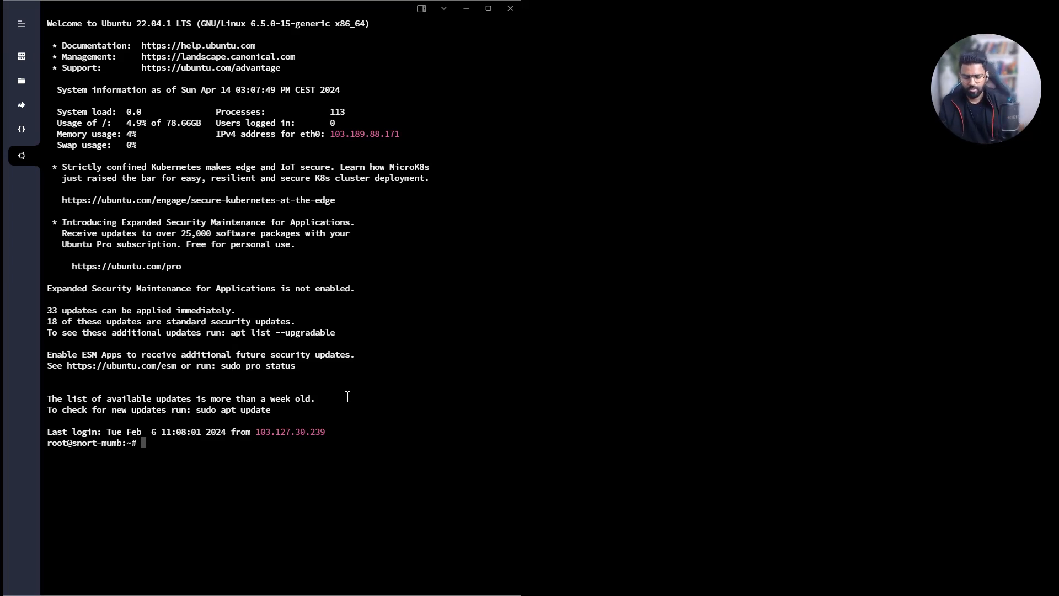
Refresh the server's package lists with apt update, reporting 214 upgradable packages.
{"action": "type", "text": "ap"}
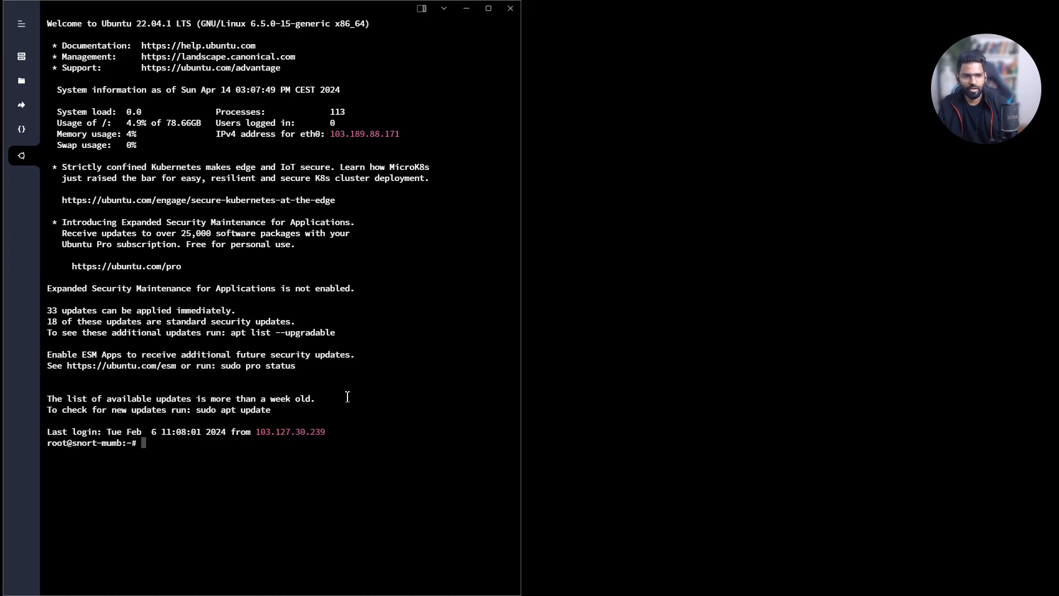
{"action": "type", "text": "apt update"}
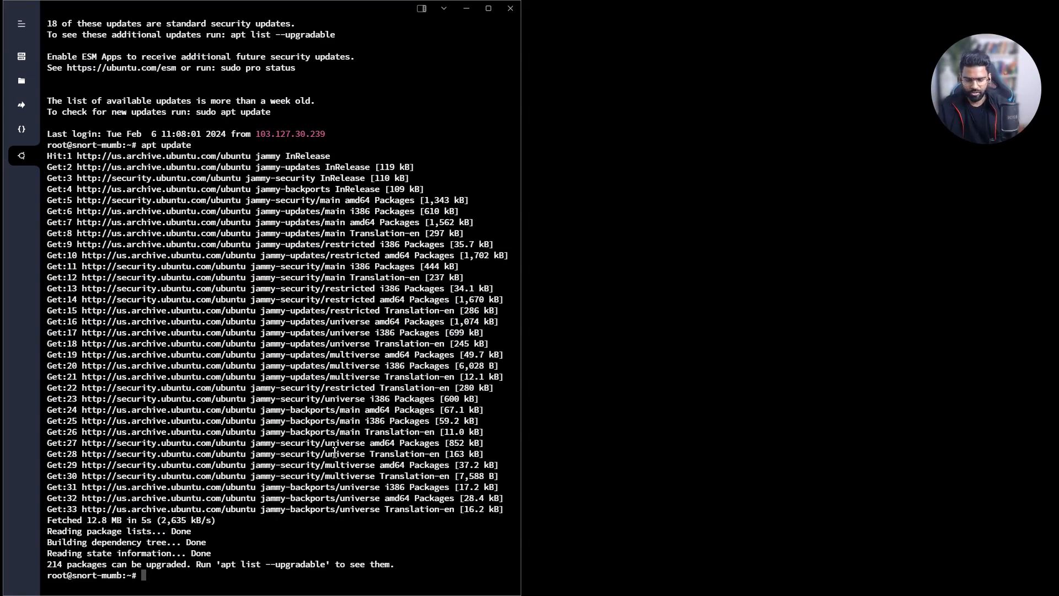
Install Snort with apt install snort and answer Y to pull in 40 dependency packages.
{"action": "type", "text": "apt install"}
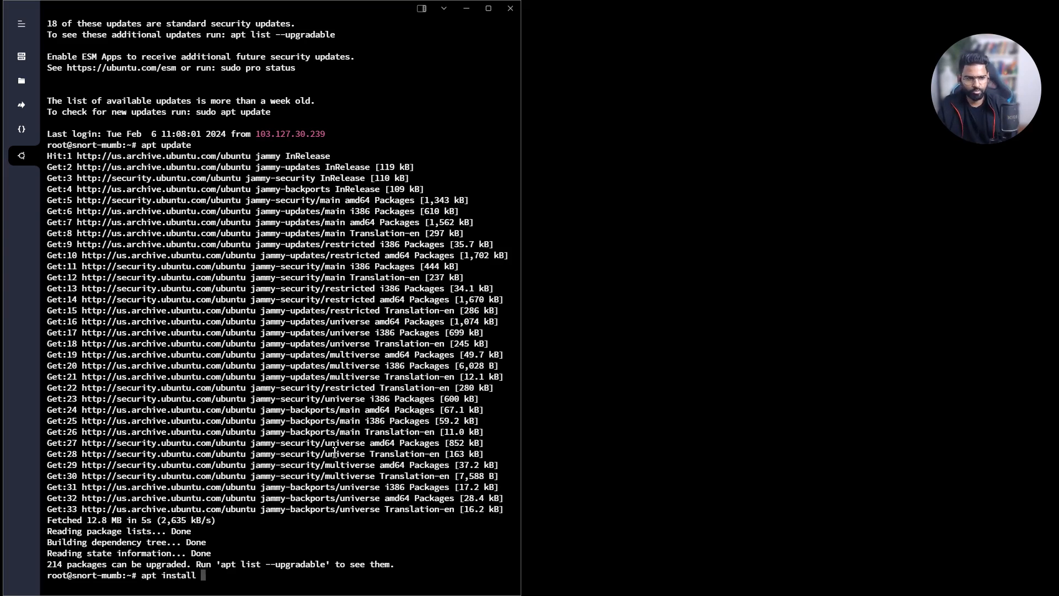
{"action": "type", "text": "snort"}
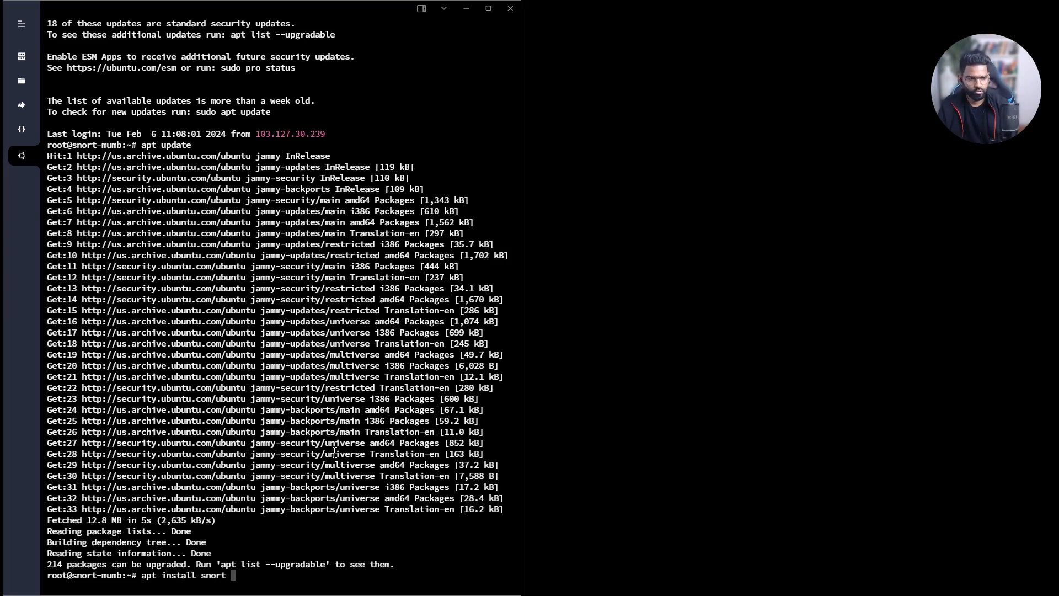
{"action": "key", "text": "Return"}
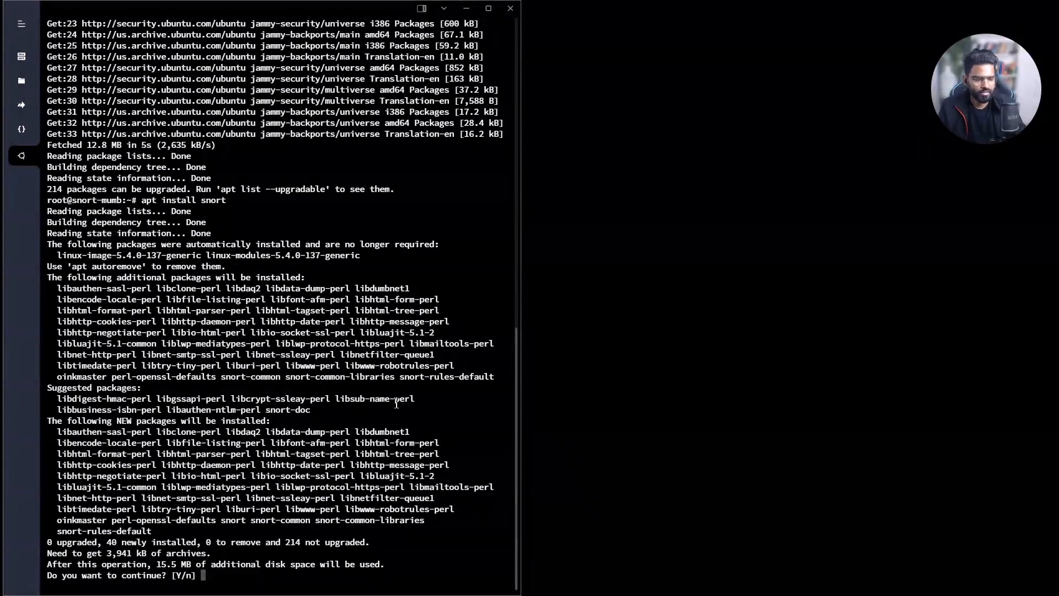
{"action": "type", "text": "Y"}
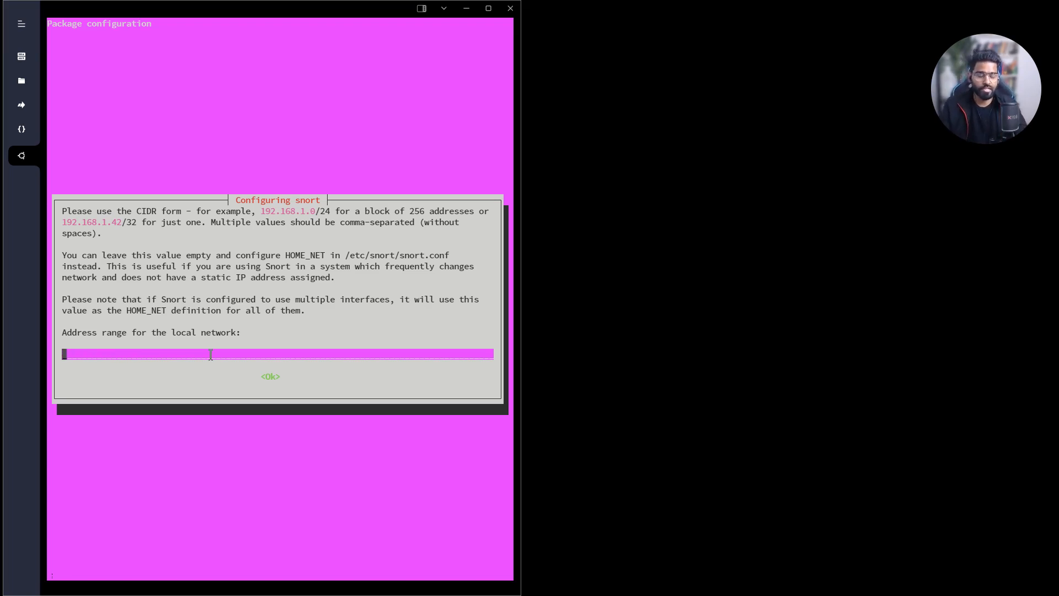
Enter 103.189.88.171/32 as Snort's local network range and confirm with <Ok>.
{"action": "type", "text": "103."}
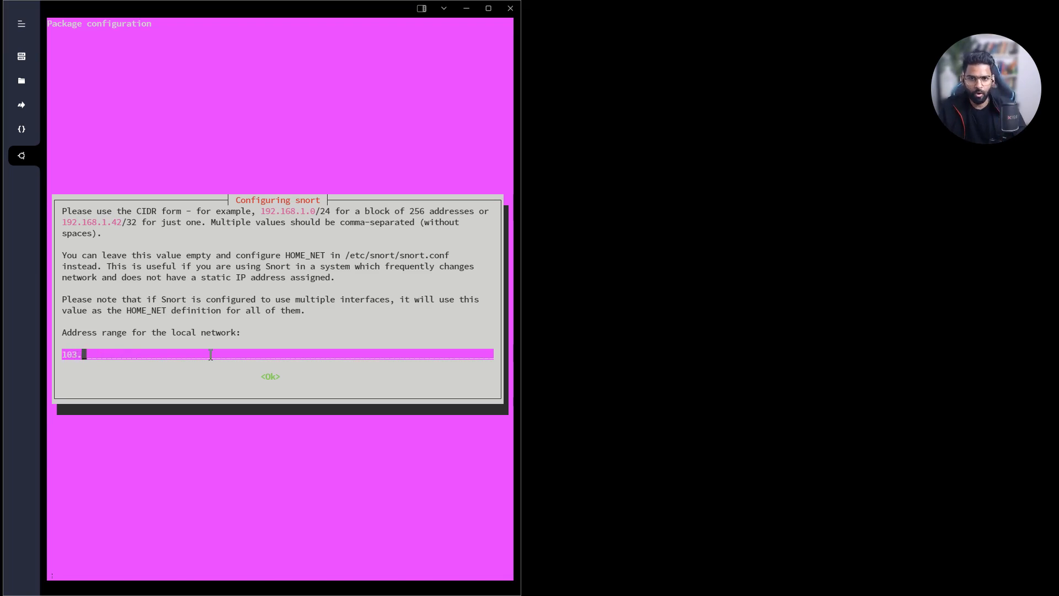
{"action": "type", "text": "189."}
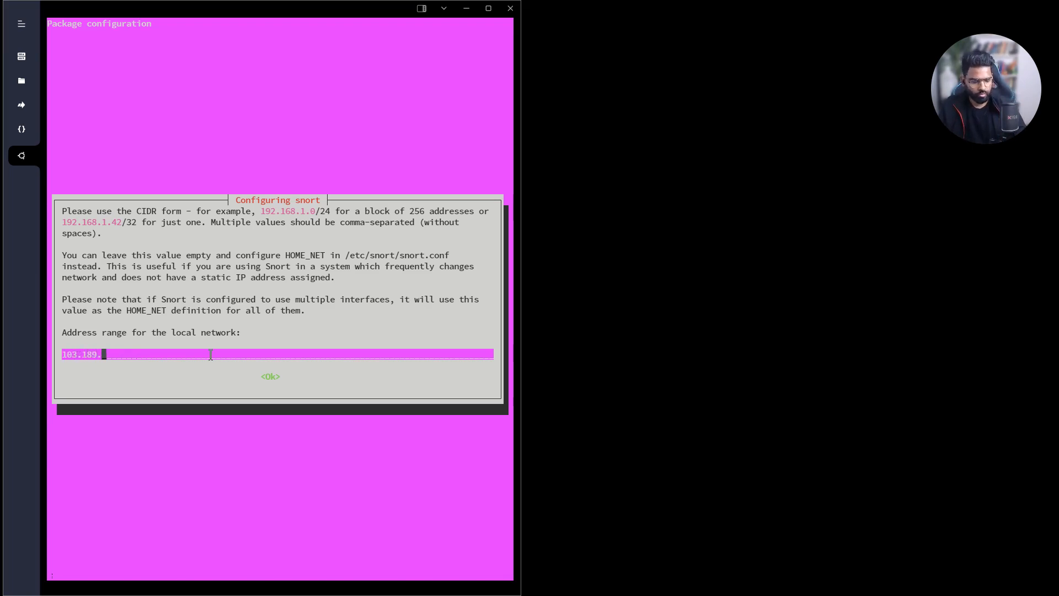
{"action": "type", "text": "88.1"}
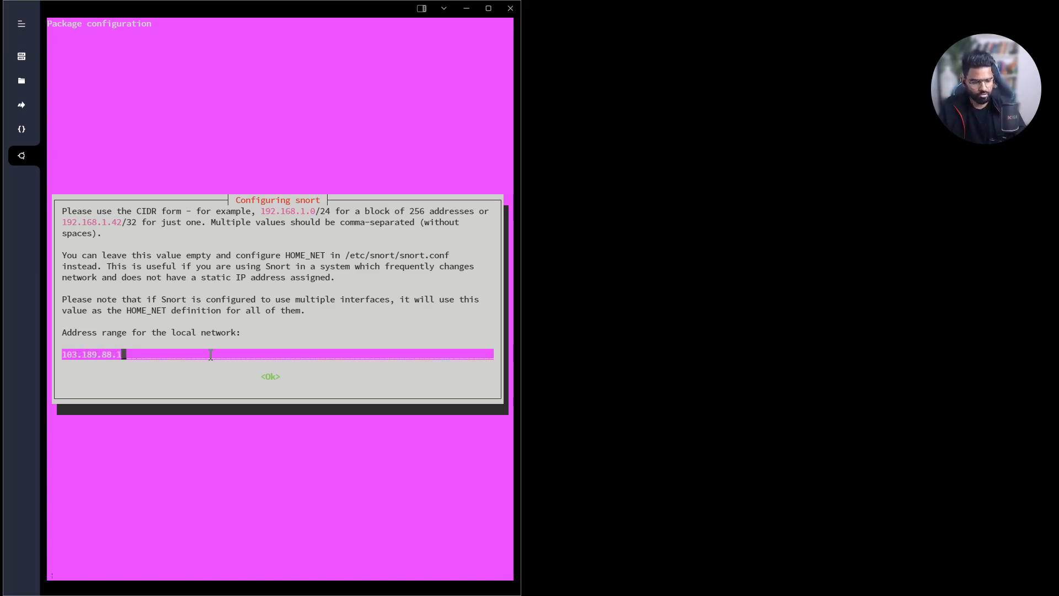
{"action": "type", "text": "71"}
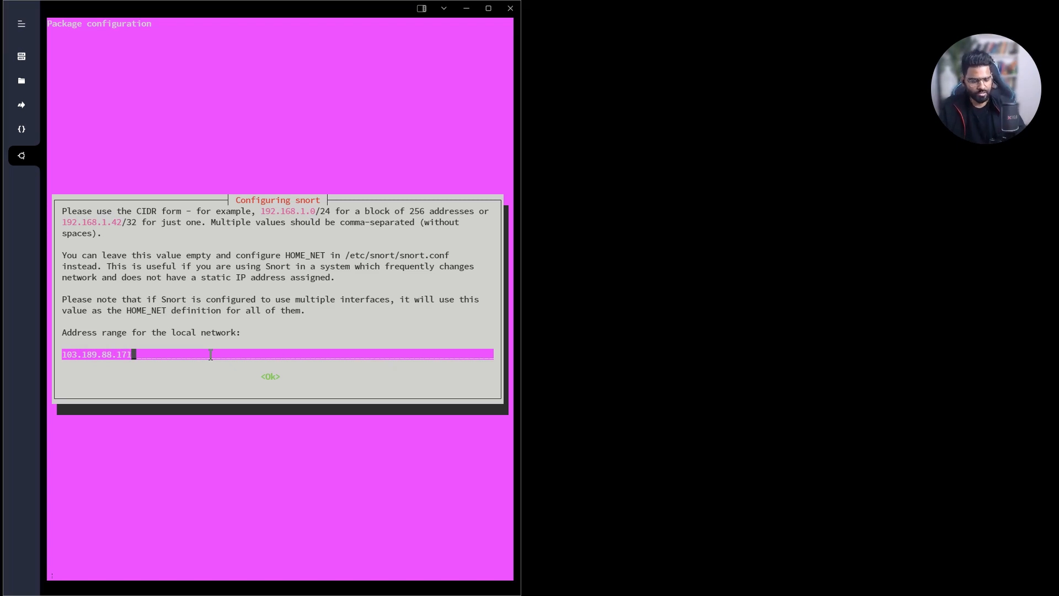
{"action": "type", "text": "/32"}
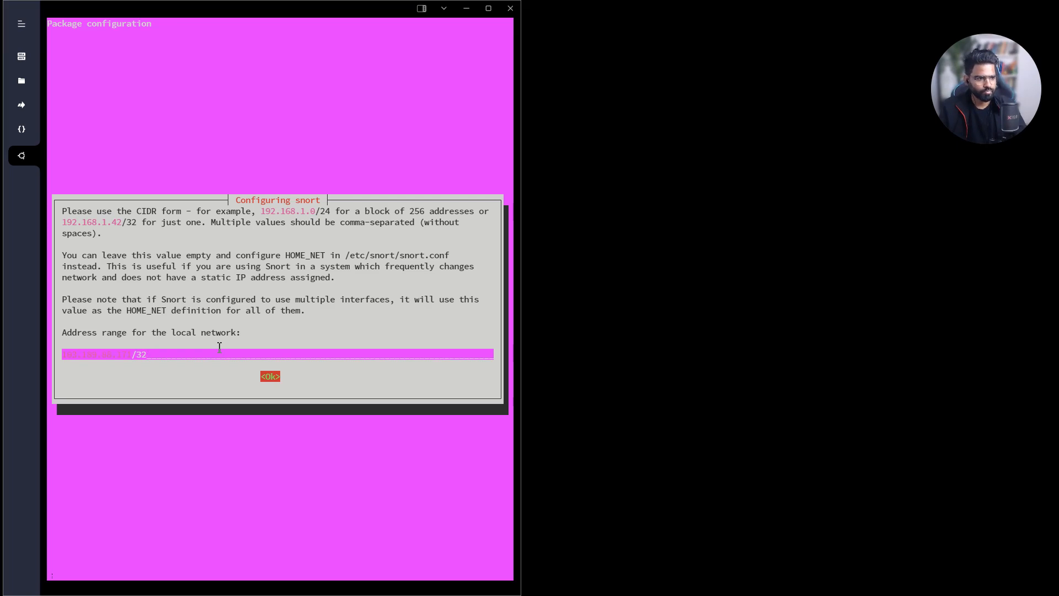
{"action": "left_click", "coordinate": [269, 376]}
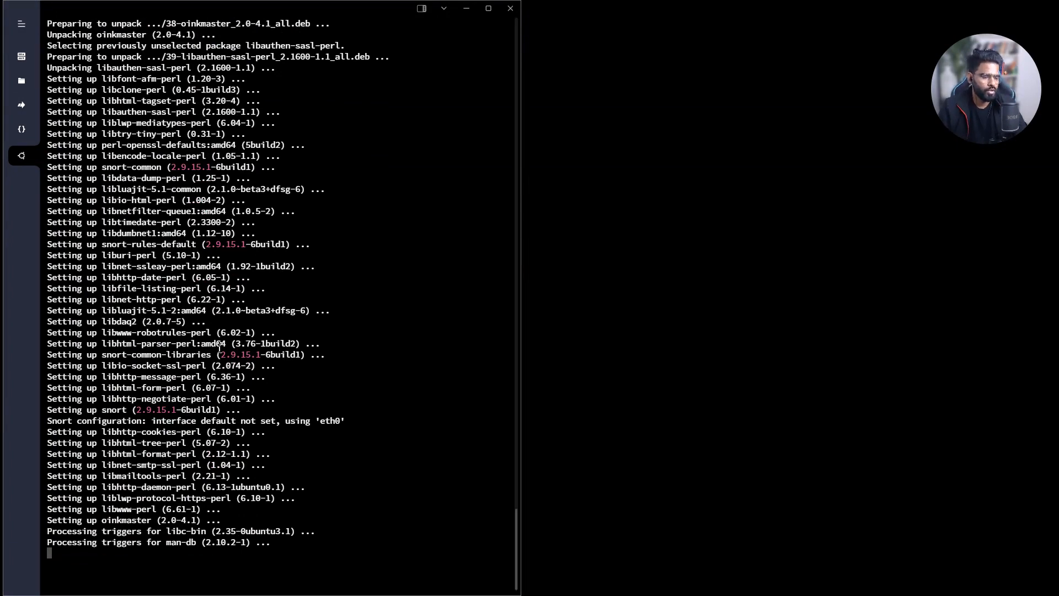
Run snort to capture live packets, stop it with Ctrl+C for statistics, then check snort --version.
{"action": "scroll", "scroll_direction": "down", "scroll_amount": 3}
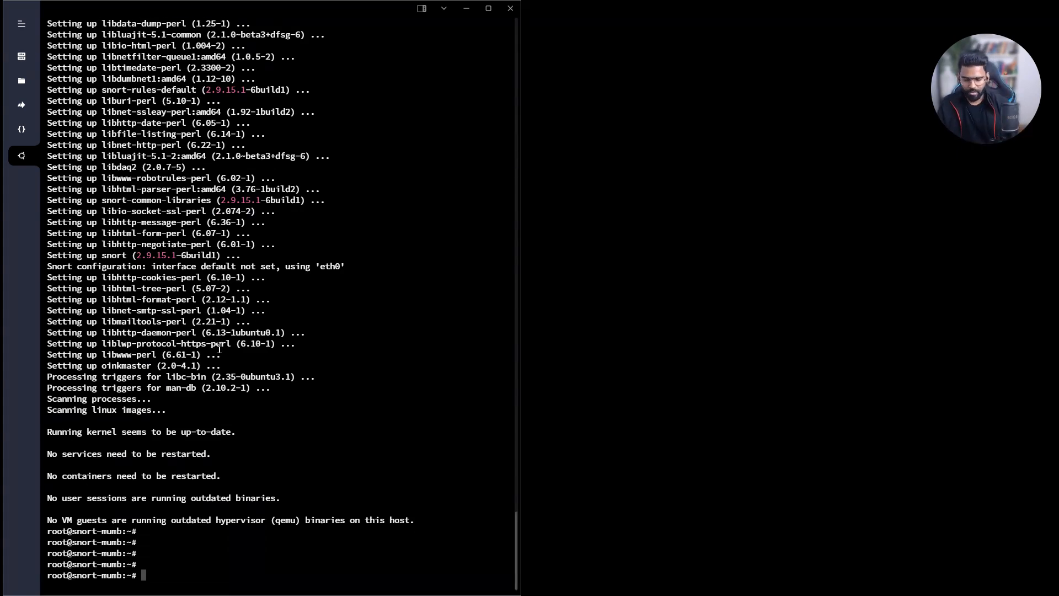
{"action": "type", "text": "snort"}
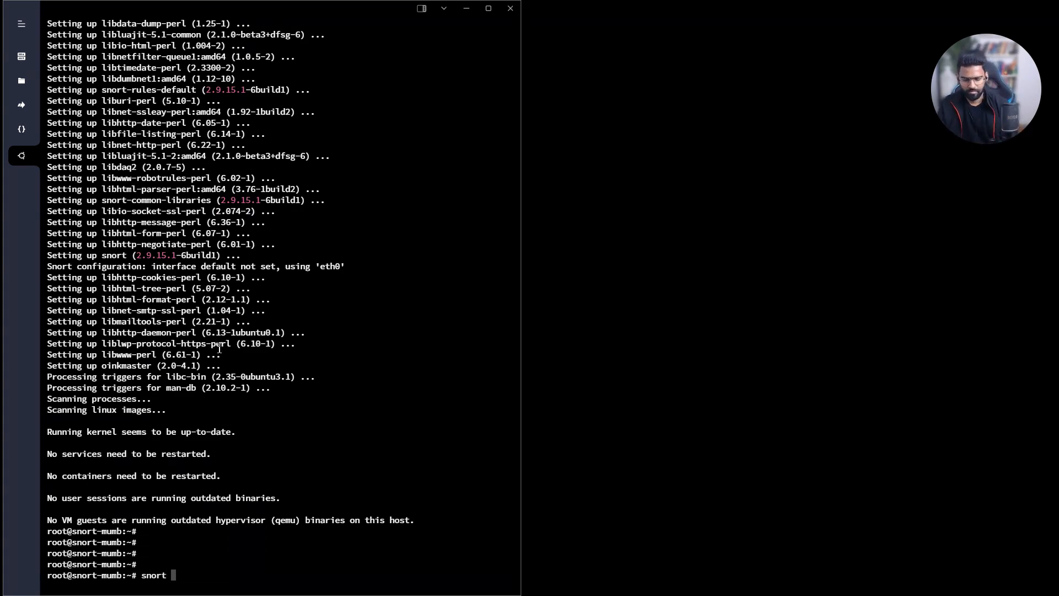
{"action": "key", "text": "Return"}
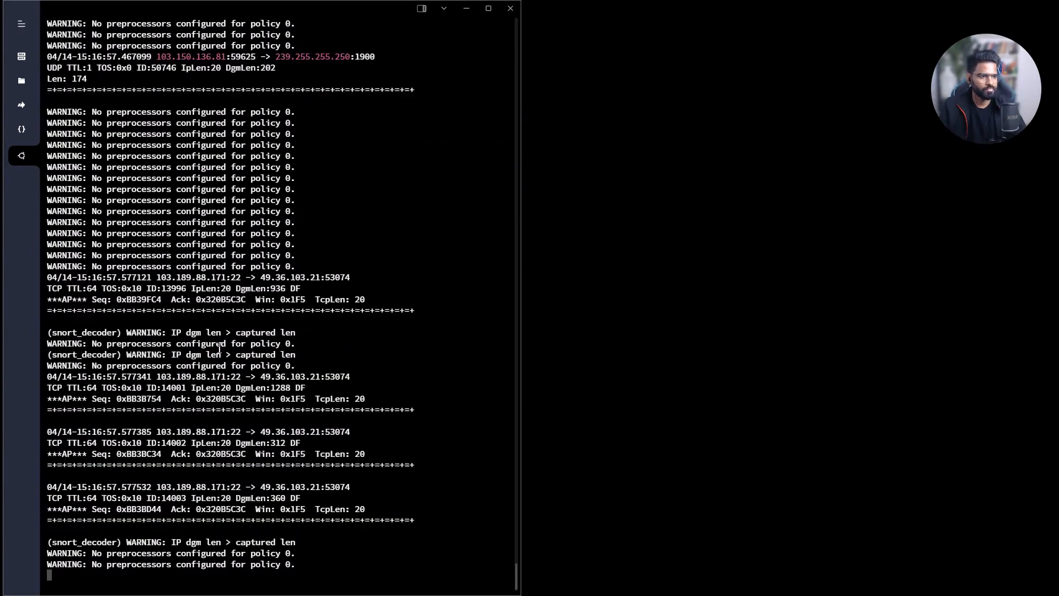
{"action": "key", "text": "ctrl+c"}
{"action": "type", "text": "sn"}
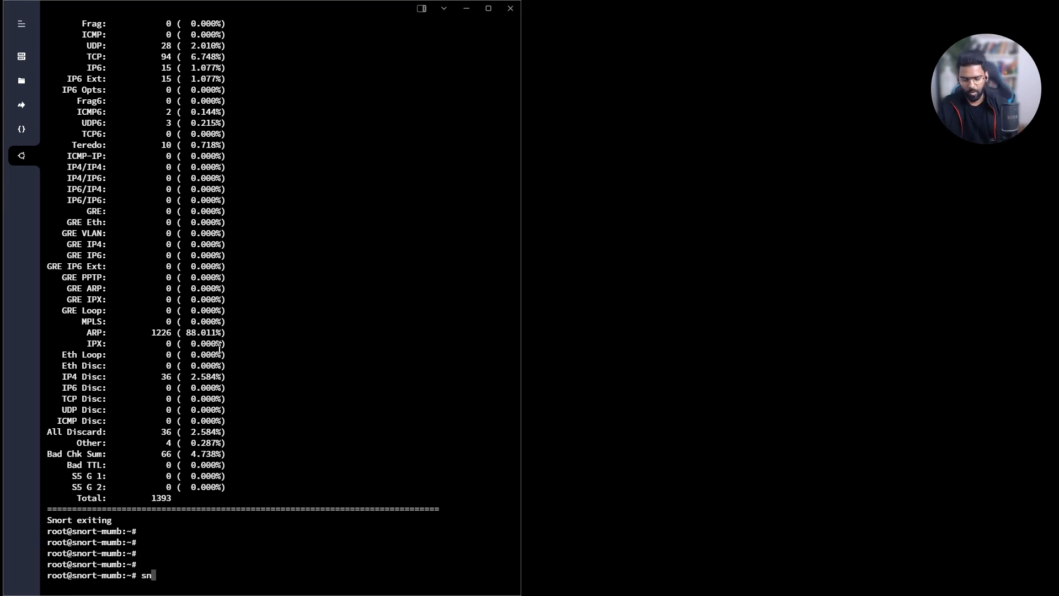
{"action": "key", "text": "Backspace"}
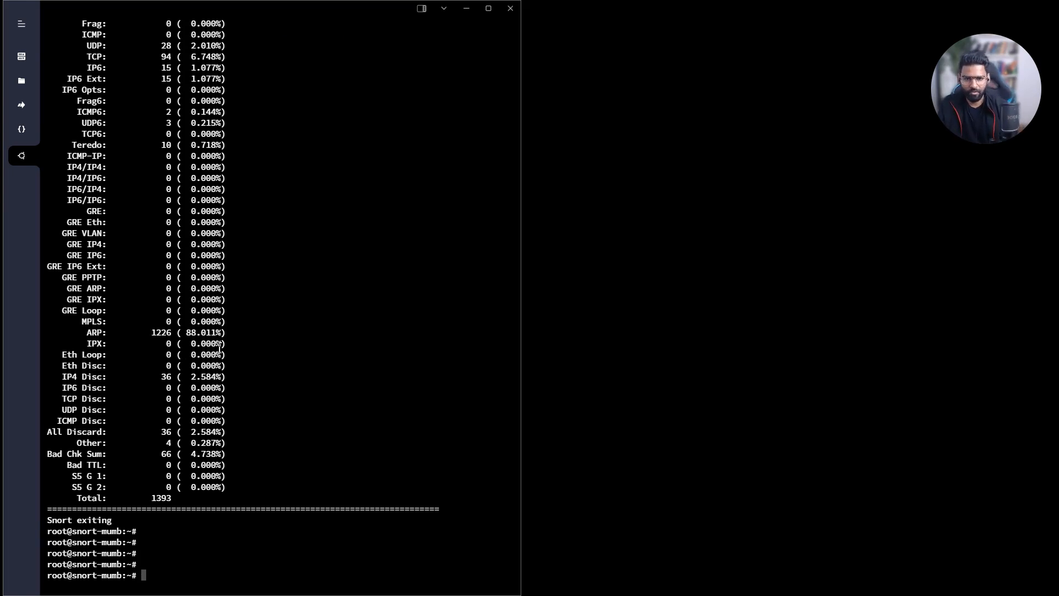
{"action": "type", "text": "snort --version"}
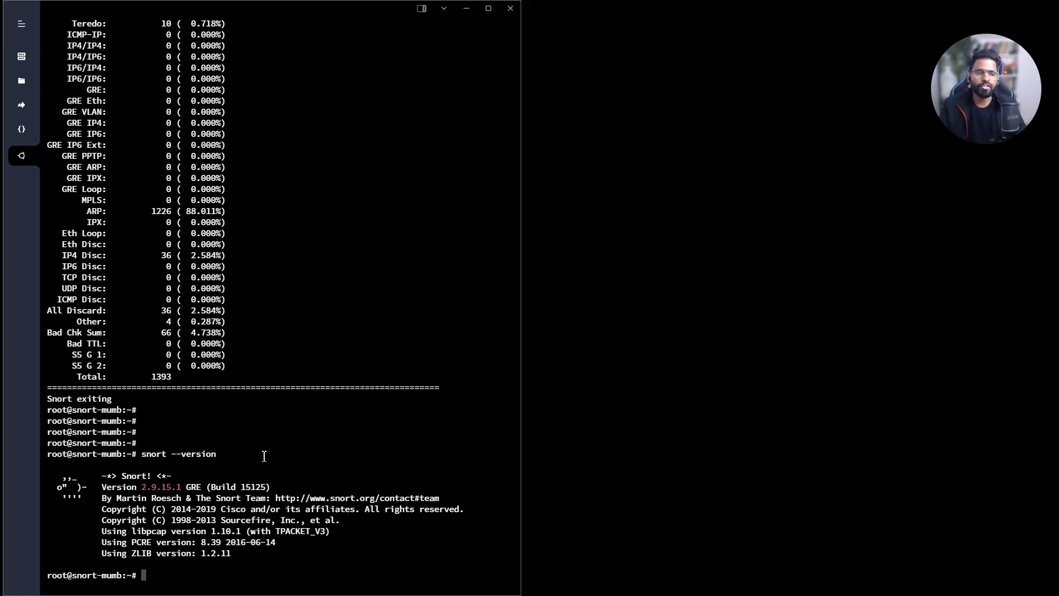
{"action": "mouse_move", "coordinate": [275, 475]}
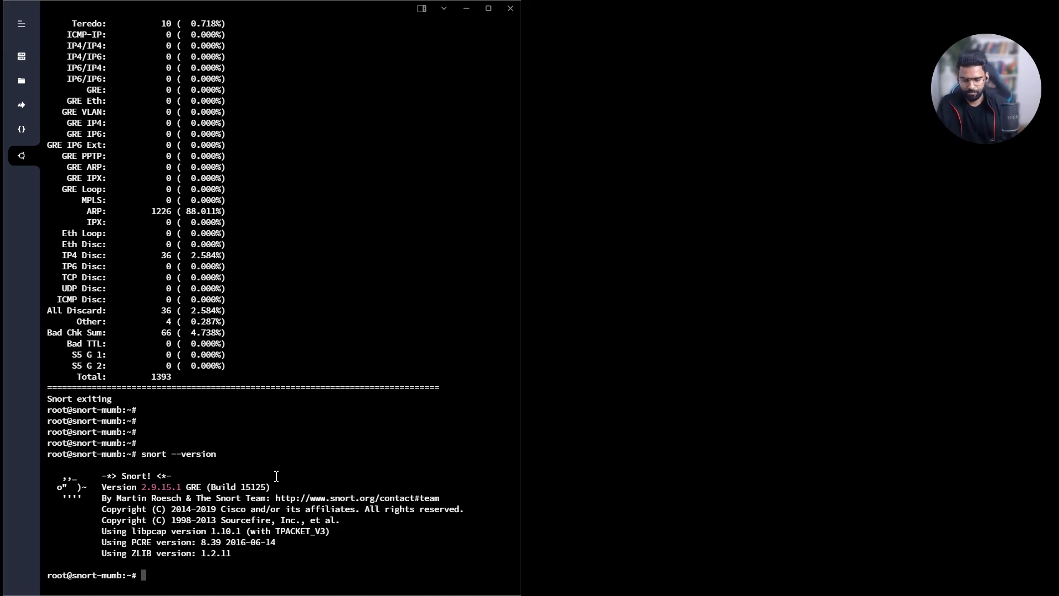
Change into /etc/snort, list its files and highlight snort.conf in the listing.
{"action": "type", "text": "cd /etc/snort/"}
{"action": "type", "text": "ls"}
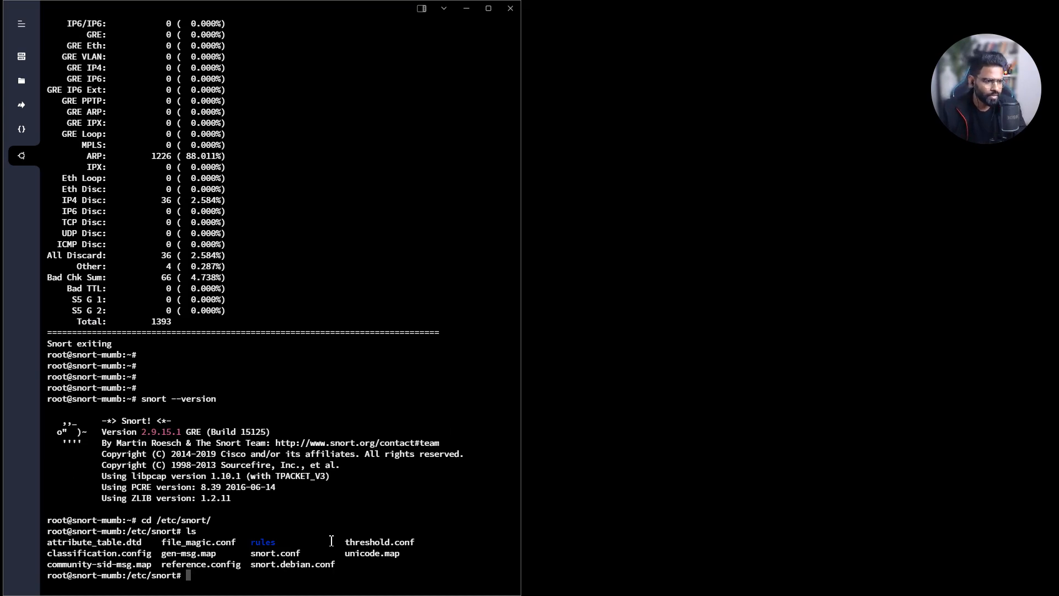
{"action": "double_click", "coordinate": [274, 553]}
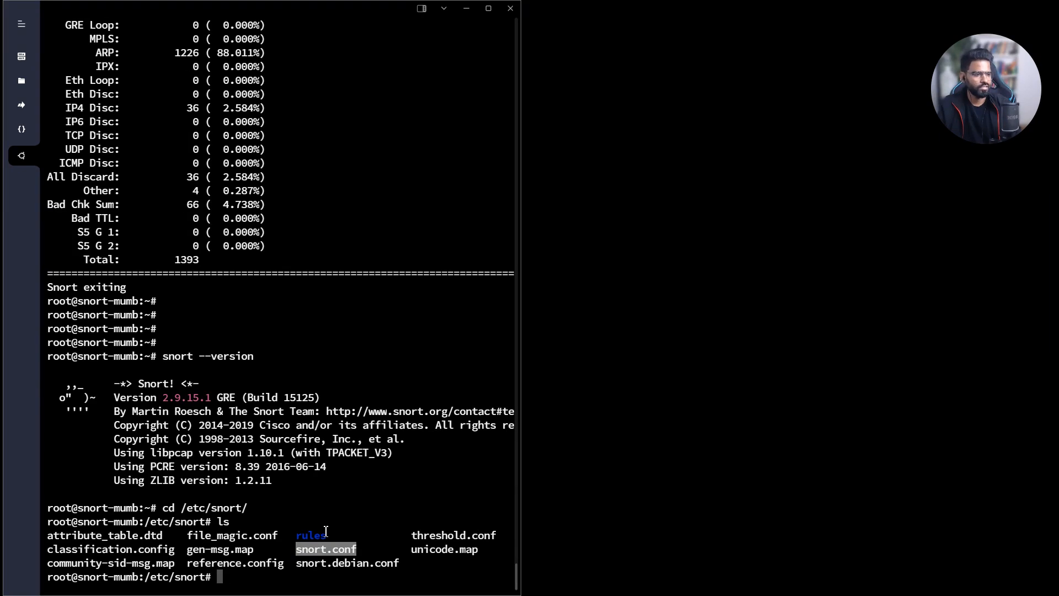
{"action": "mouse_move", "coordinate": [359, 504]}
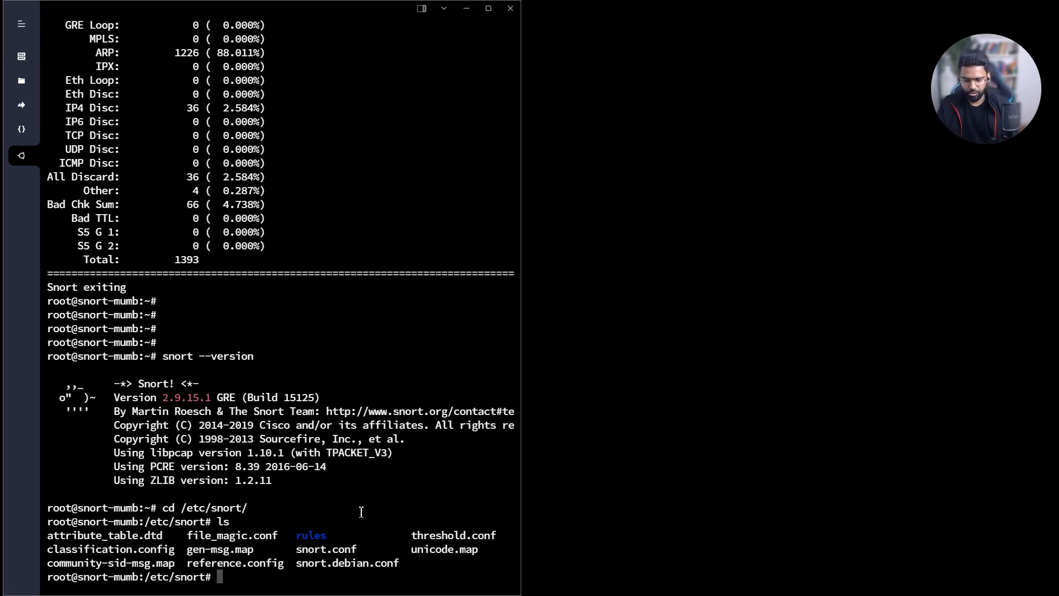
Edit snort.conf in nano and locate the ipvar HOME_NET line under Step #1 network variables.
{"action": "type", "text": "nano snort."}
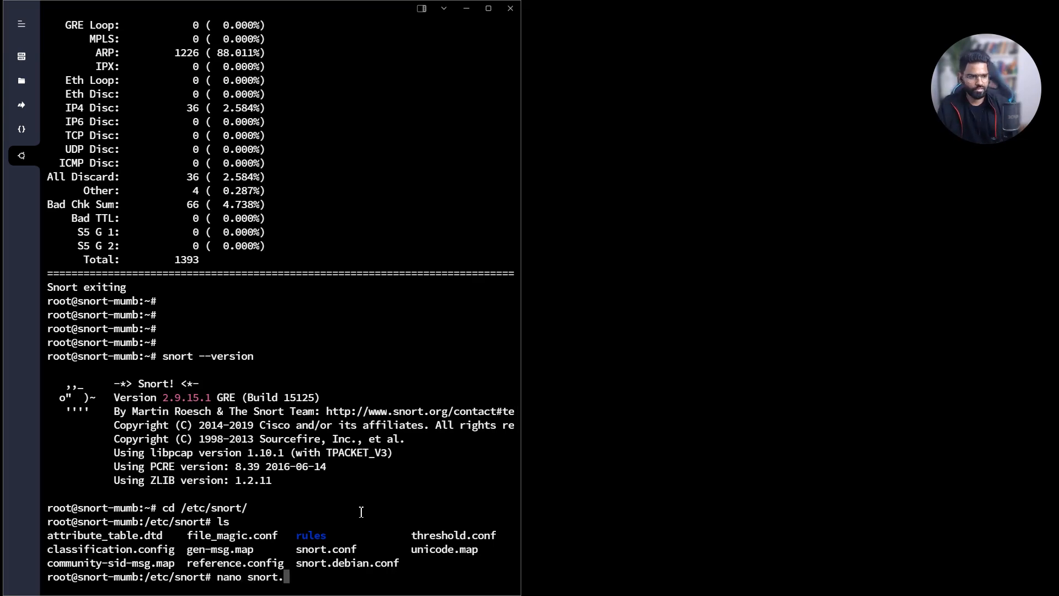
{"action": "key", "text": "Return"}
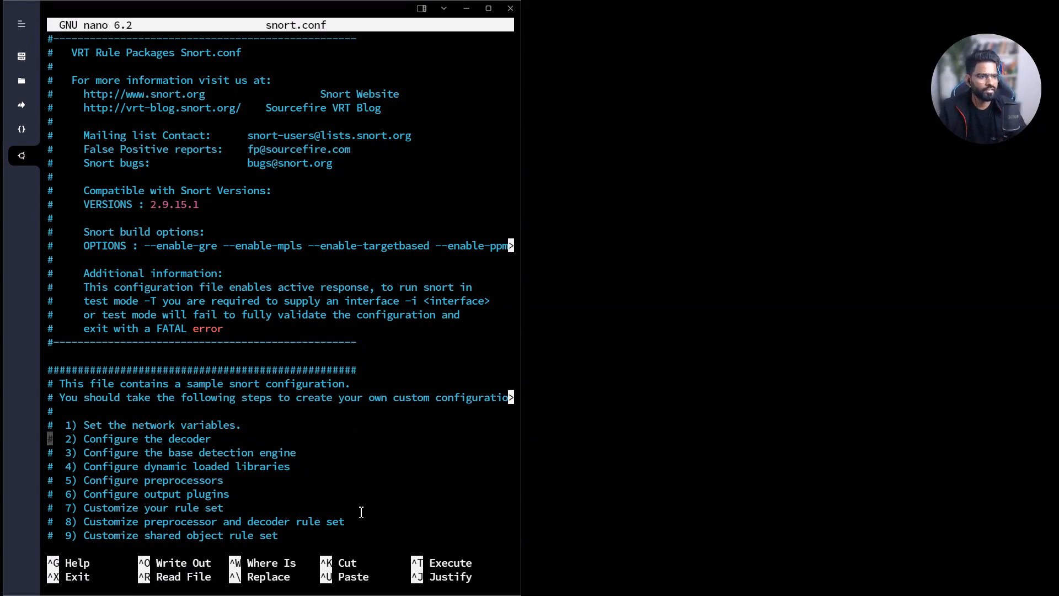
{"action": "scroll", "scroll_direction": "down", "scroll_amount": 3}
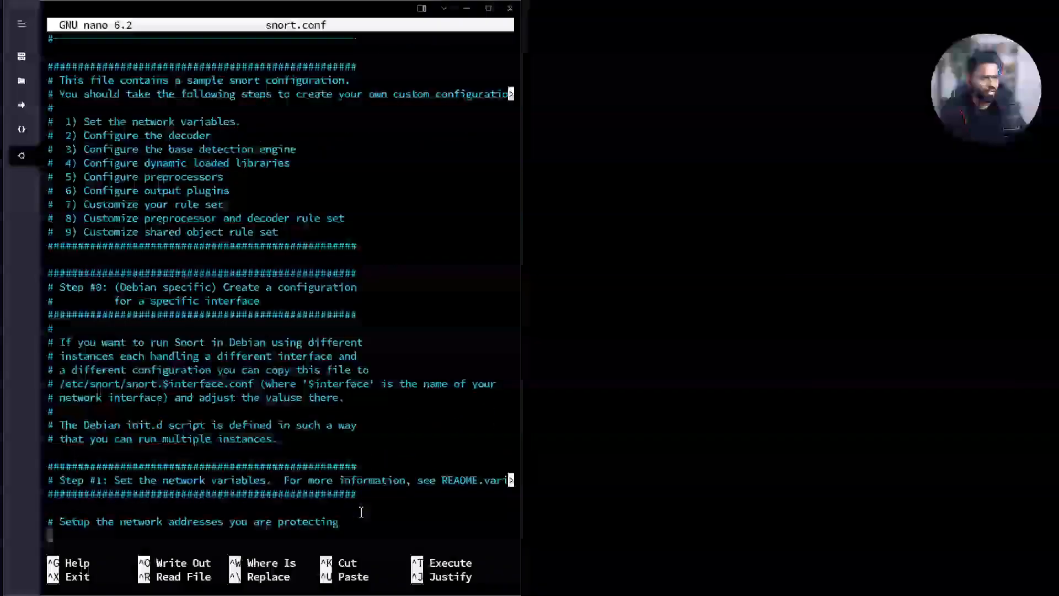
{"action": "scroll", "scroll_direction": "down", "scroll_amount": 3}
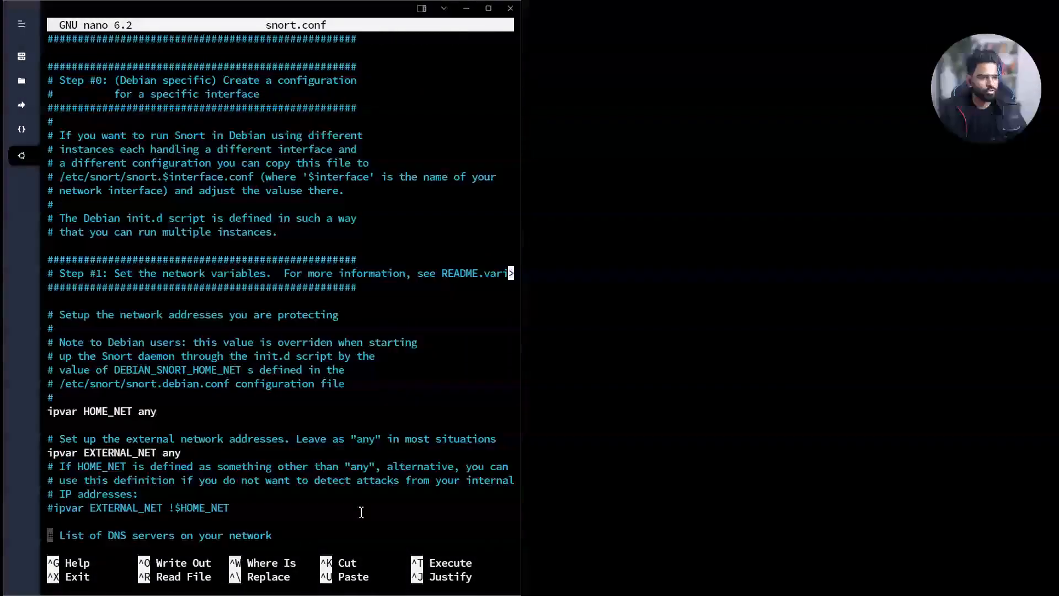
{"action": "scroll", "scroll_direction": "down", "scroll_amount": 3}
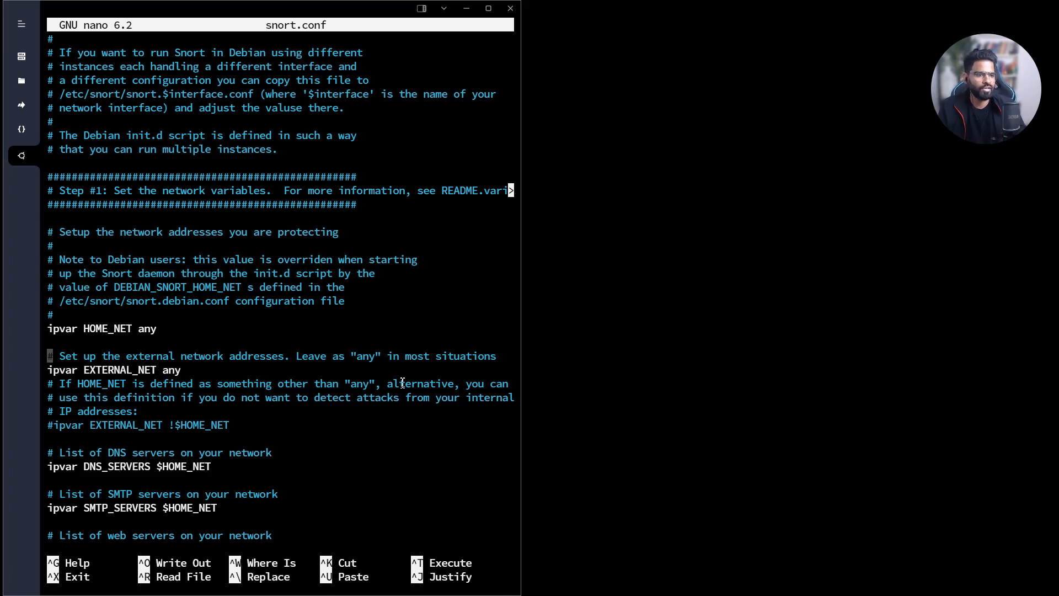
{"action": "double_click", "coordinate": [106, 329]}
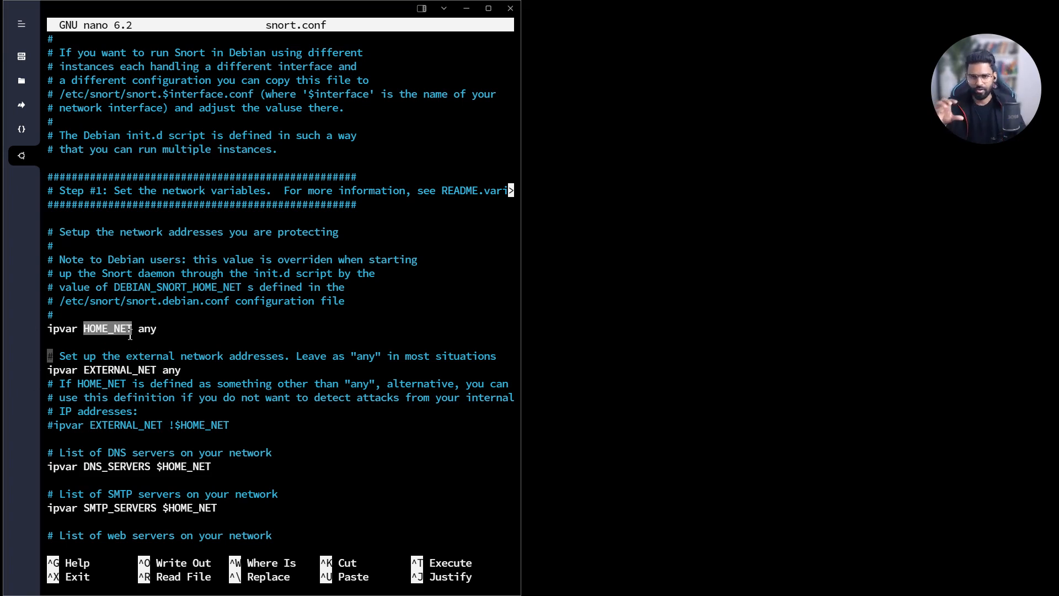
{"action": "mouse_move", "coordinate": [160, 333]}
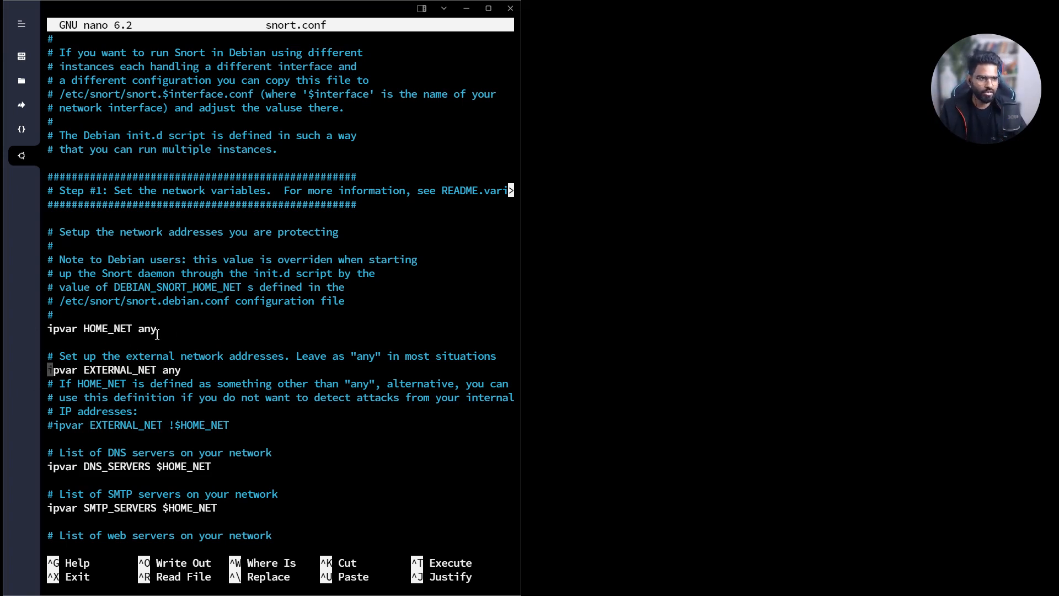
{"action": "scroll", "scroll_direction": "down", "scroll_amount": 3}
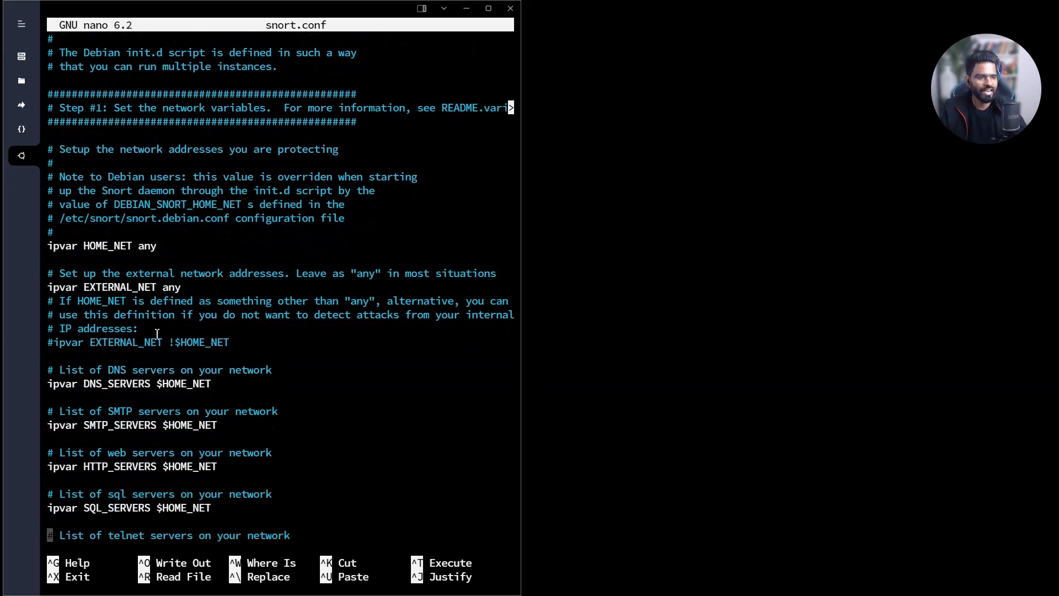
{"action": "scroll", "scroll_direction": "down", "scroll_amount": 3}
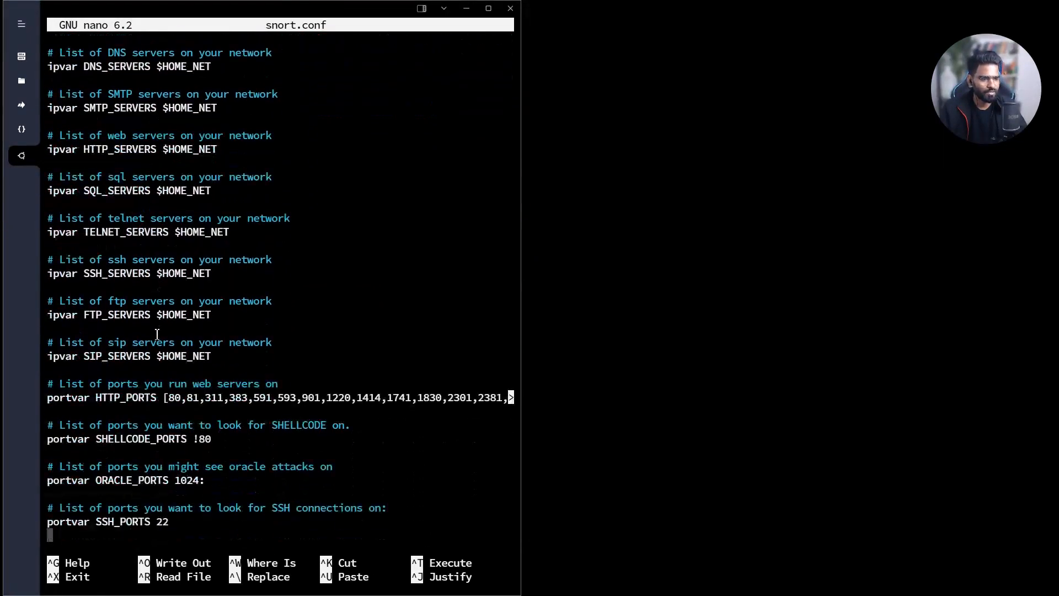
{"action": "scroll", "scroll_direction": "down", "scroll_amount": 3}
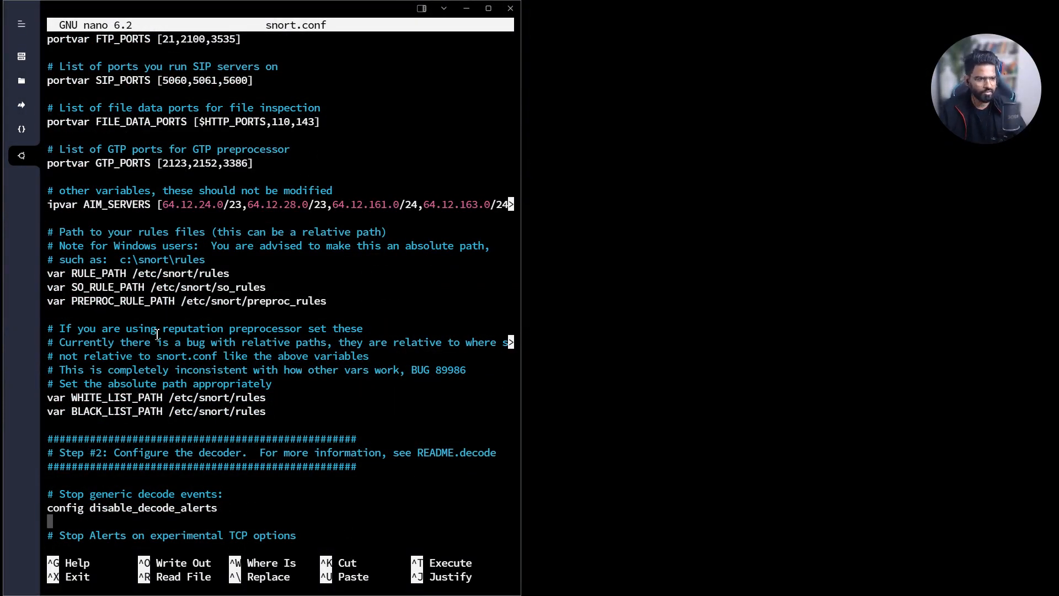
{"action": "scroll", "scroll_direction": "down", "scroll_amount": 3}
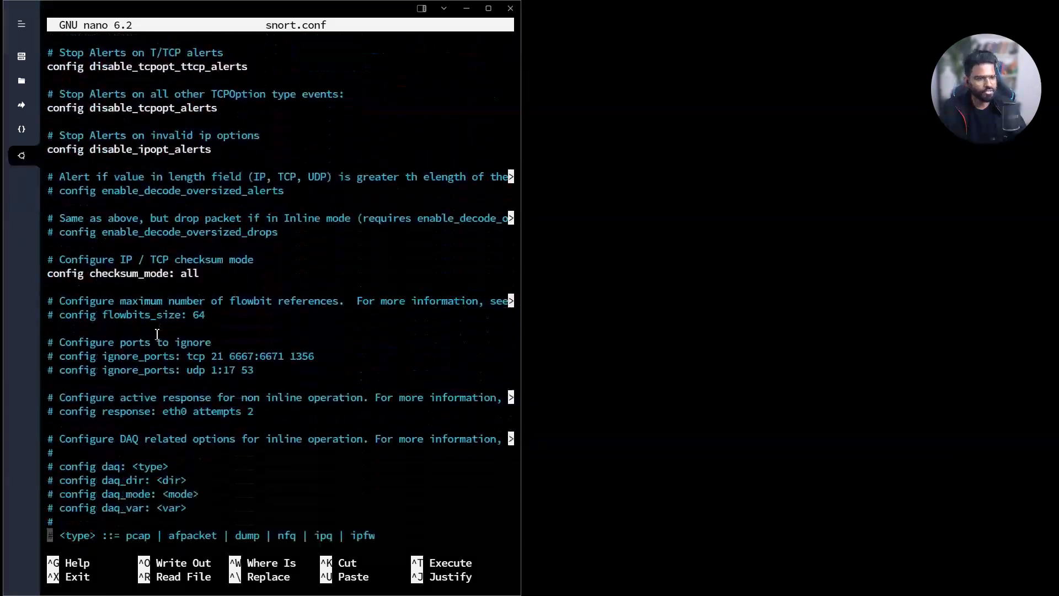
{"action": "scroll", "scroll_direction": "down", "scroll_amount": 3}
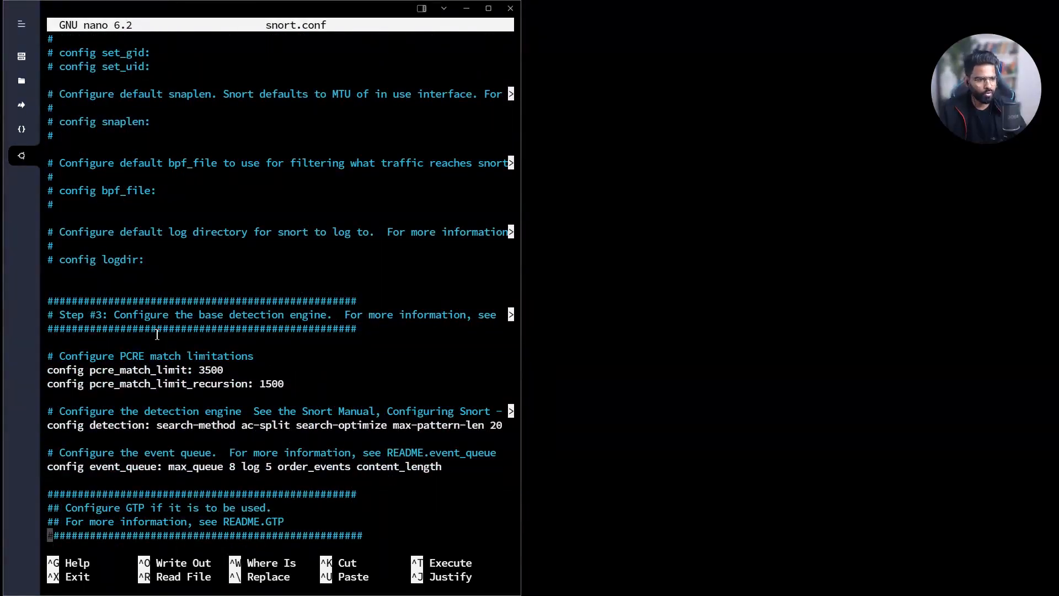
{"action": "scroll", "scroll_direction": "down", "scroll_amount": 3}
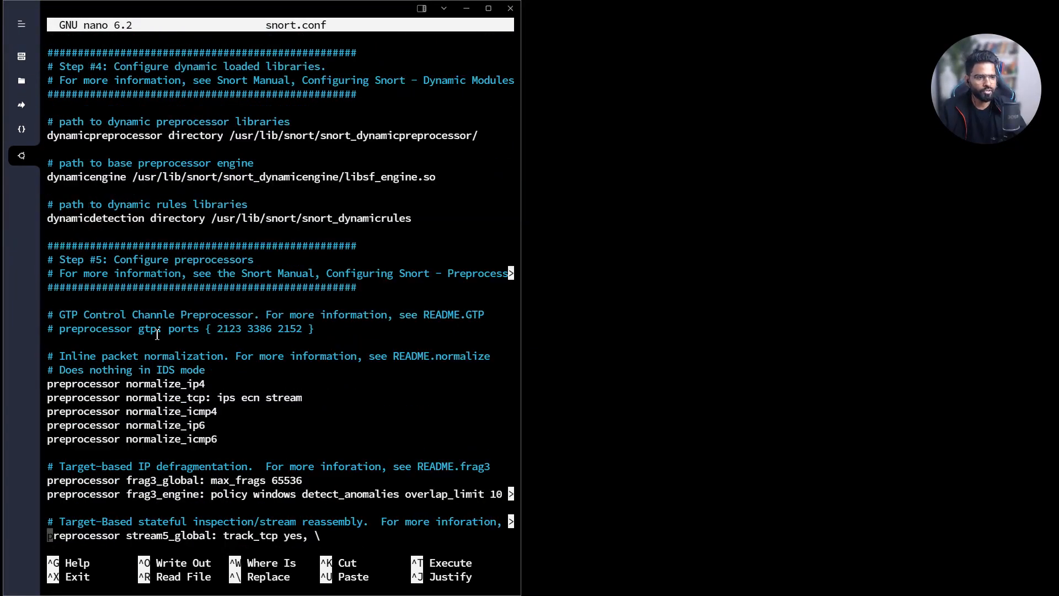
{"action": "scroll", "scroll_direction": "down", "scroll_amount": 3}
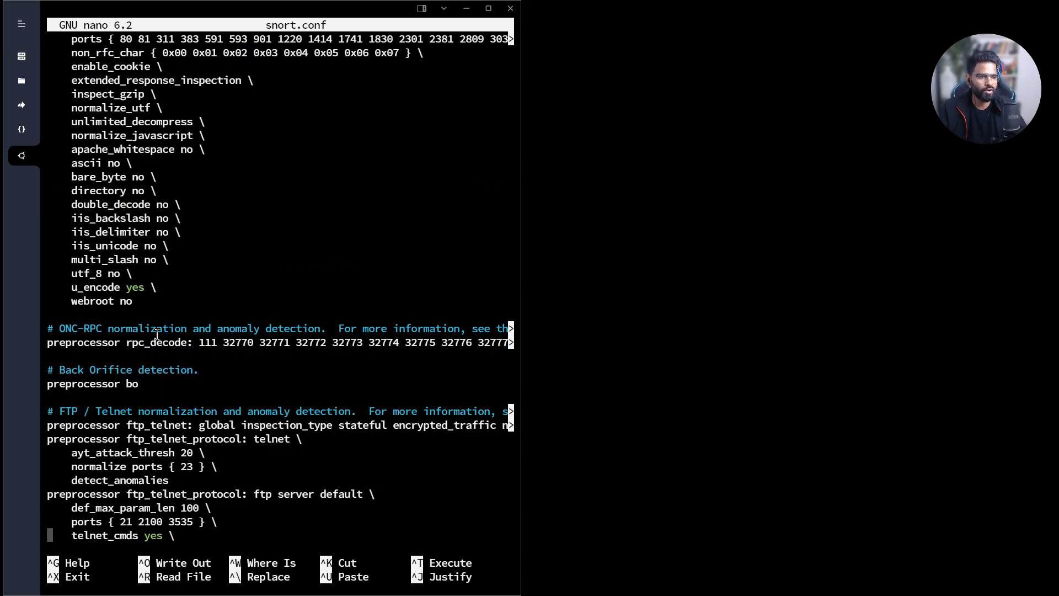
{"action": "scroll", "scroll_direction": "down", "scroll_amount": 3}
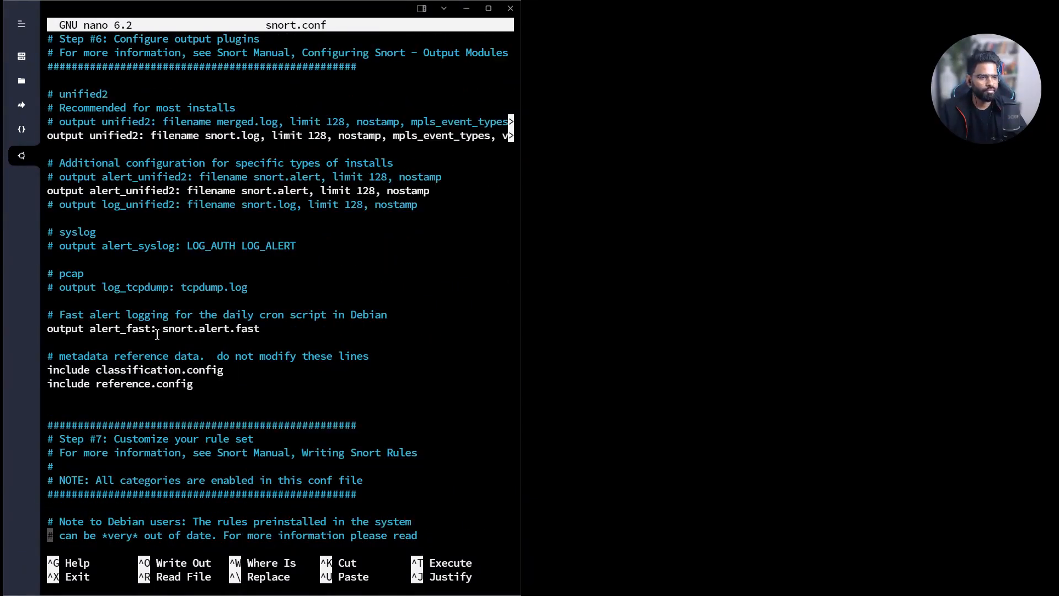
{"action": "scroll", "scroll_direction": "down", "scroll_amount": 3}
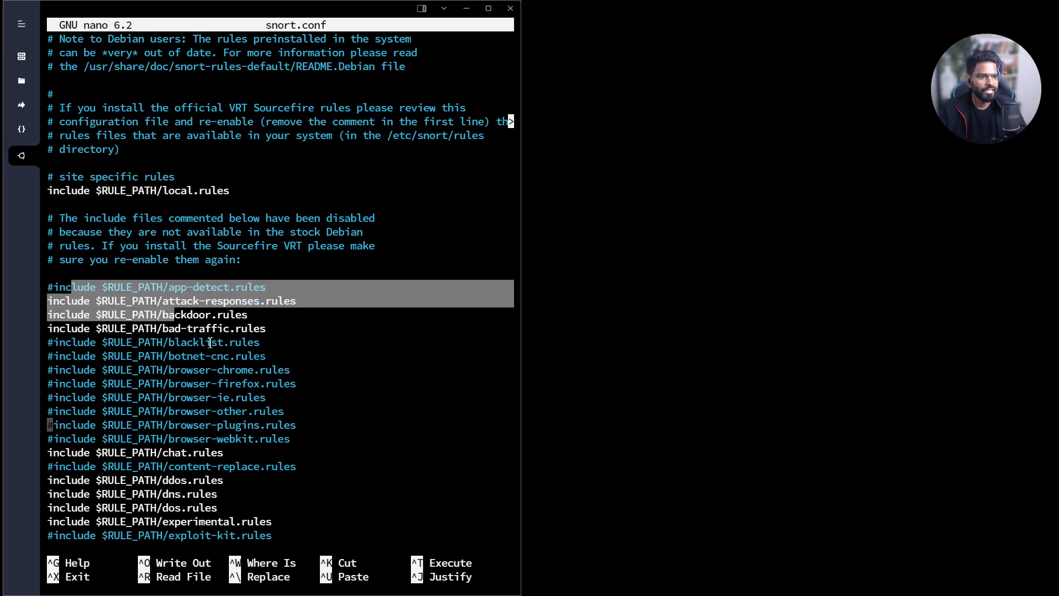
{"action": "scroll", "scroll_direction": "up", "scroll_amount": 3}
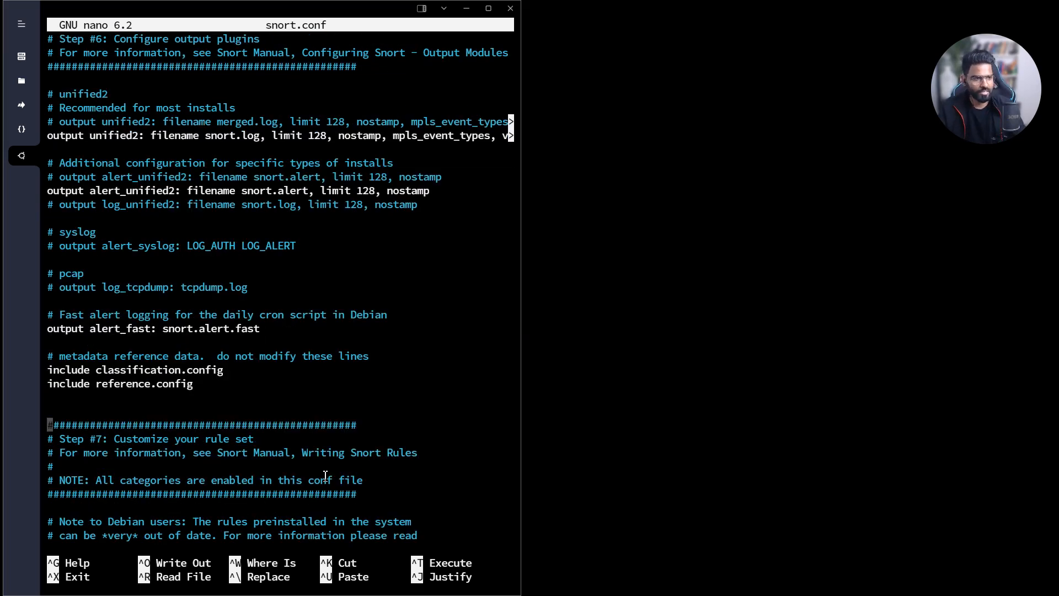
{"action": "scroll", "scroll_direction": "down", "scroll_amount": 3}
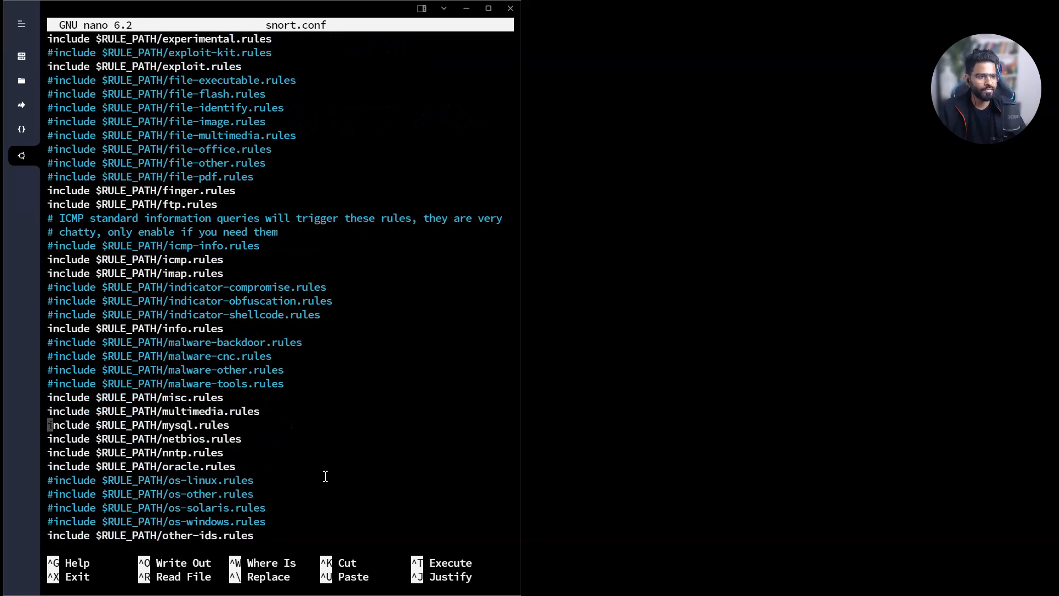
{"action": "scroll", "scroll_direction": "down", "scroll_amount": 3}
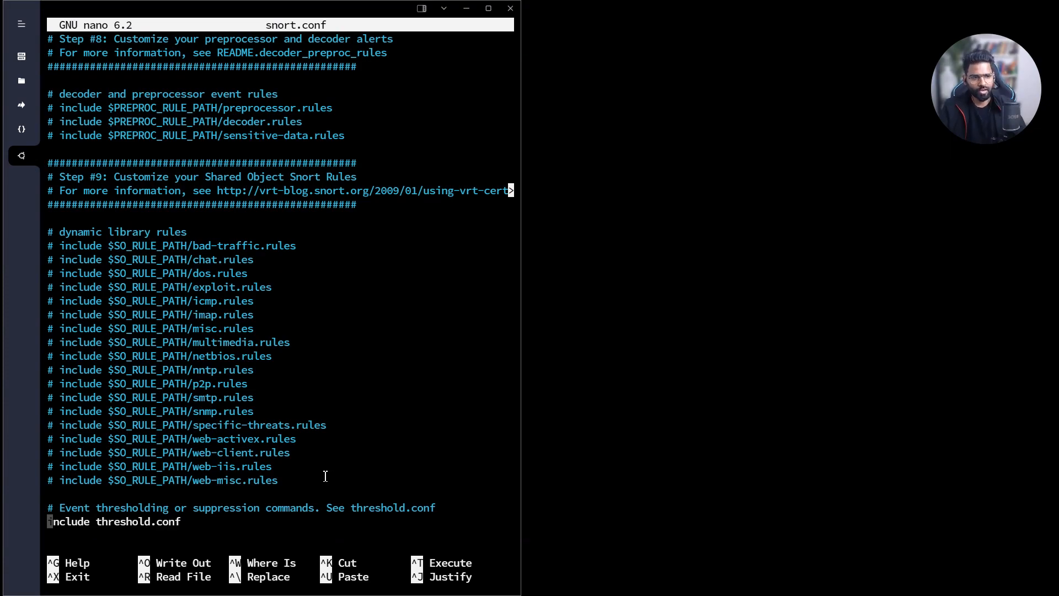
{"action": "scroll", "scroll_direction": "up", "scroll_amount": 3}
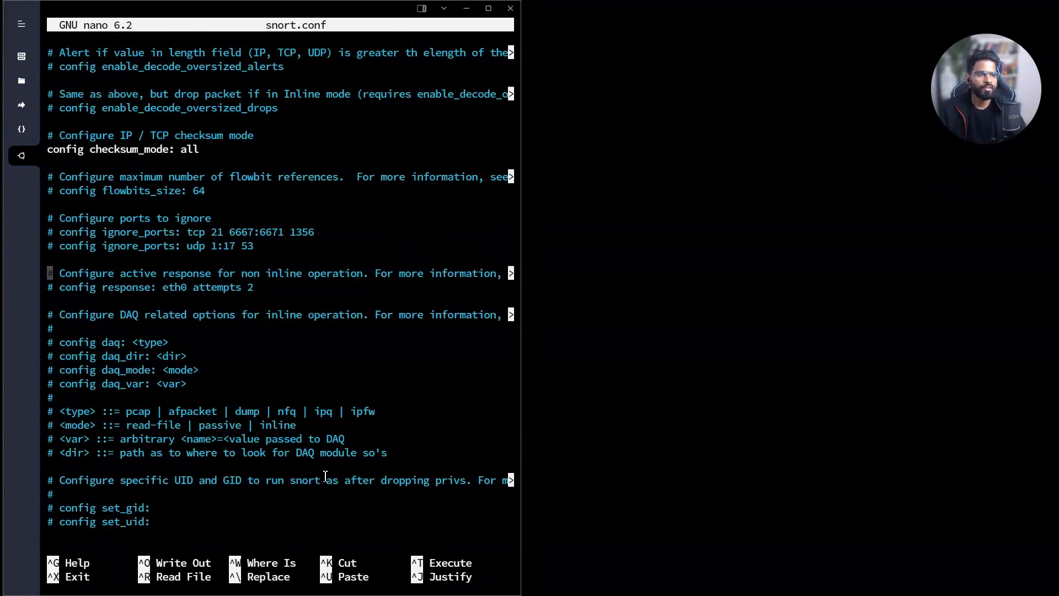
{"action": "scroll", "scroll_direction": "down", "scroll_amount": 3}
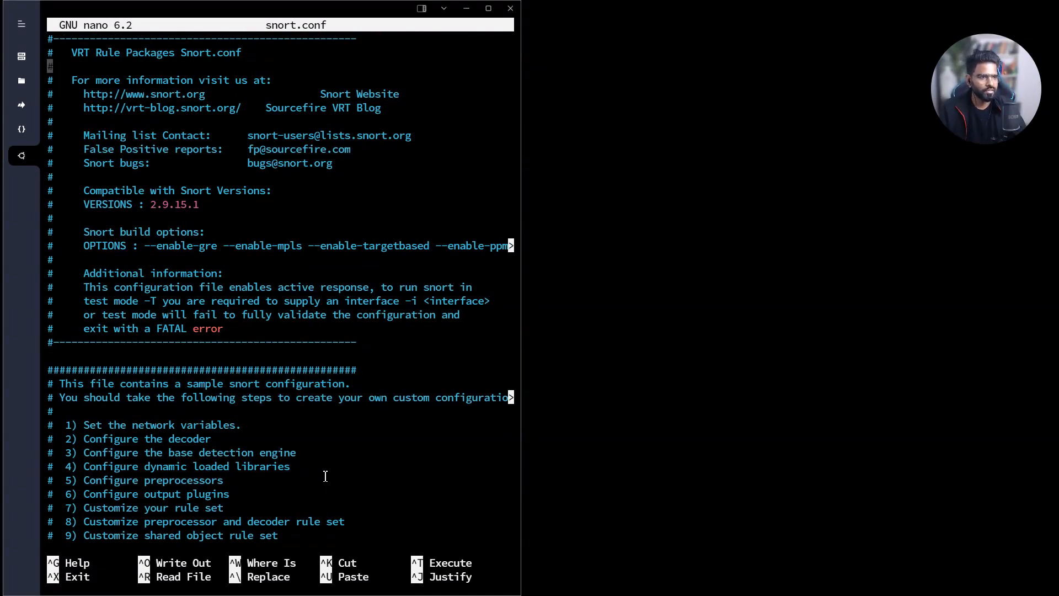
{"action": "scroll", "scroll_direction": "down", "scroll_amount": 3}
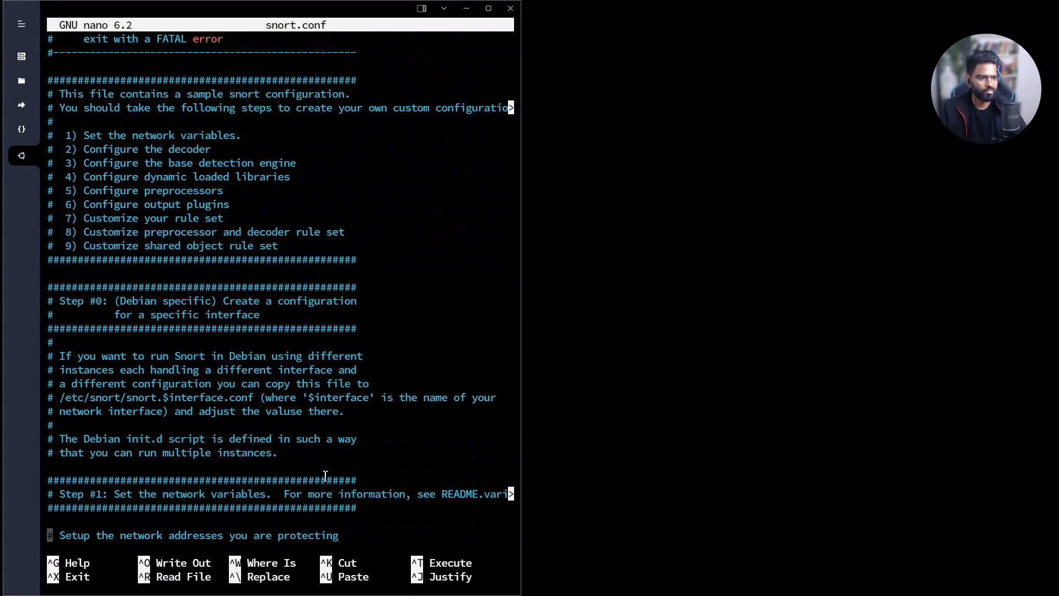
{"action": "scroll", "scroll_direction": "down", "scroll_amount": 3}
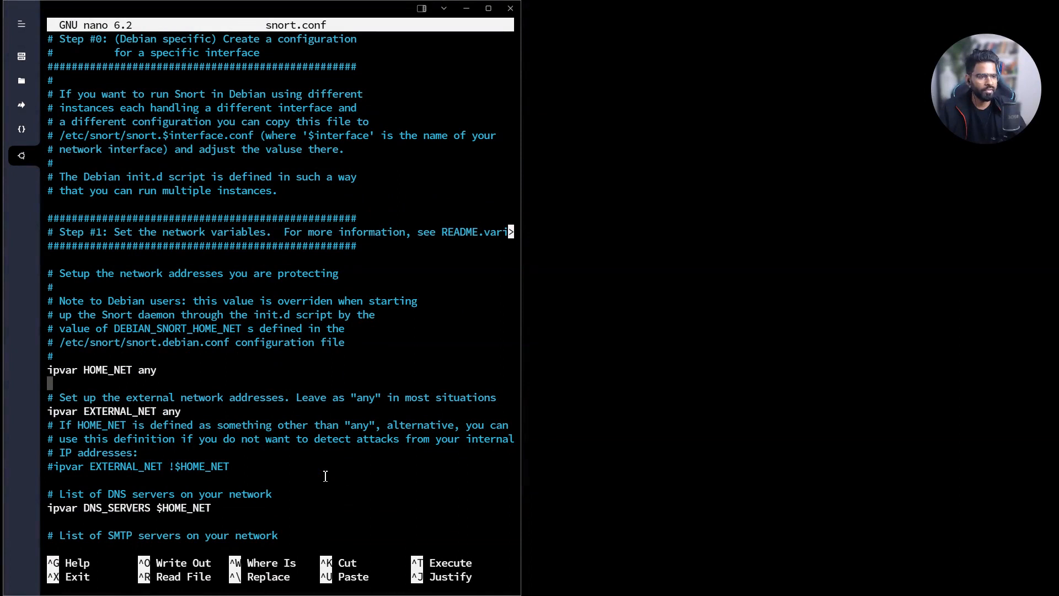
Replace HOME_NET's default 'any' with 103.189.88.171, then save and exit nano.
{"action": "left_click", "coordinate": [51, 410]}
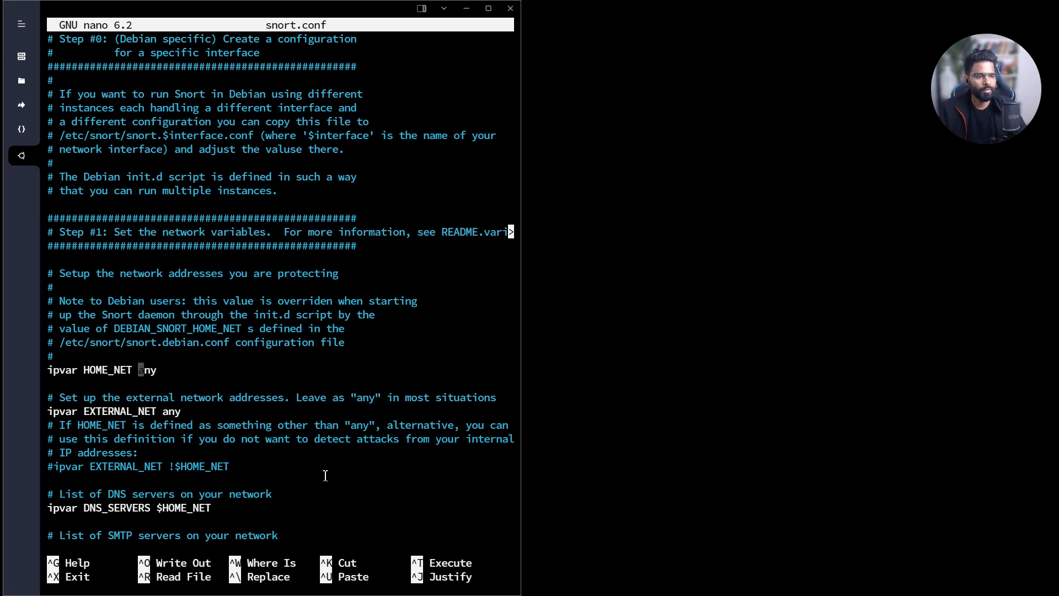
{"action": "key", "text": "BackSpace"}
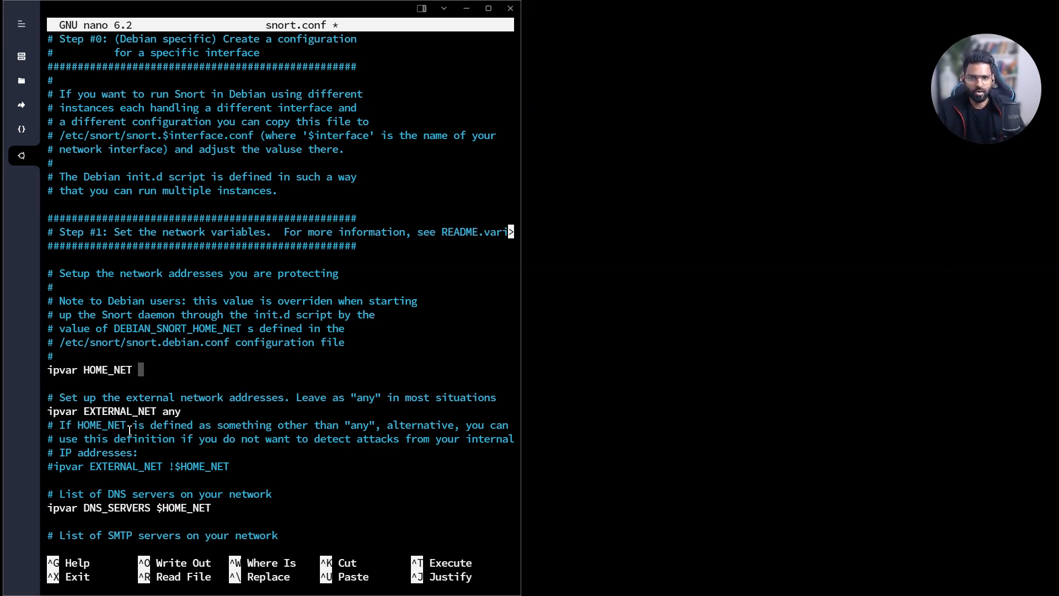
{"action": "type", "text": "10"}
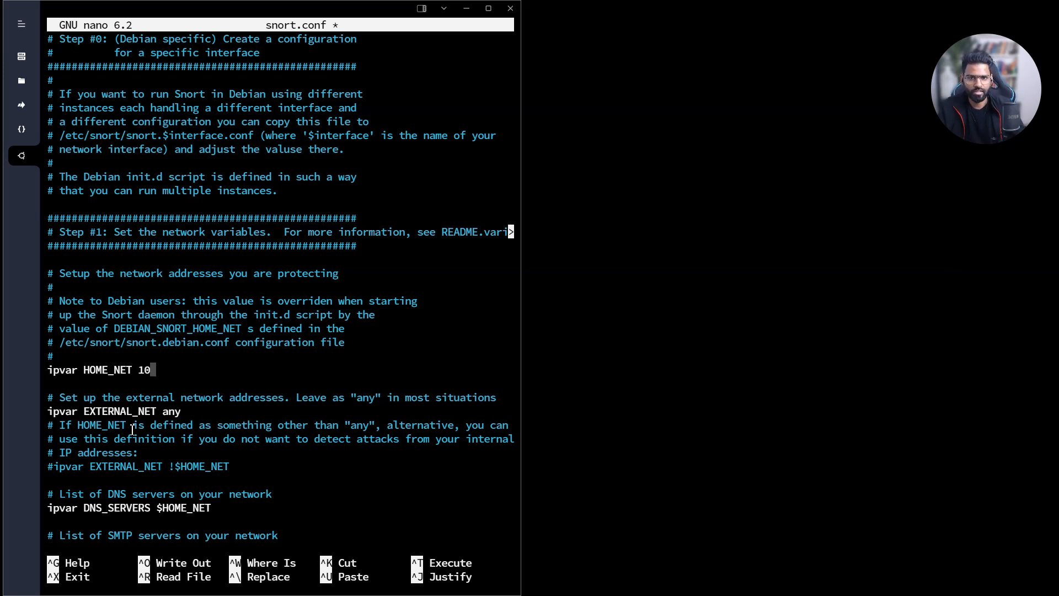
{"action": "type", "text": "3.189."}
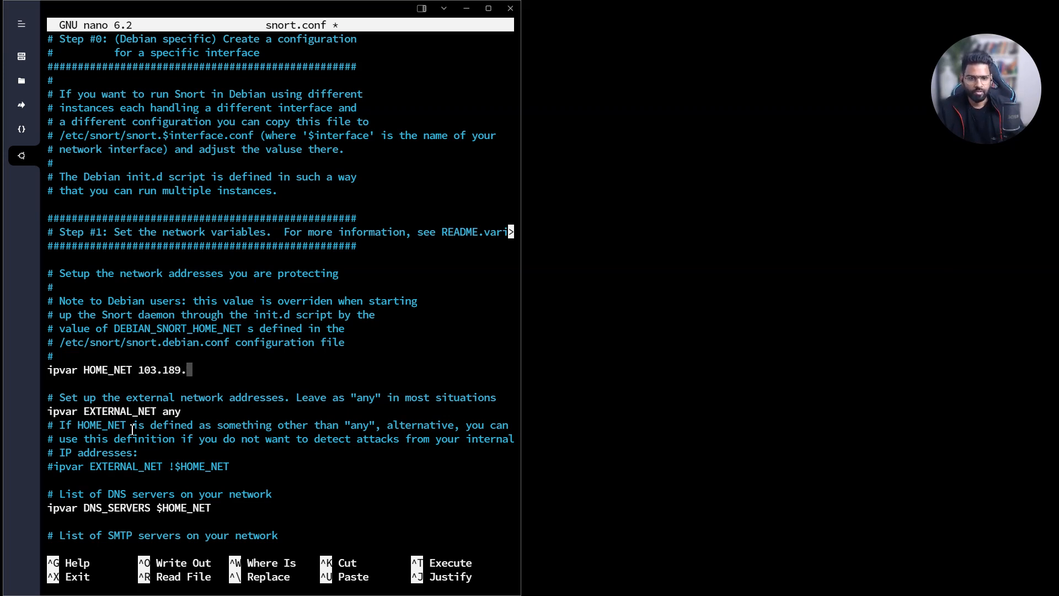
{"action": "type", "text": "88.171"}
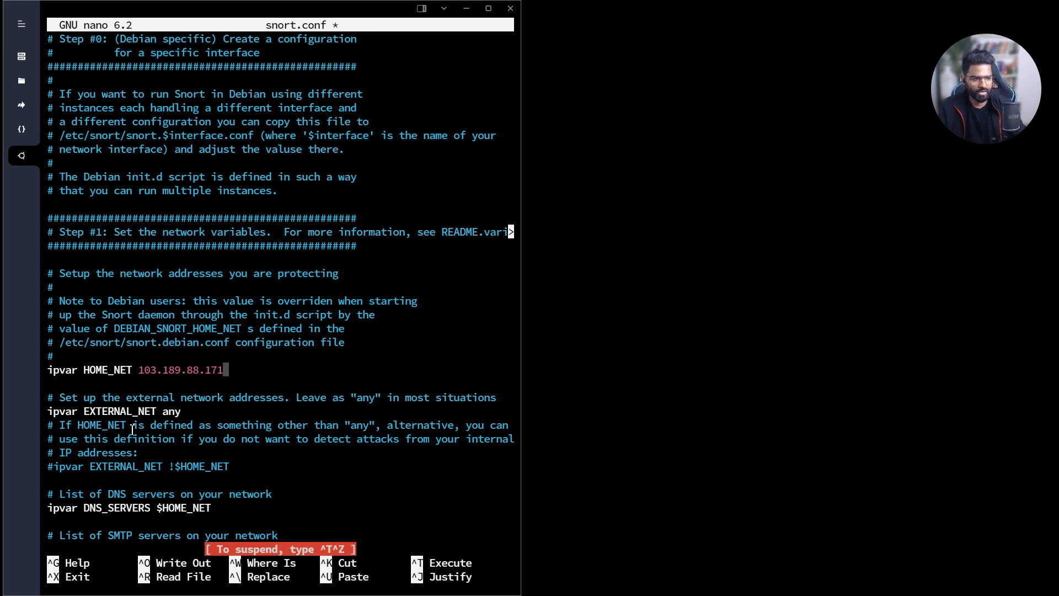
{"action": "key", "text": "ctrl+x"}
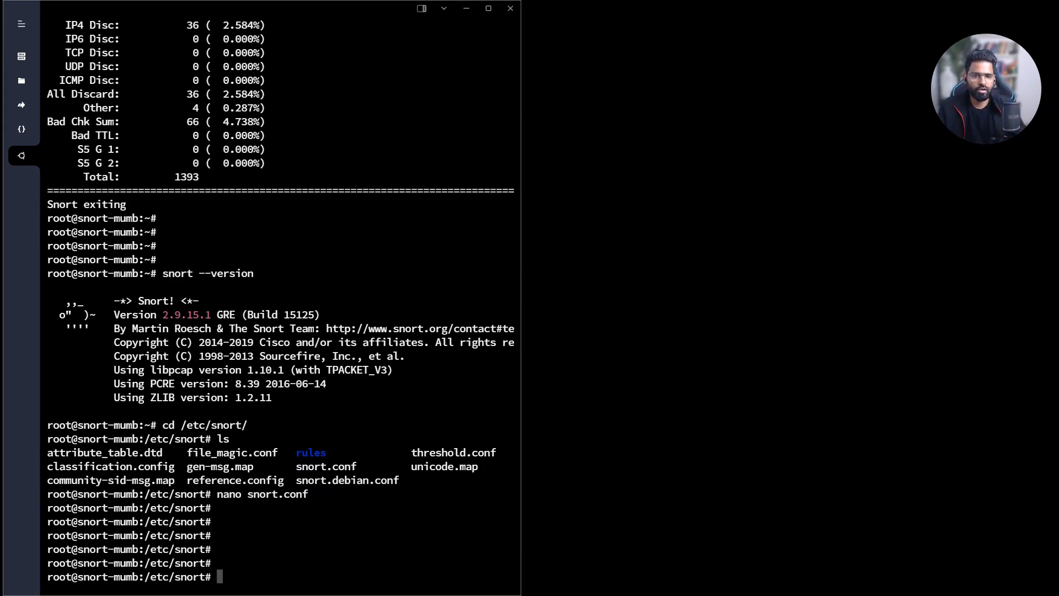
Change into the Snort log folder /var/log/snort.
{"action": "type", "text": "c"}
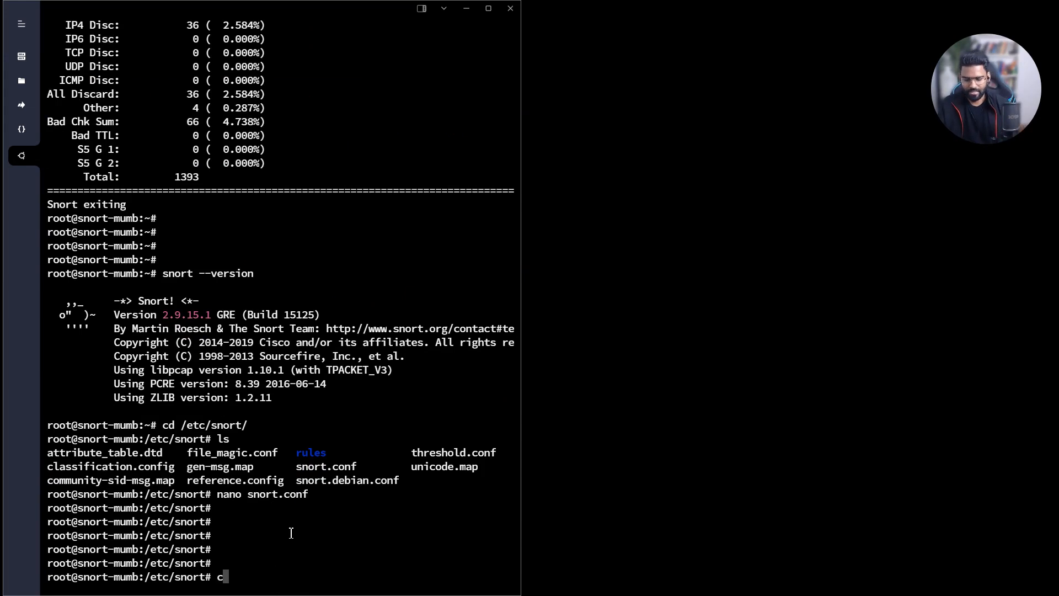
{"action": "type", "text": "d /"}
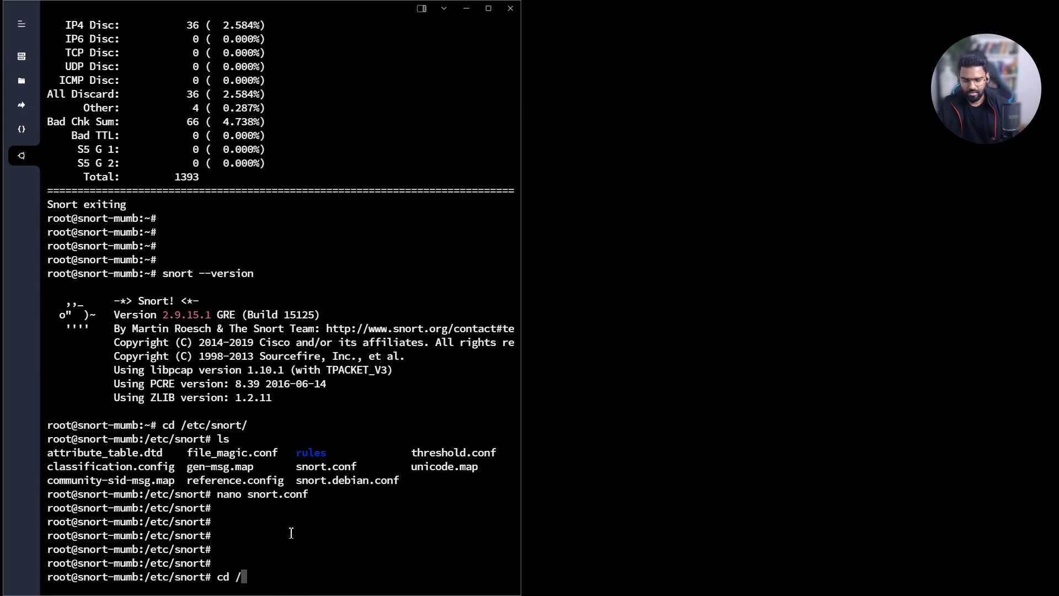
{"action": "type", "text": "var/"}
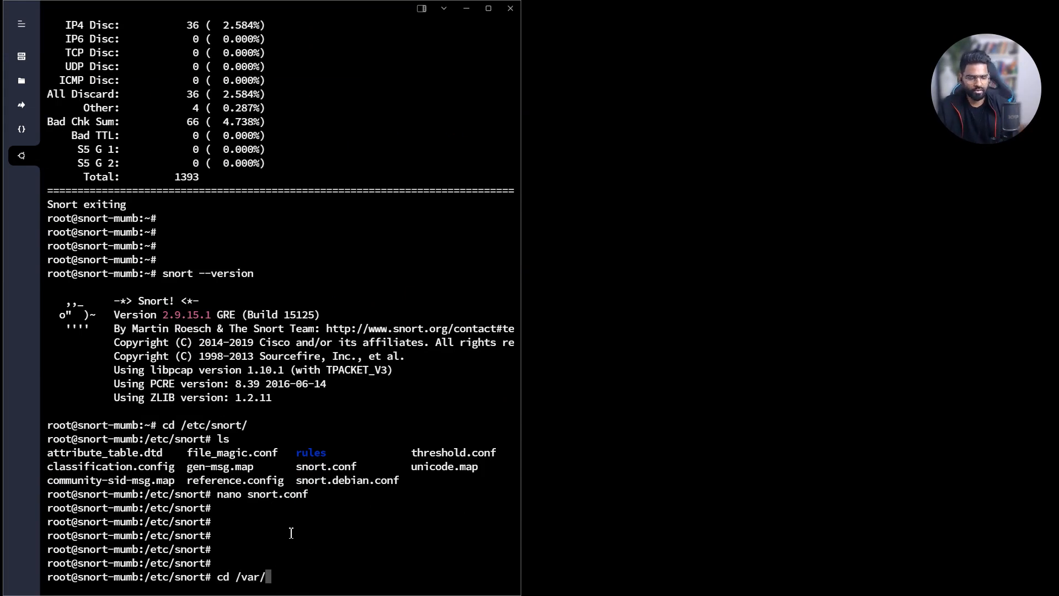
{"action": "type", "text": "los"}
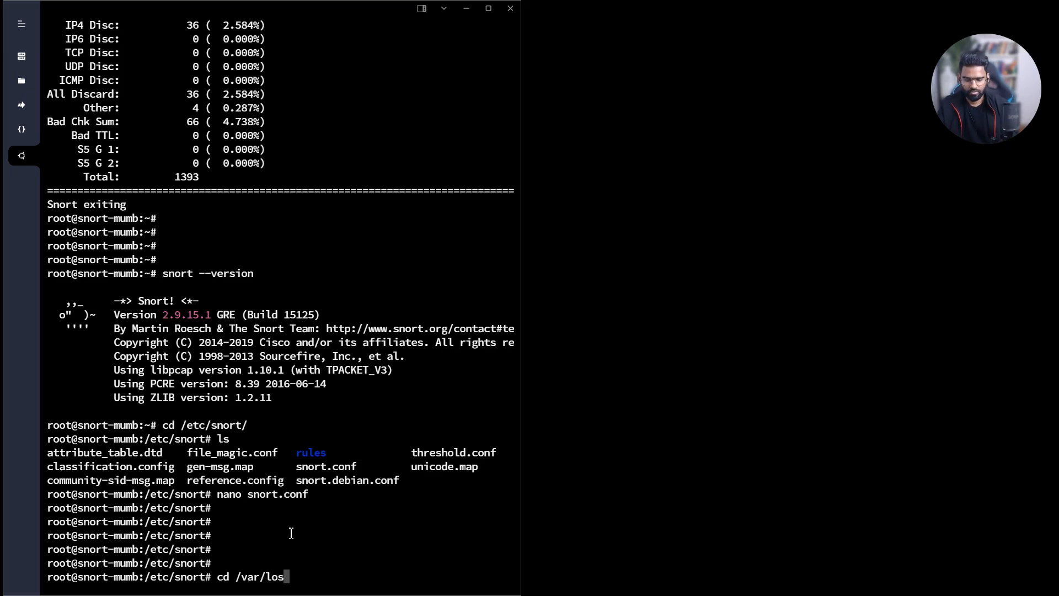
{"action": "key", "text": "Backspace"}
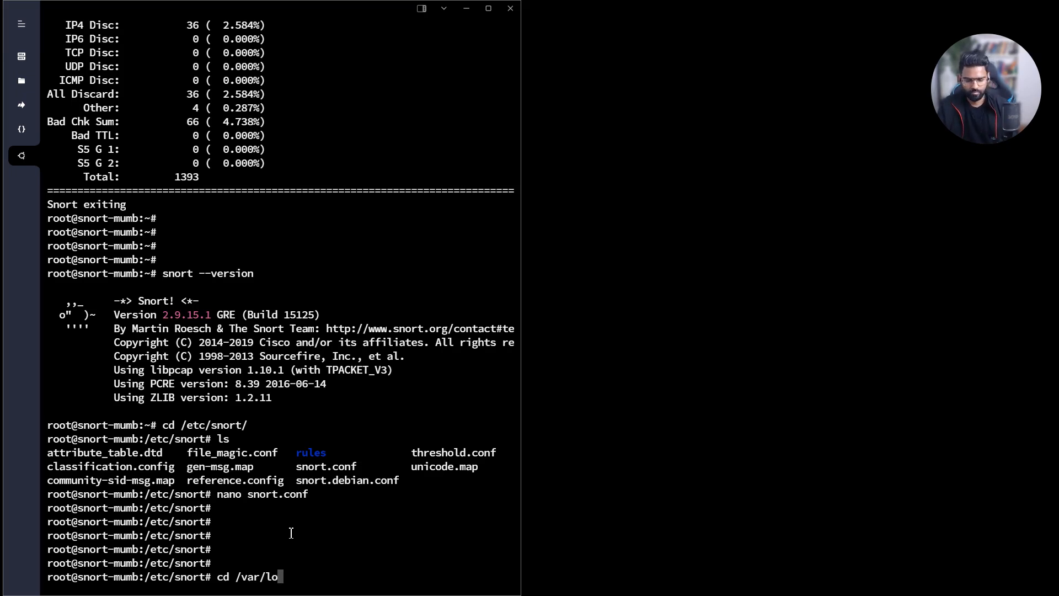
{"action": "type", "text": "g/ano"}
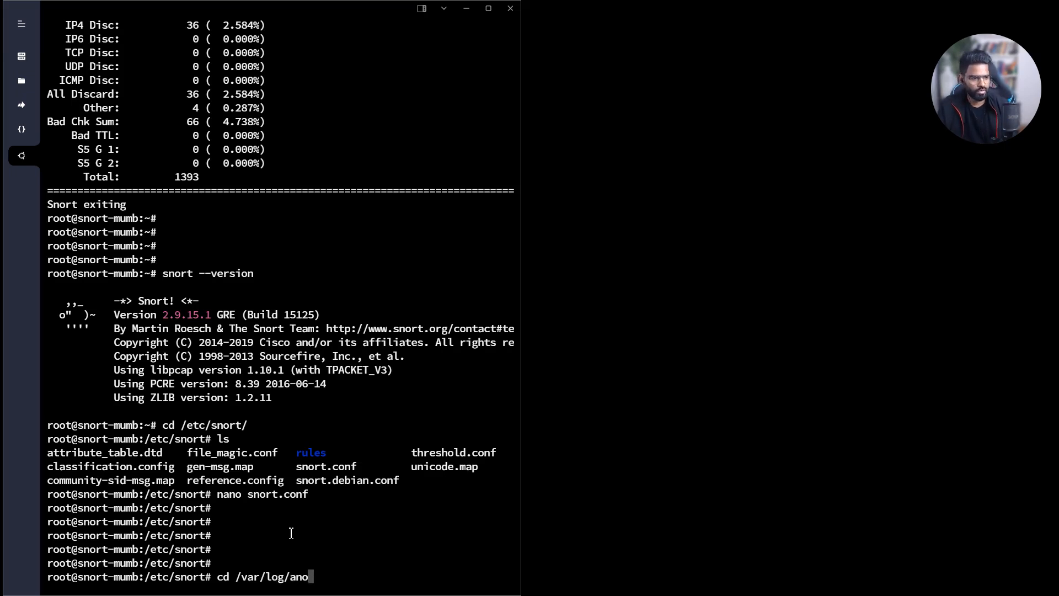
{"action": "type", "text": "snort/"}
{"action": "key", "text": "Return"}
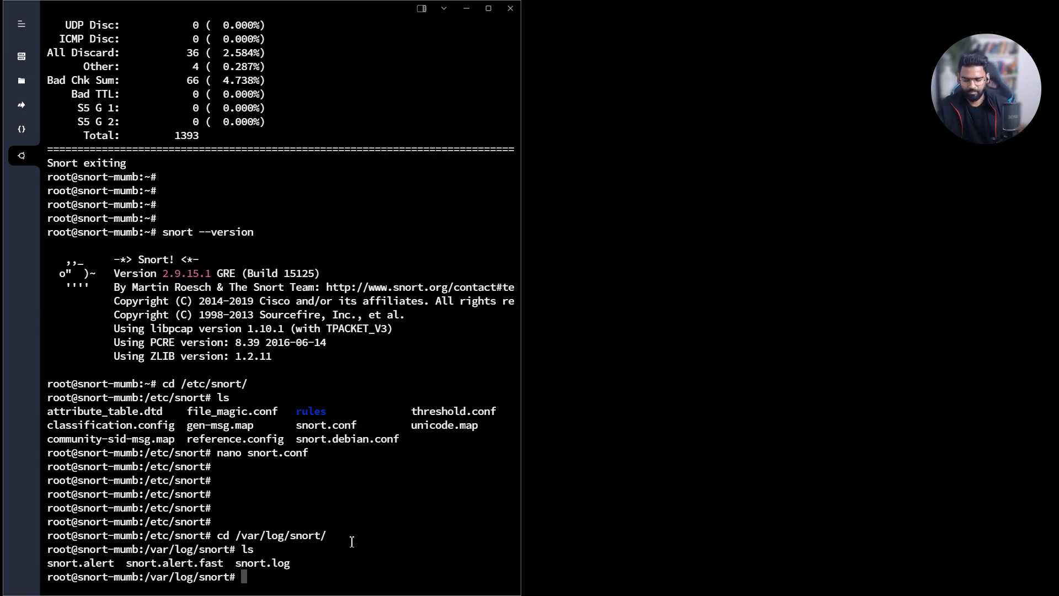
Start tail -f on snort.alert.fast to follow alerts live.
{"action": "type", "text": "tail -"}
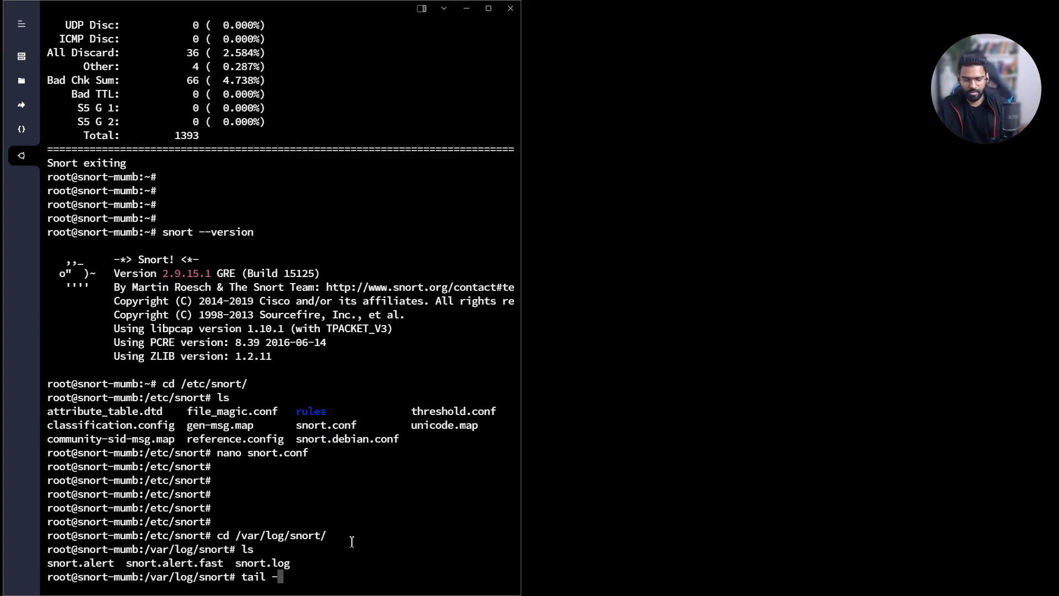
{"action": "type", "text": "f"}
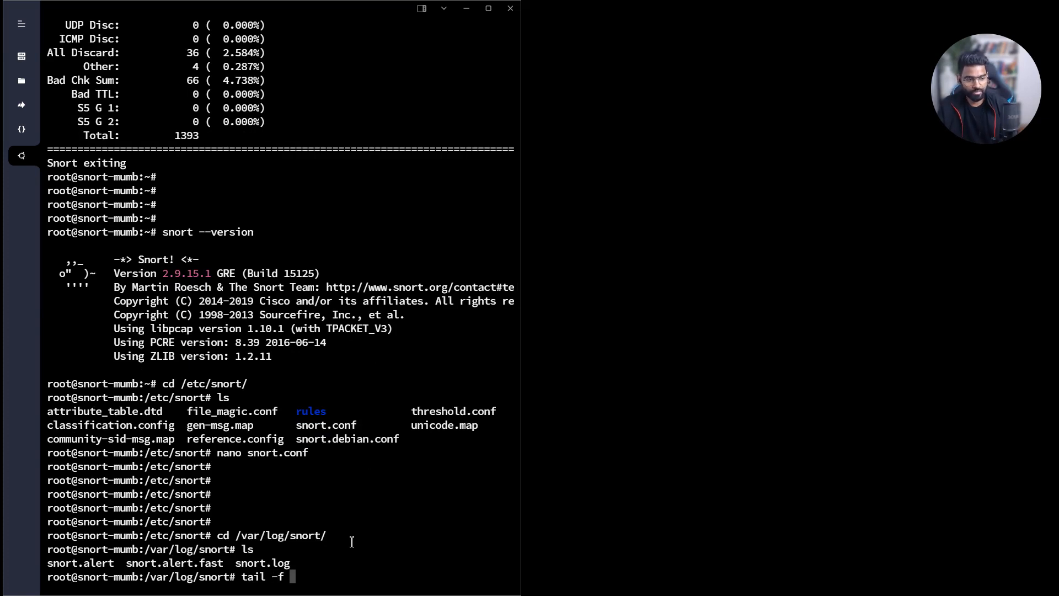
{"action": "type", "text": "snort.a"}
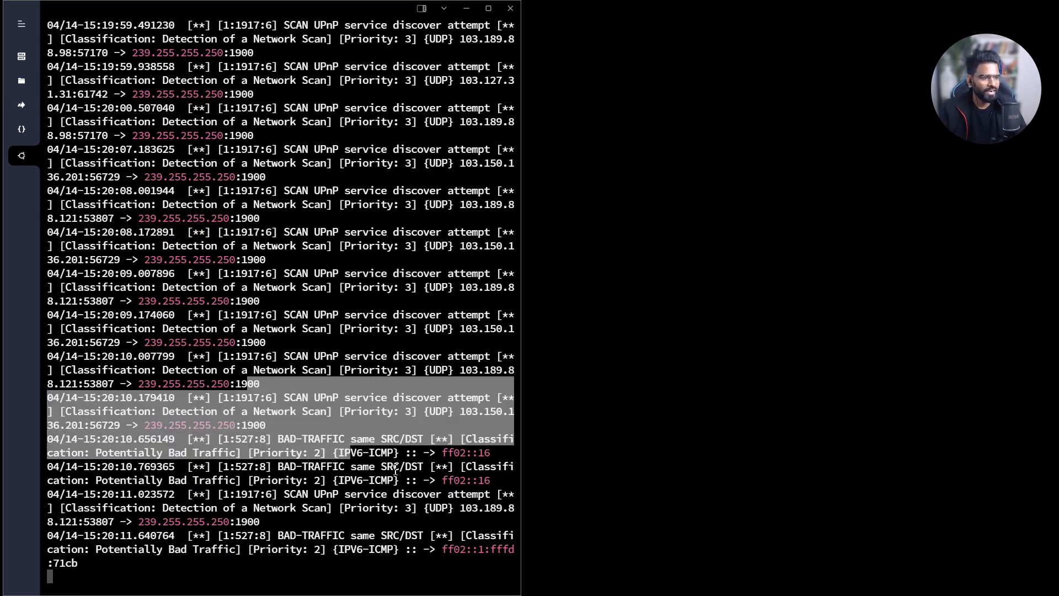
{"action": "scroll", "scroll_direction": "down", "scroll_amount": 3}
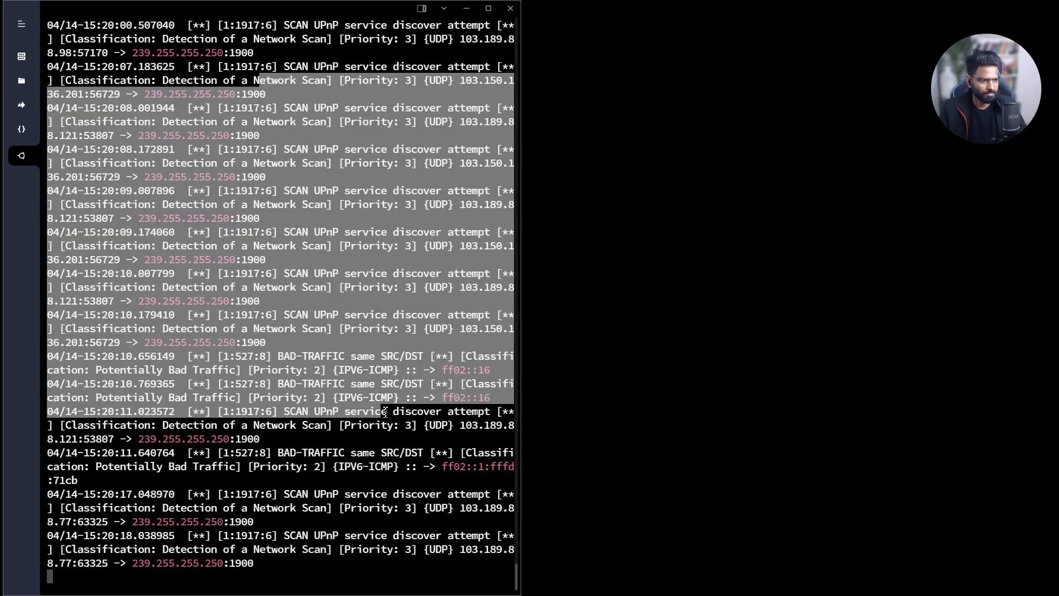
{"action": "scroll", "scroll_direction": "down", "scroll_amount": 3}
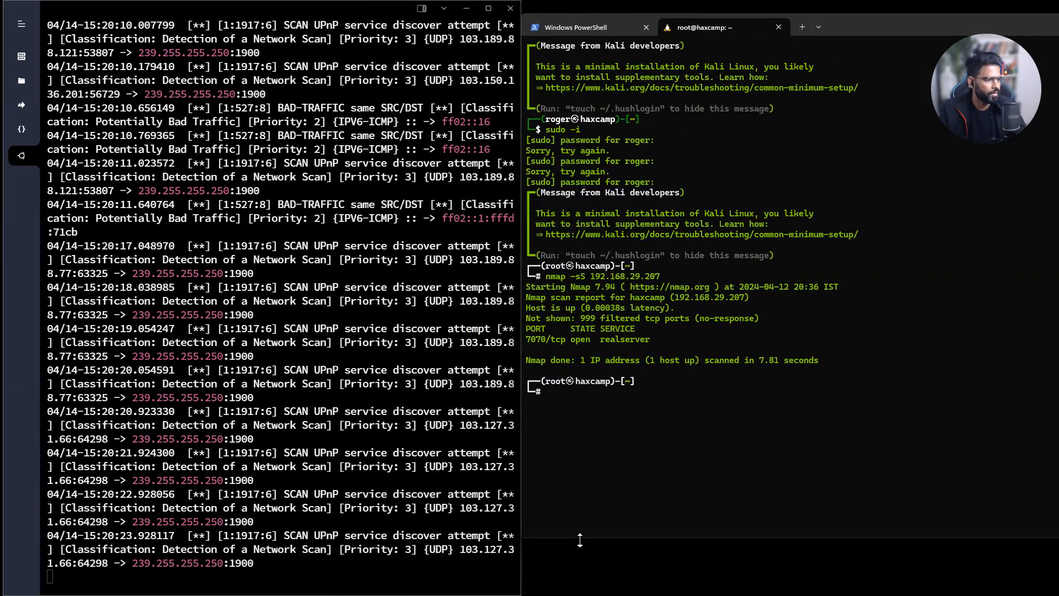
From Kali, run nmap -sS against 103.189.88.171 and watch the open ports and Snort alerts appear.
{"action": "scroll", "scroll_direction": "down", "scroll_amount": 3}
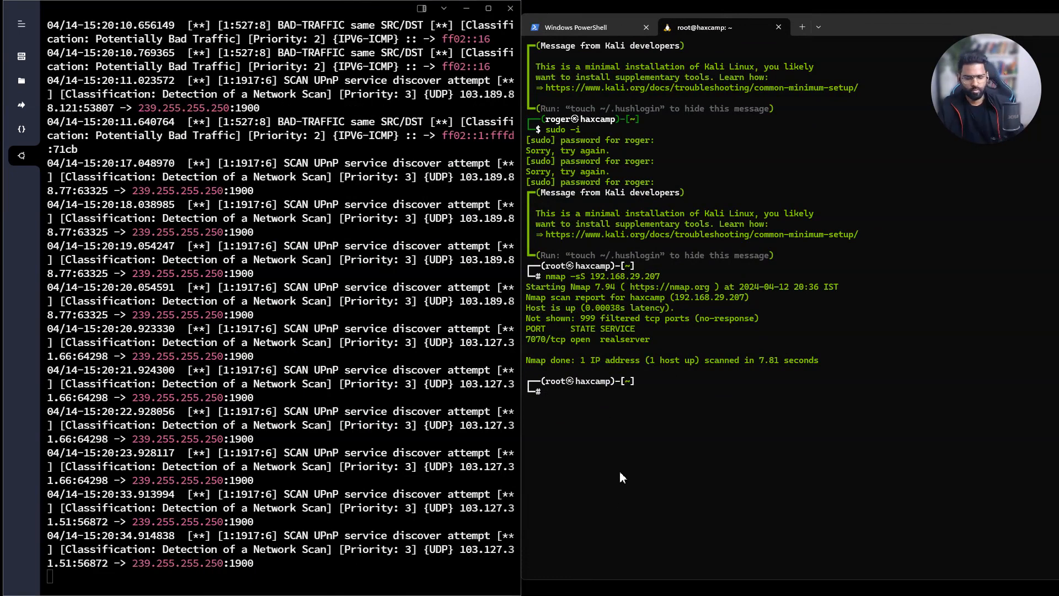
{"action": "type", "text": "nmap -sS 192.168.29.207"}
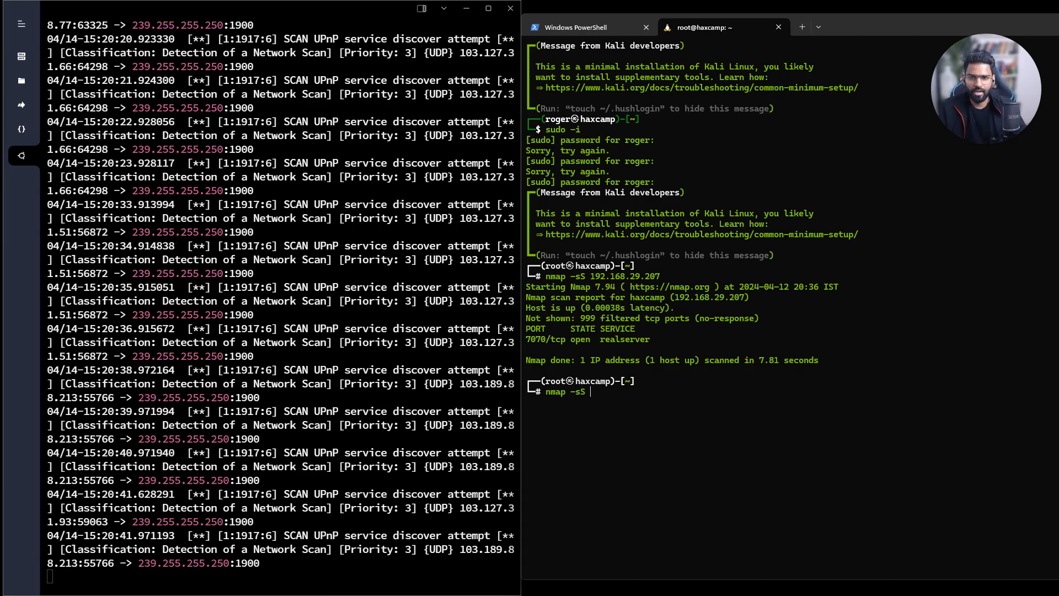
{"action": "type", "text": "103."}
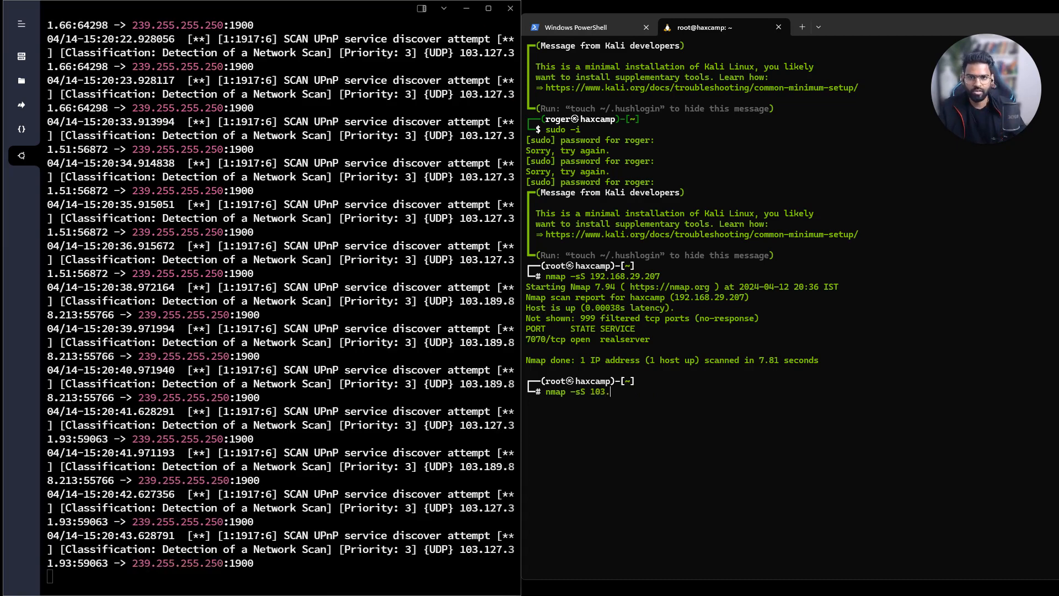
{"action": "type", "text": "189."}
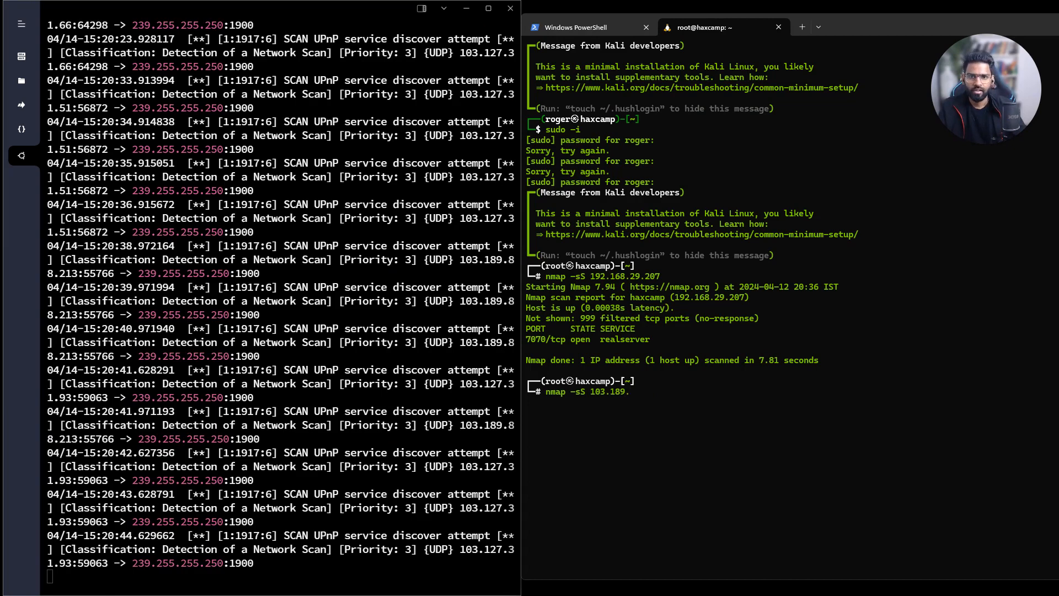
{"action": "type", "text": "88.171"}
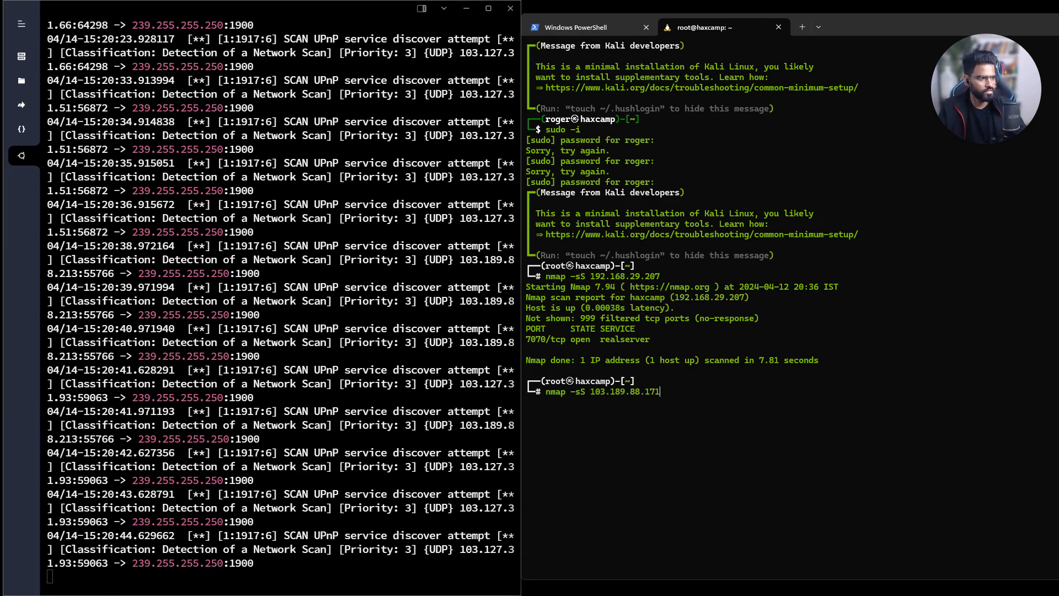
{"action": "key", "text": "Return"}
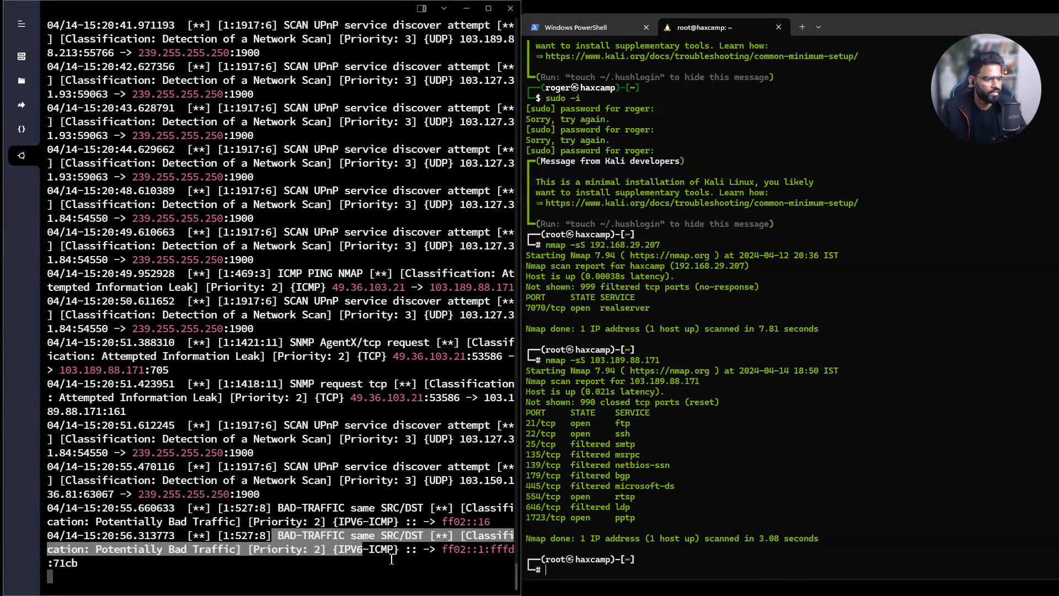
{"action": "scroll", "scroll_direction": "down", "scroll_amount": 3}
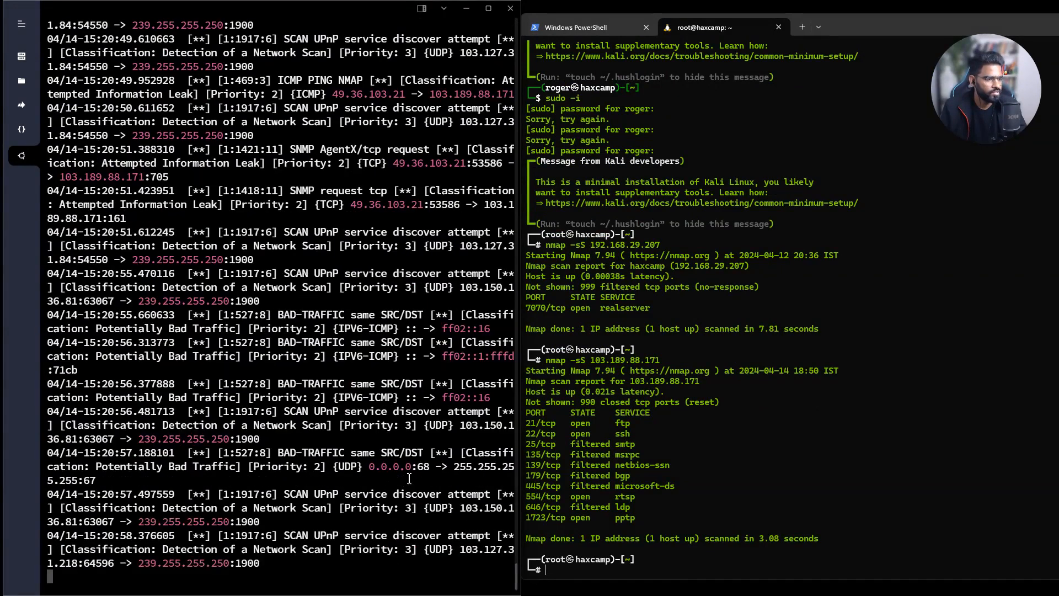
{"action": "scroll", "scroll_direction": "down", "scroll_amount": 3}
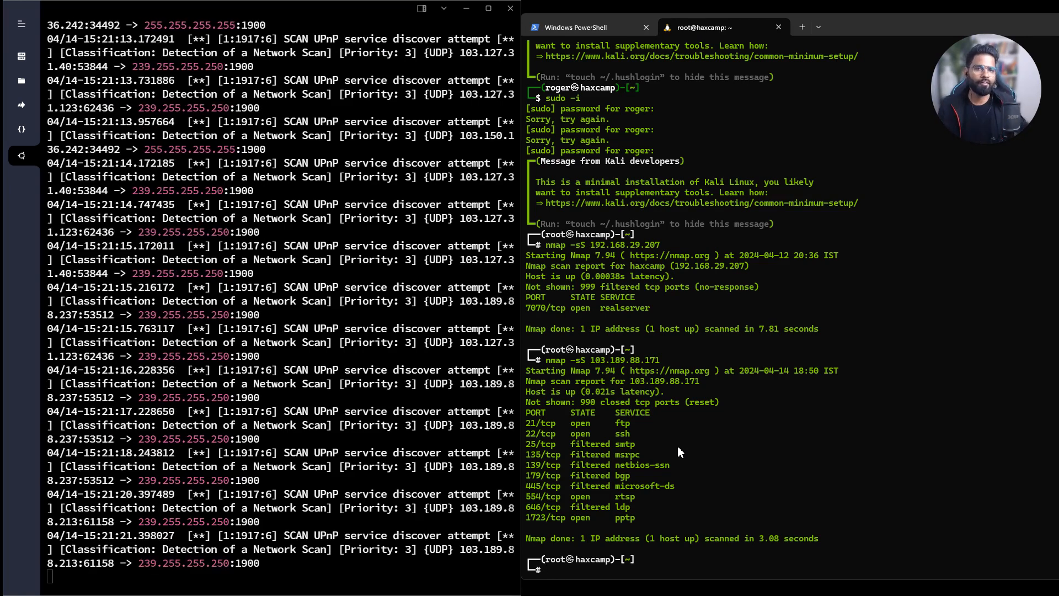
{"action": "scroll", "scroll_direction": "down", "scroll_amount": 3}
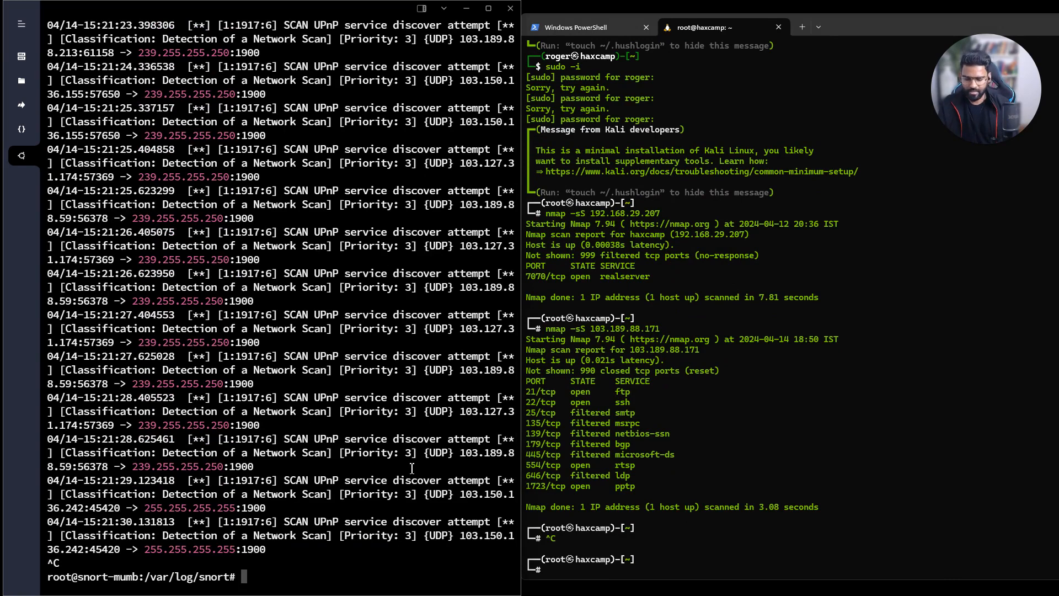
Change into /etc/snort and list its contents, heading for the rules directory.
{"action": "type", "text": "cd /"}
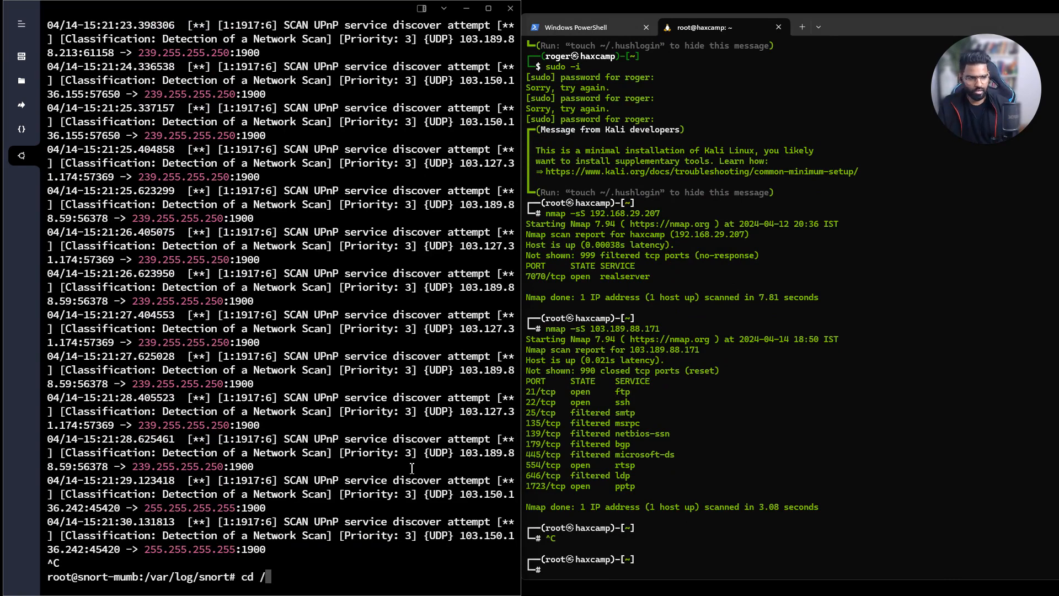
{"action": "type", "text": "etc/snort/"}
{"action": "type", "text": "cd rules/"}
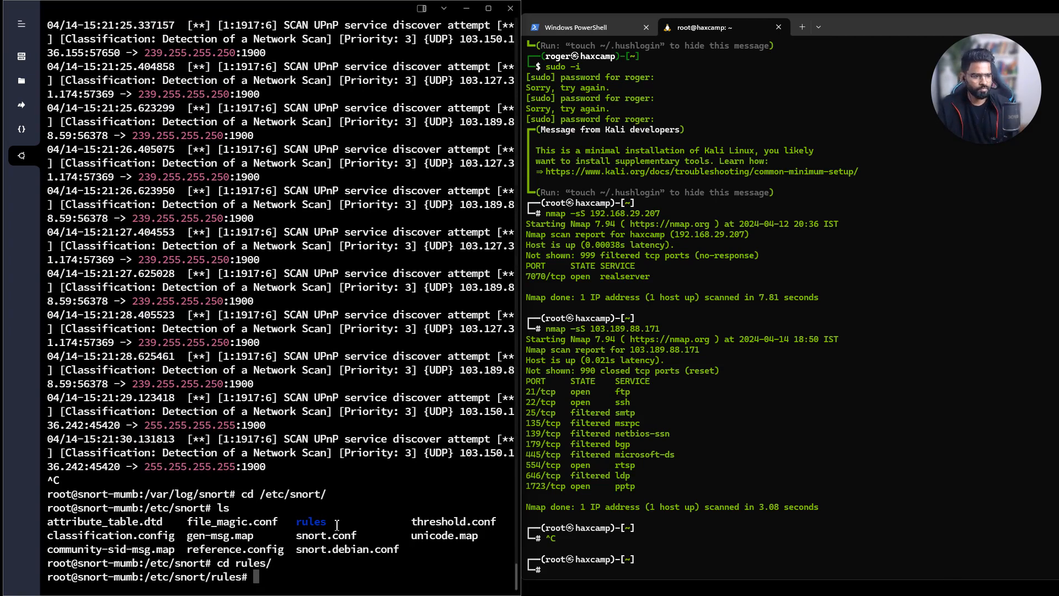
{"action": "type", "text": "ls"}
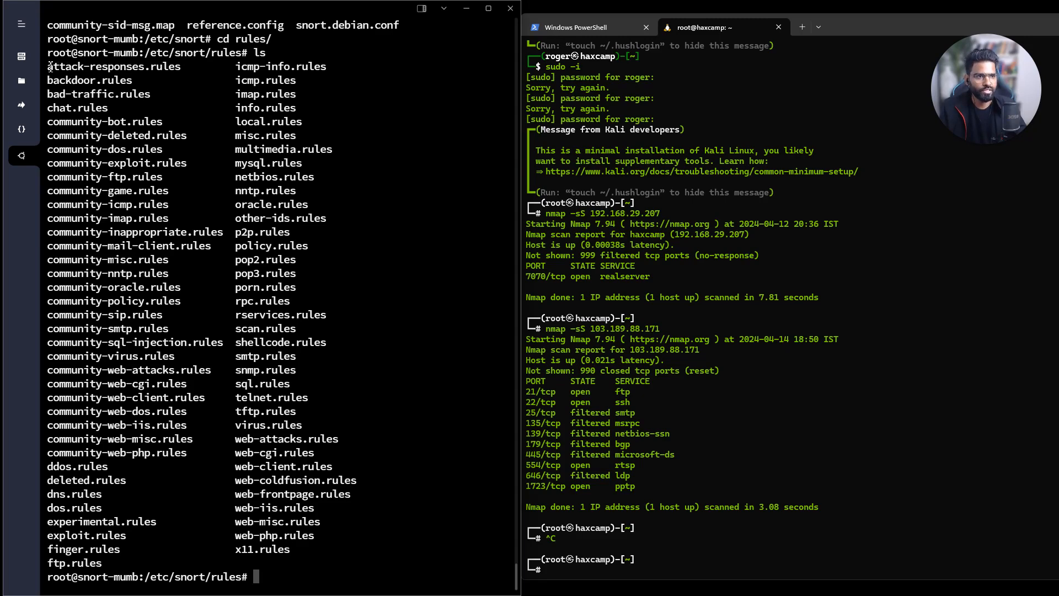
{"action": "double_click", "coordinate": [111, 66]}
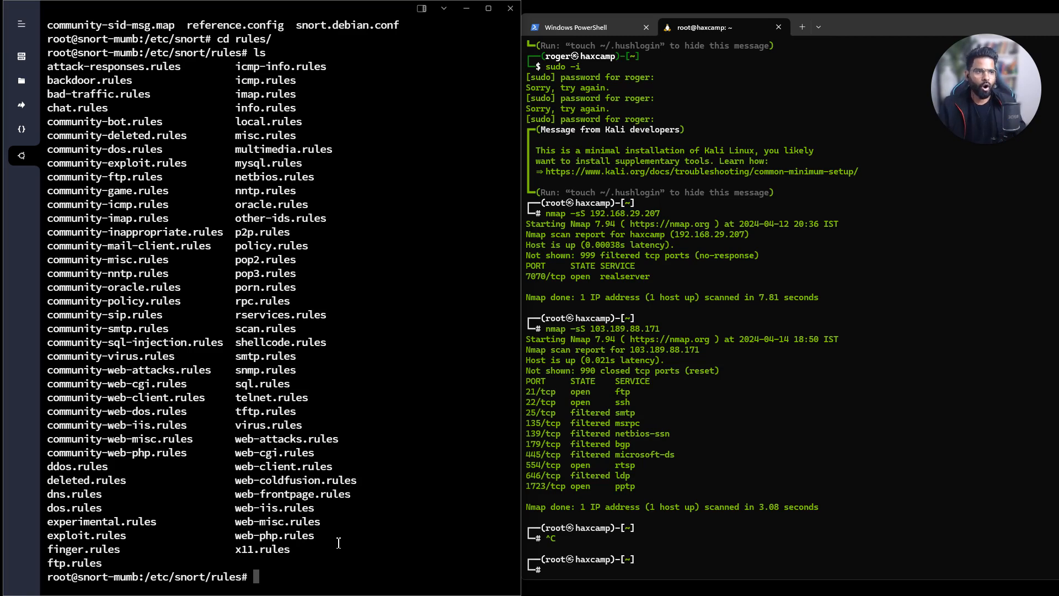
{"action": "mouse_move", "coordinate": [328, 144]}
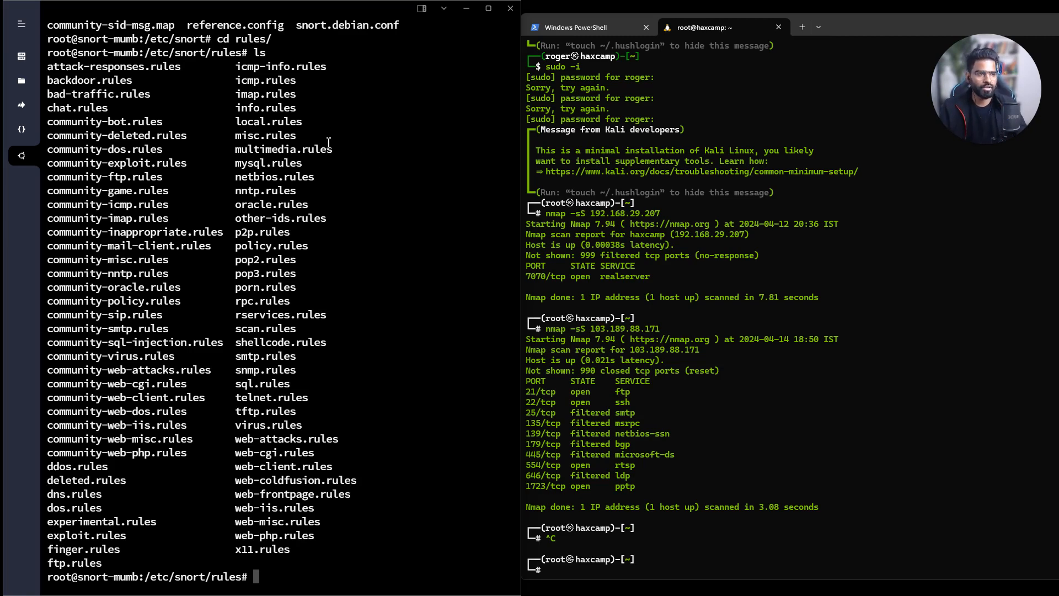